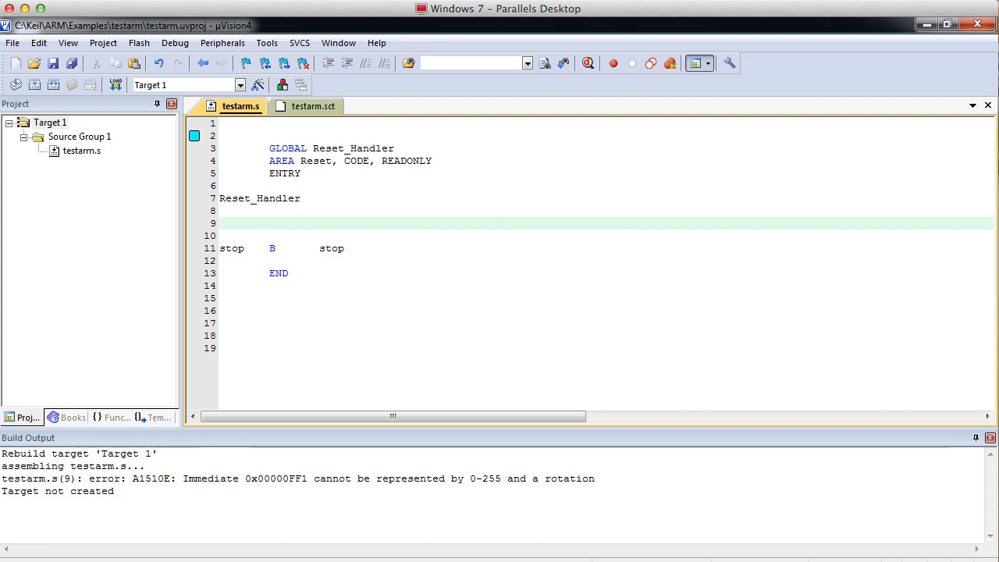
- Enter mov r0, #0x10 under Reset_Handler in testarm.s
{"action": "left_click", "coordinate": [269, 224]}
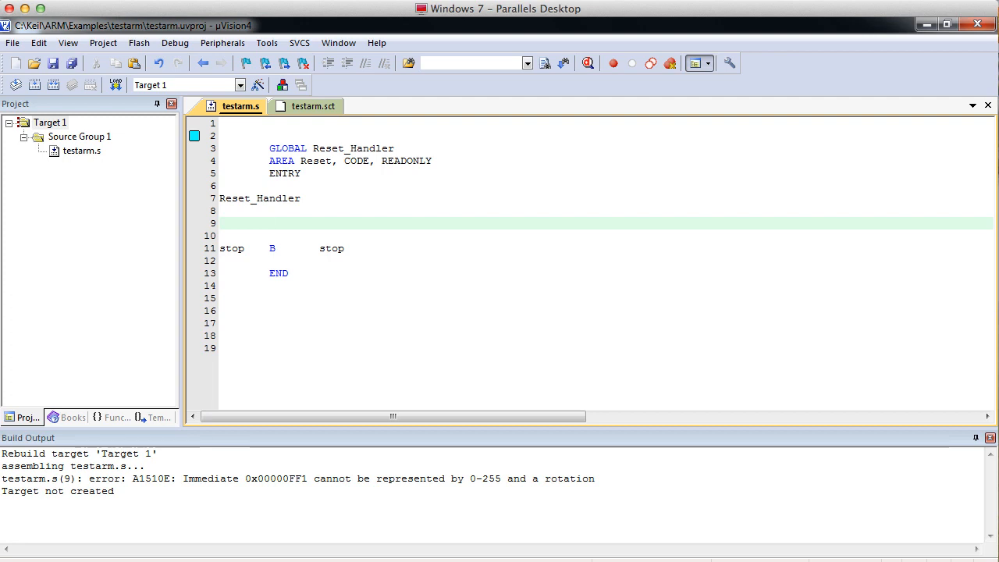
{"action": "type", "text": "m"}
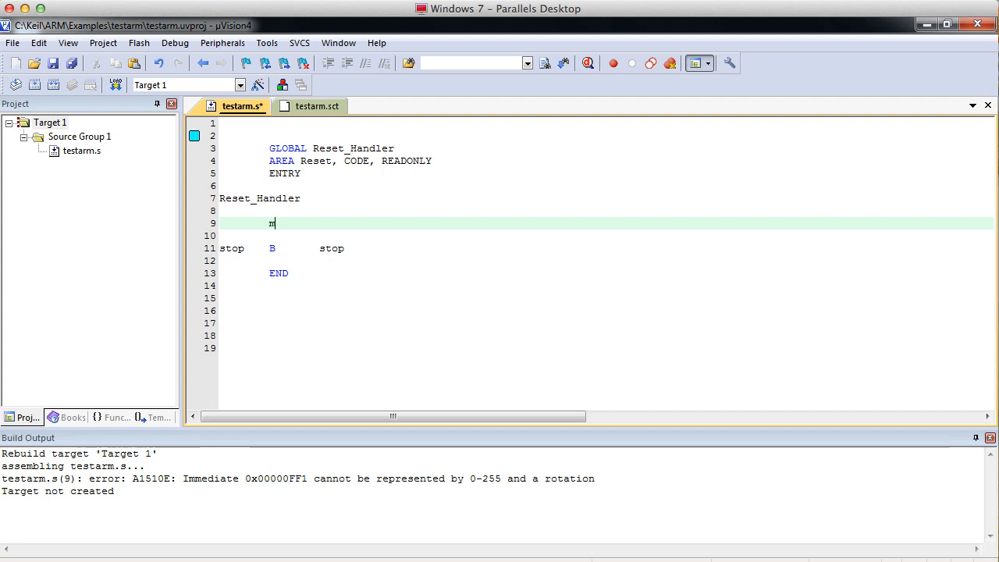
{"action": "type", "text": "ov"}
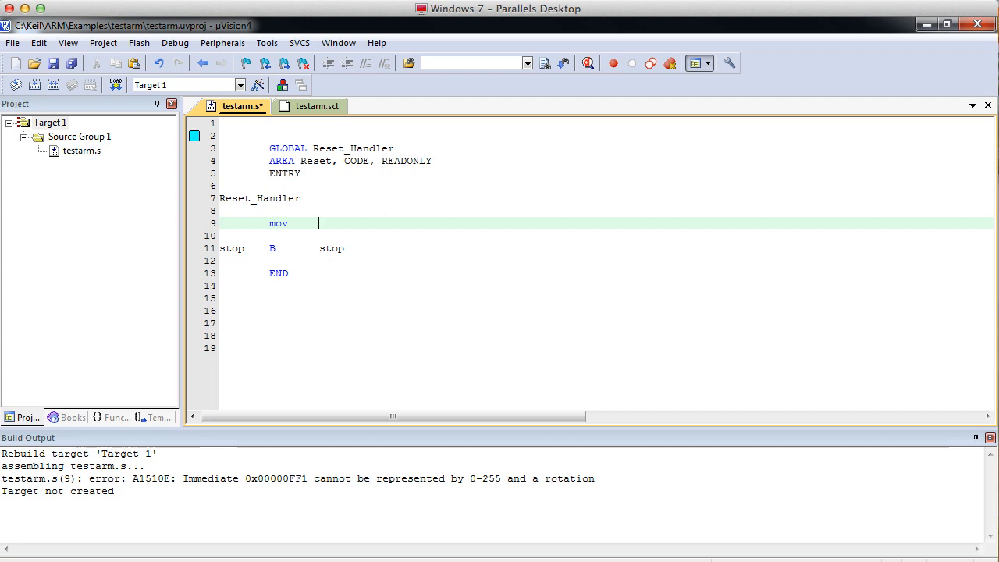
{"action": "type", "text": "r"}
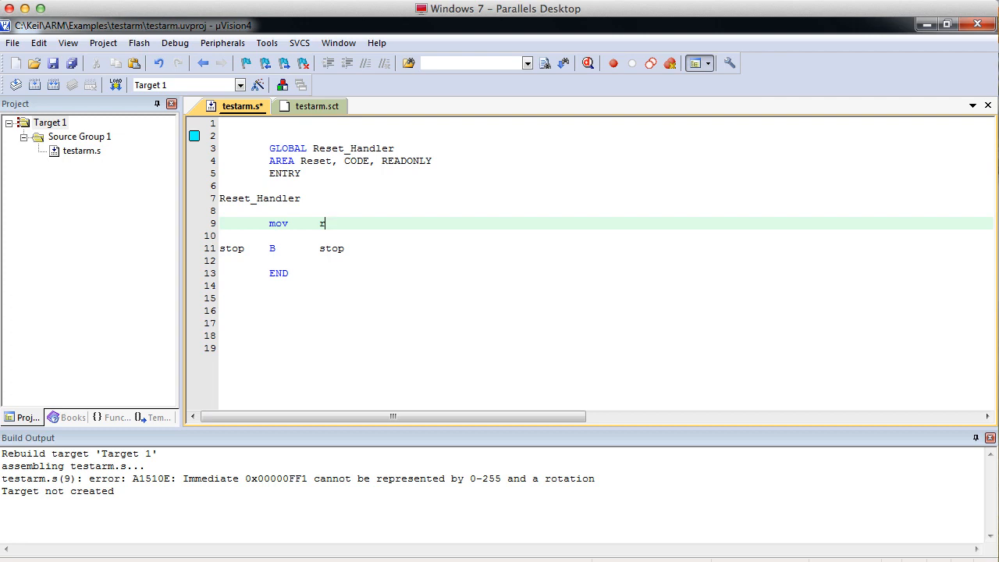
{"action": "type", "text": "0"}
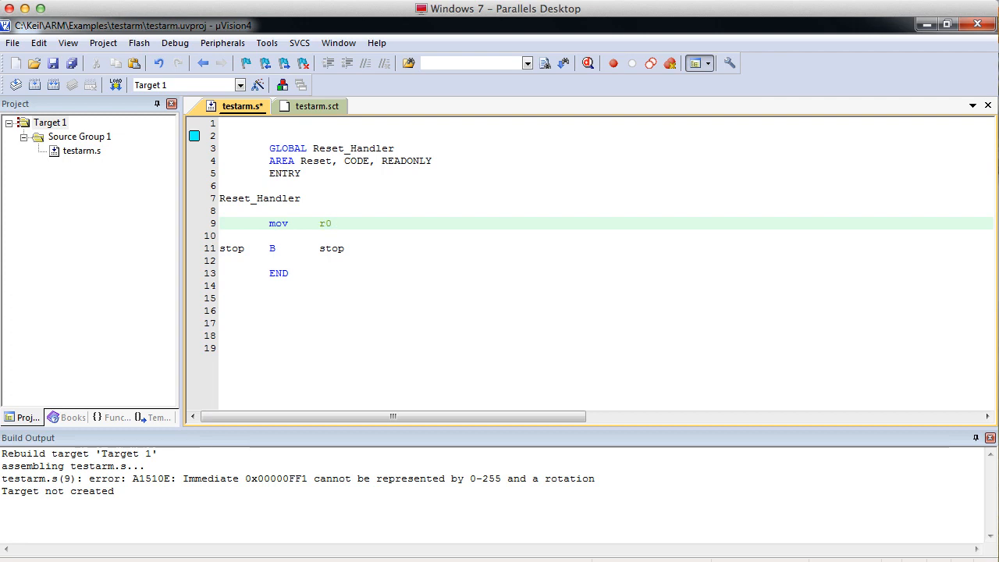
{"action": "type", "text": ","}
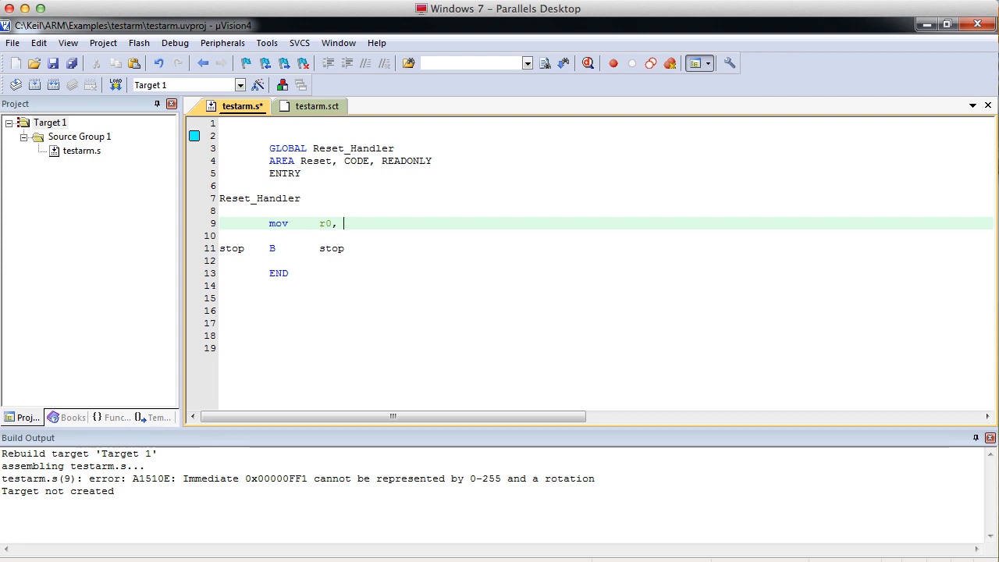
{"action": "type", "text": "#"}
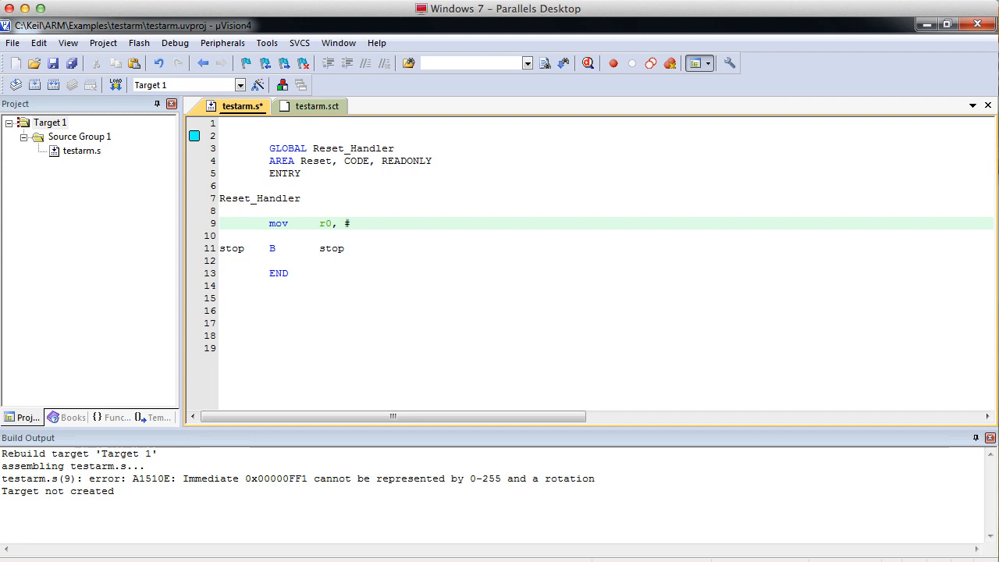
{"action": "type", "text": "0x"}
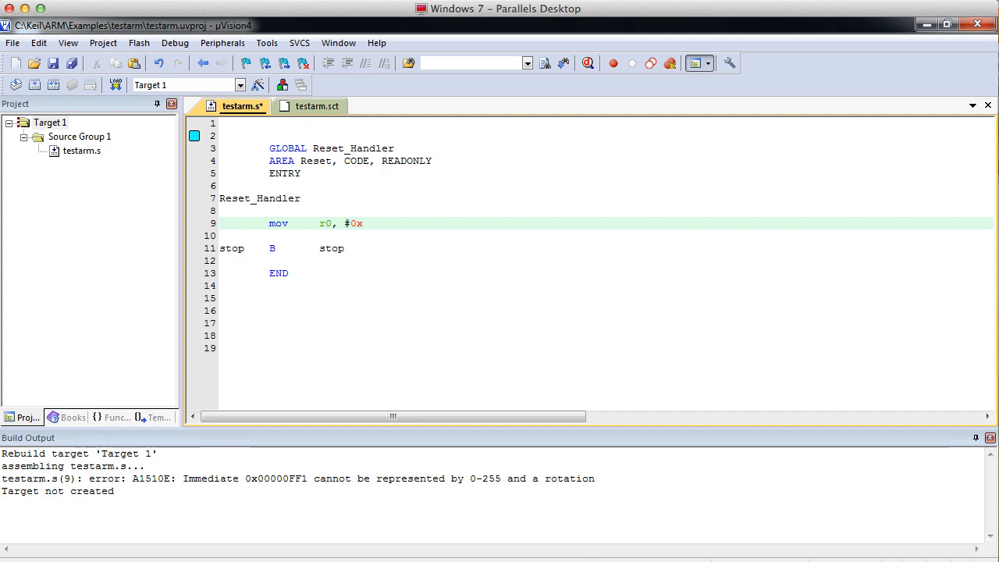
{"action": "left_click", "coordinate": [364, 223]}
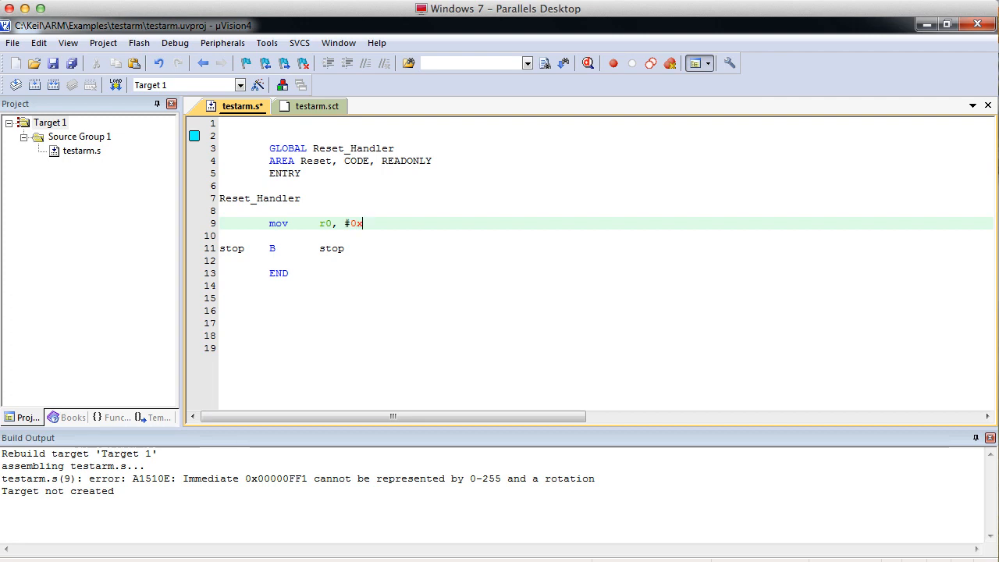
{"action": "type", "text": "10"}
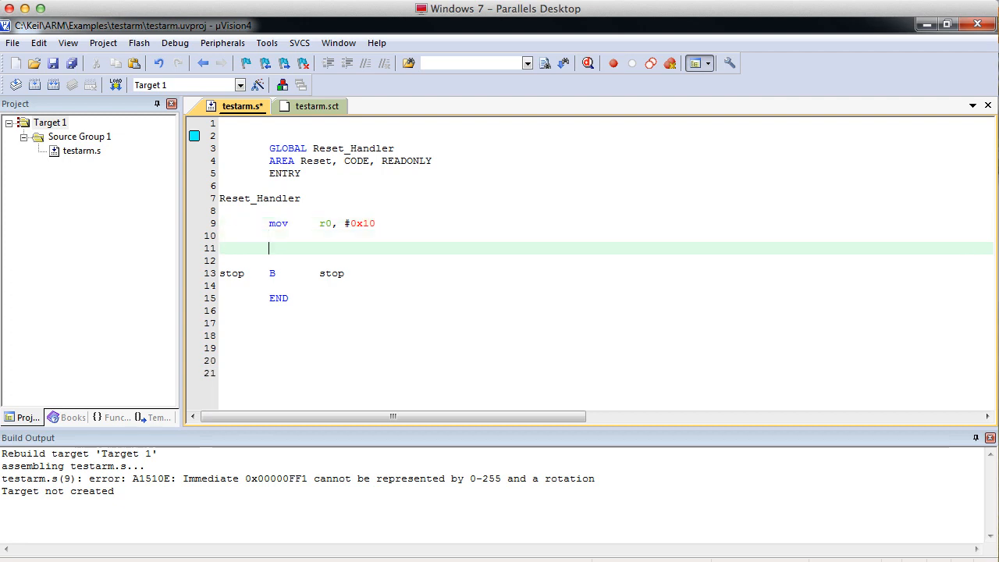
- Add mov r1, #10 and mov r2, r1, then start a debug session
{"action": "type", "text": "mov"}
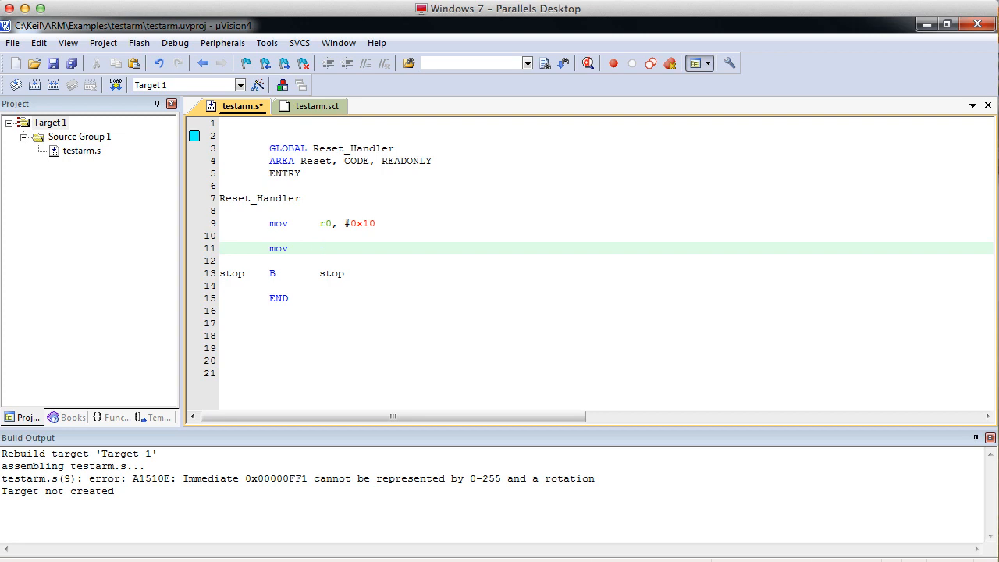
{"action": "type", "text": "r1,"}
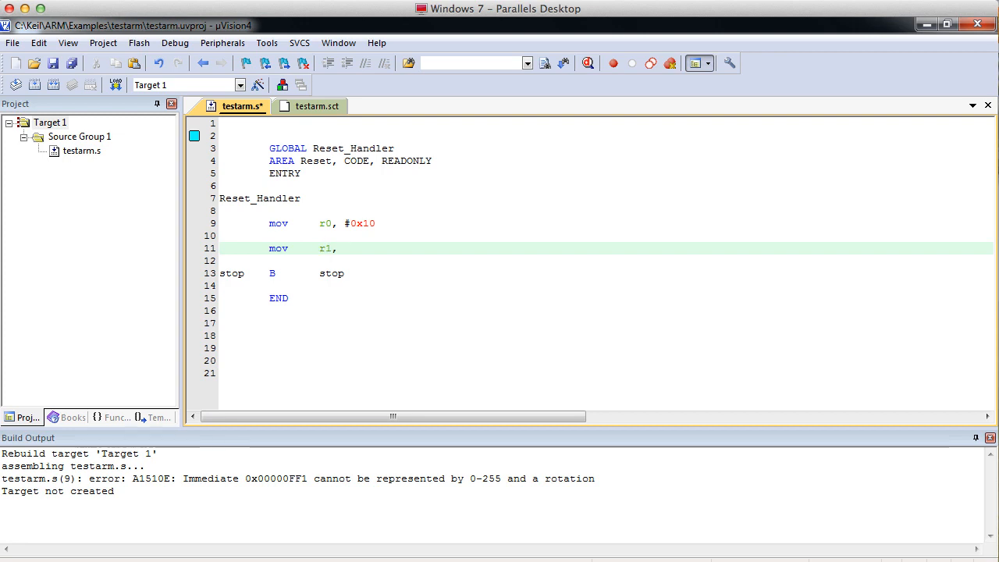
{"action": "type", "text": "#10"}
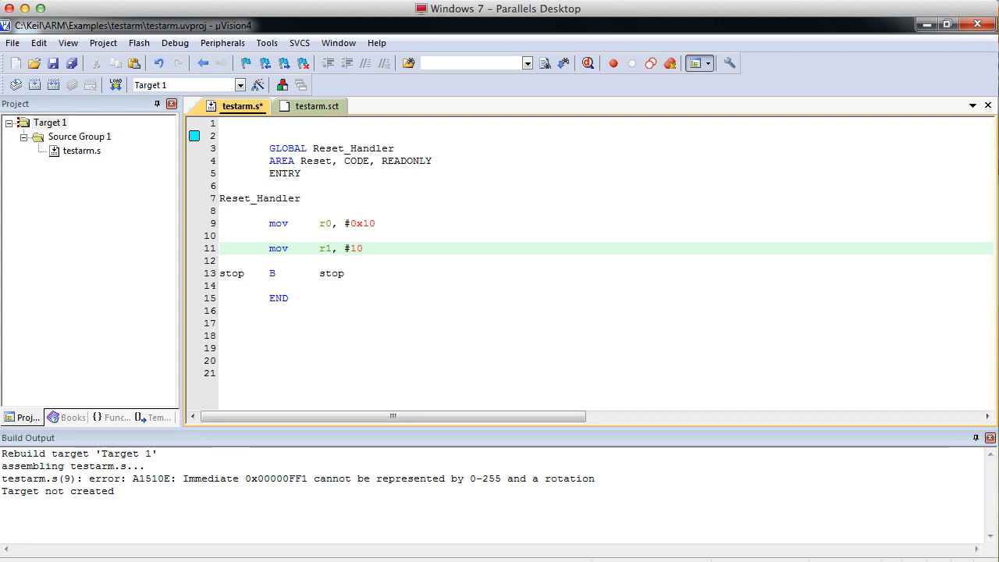
{"action": "left_click", "coordinate": [362, 248]}
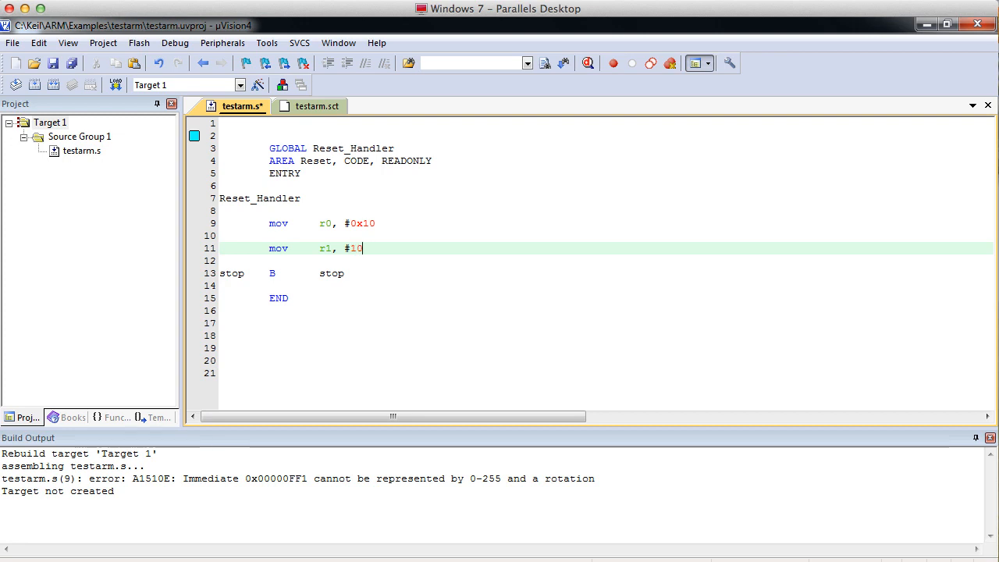
{"action": "key", "text": "Enter"}
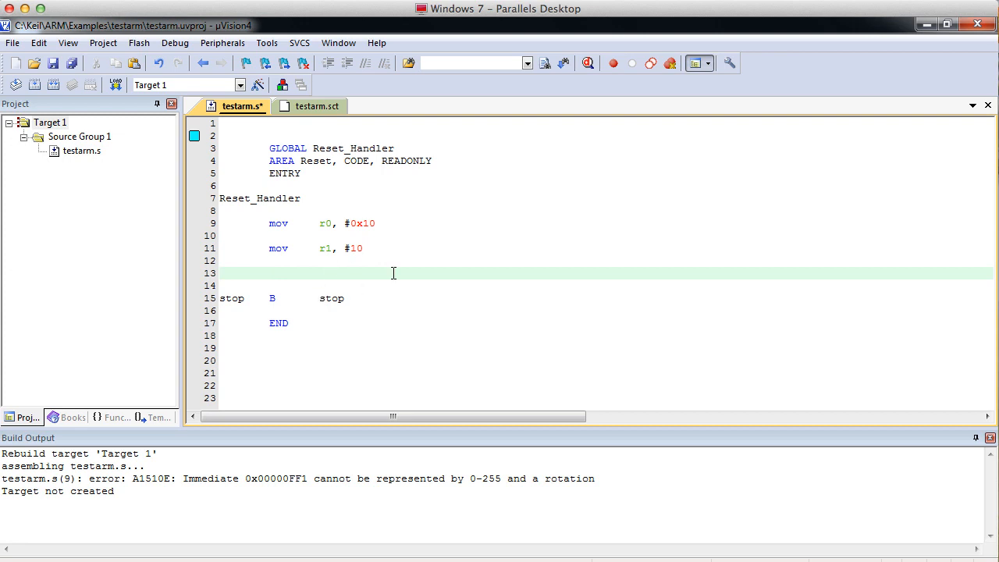
{"action": "type", "text": "m"}
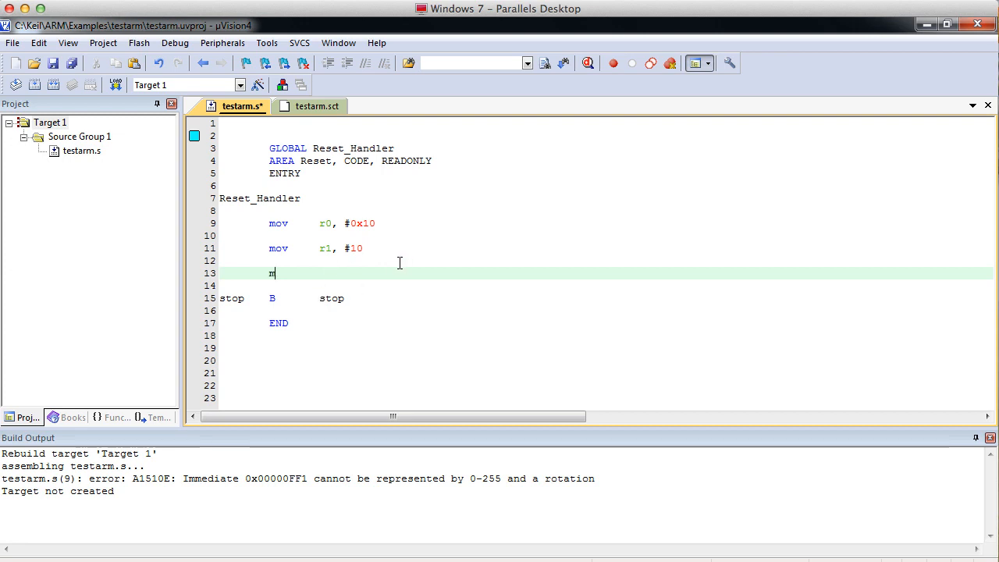
{"action": "type", "text": "ov"}
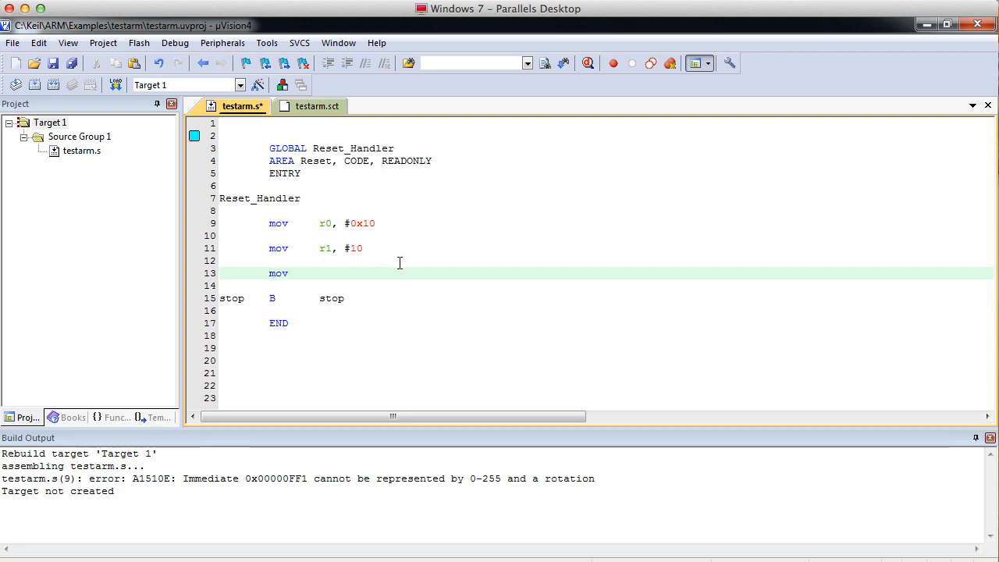
{"action": "type", "text": "r"}
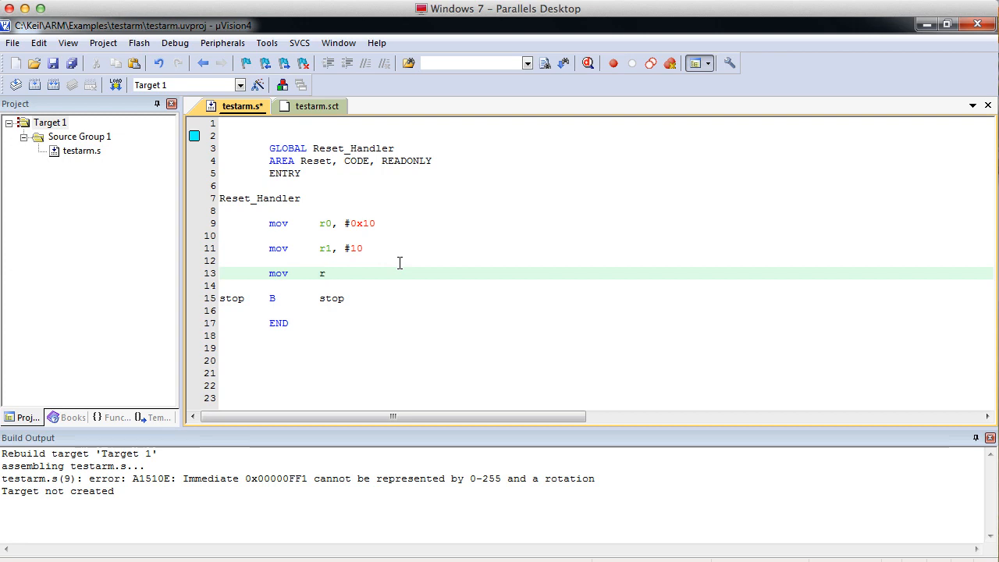
{"action": "type", "text": "2,"}
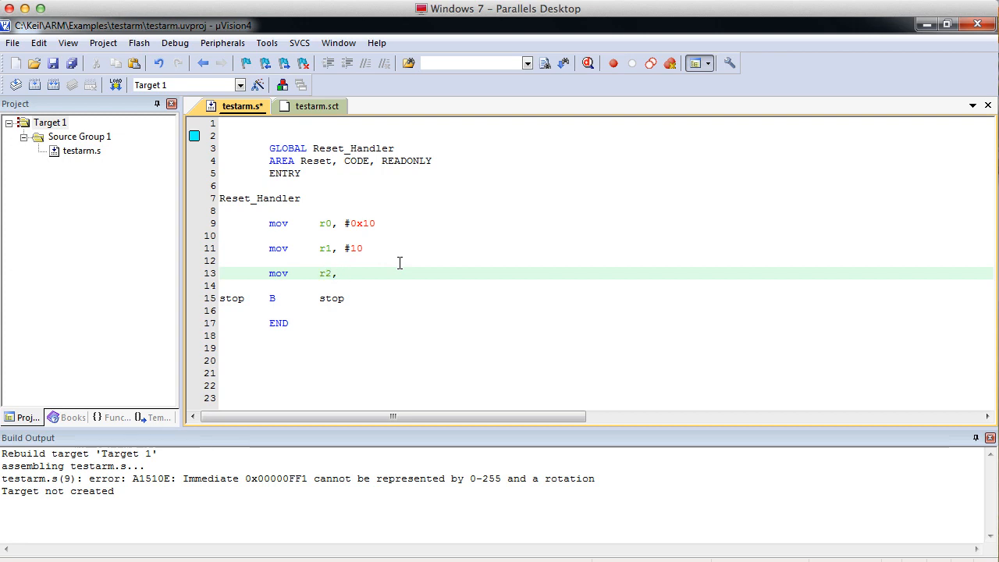
{"action": "type", "text": "r1"}
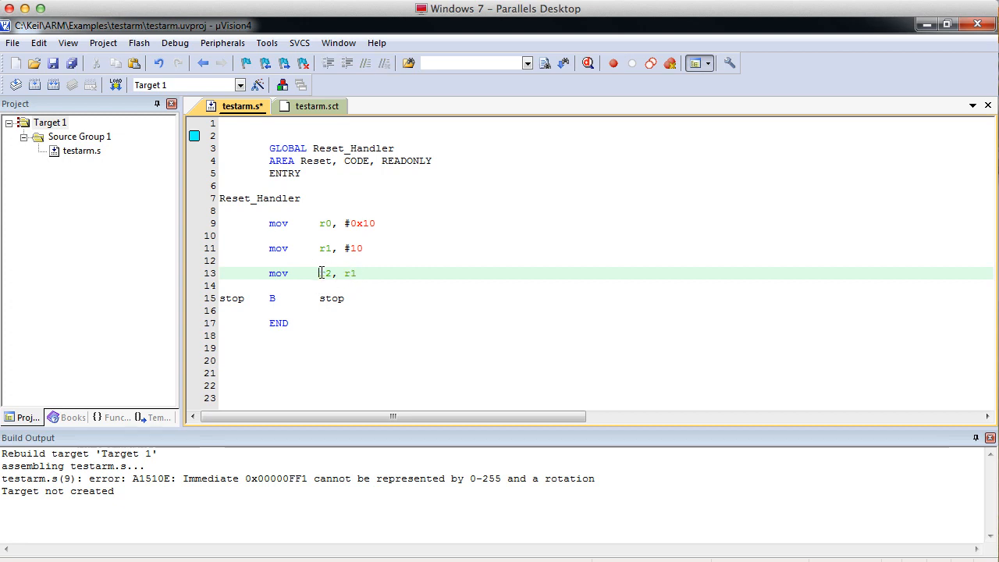
{"action": "mouse_move", "coordinate": [84, 110]}
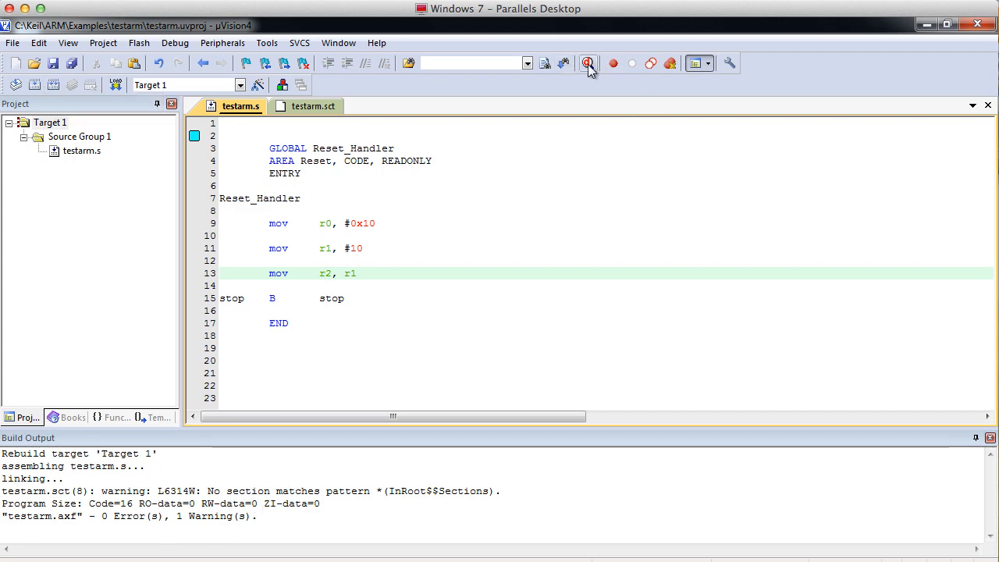
{"action": "left_click", "coordinate": [586, 63]}
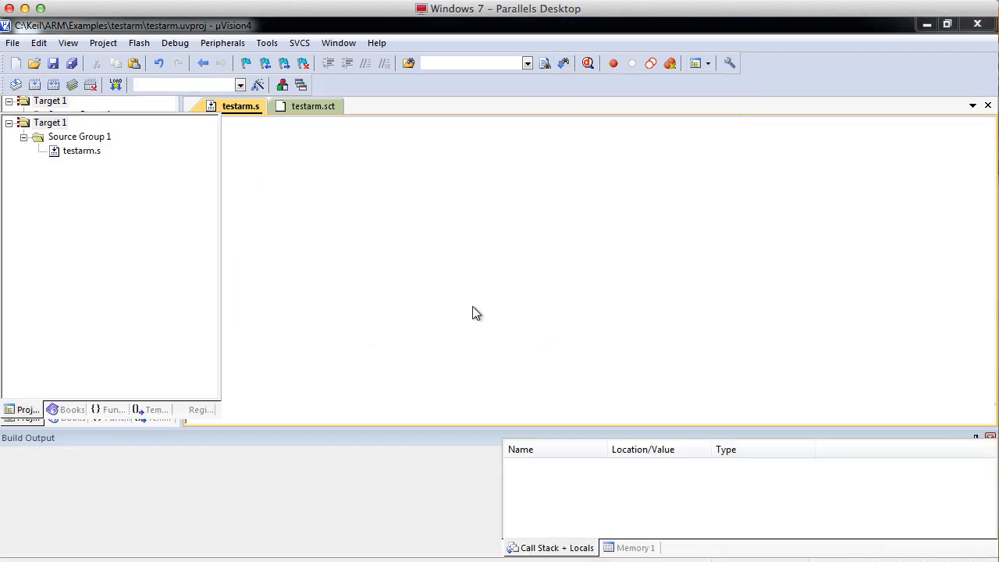
- Step until R0=0x10 and R1, R2=0x0A, then end the debug session
{"action": "left_click", "coordinate": [616, 63]}
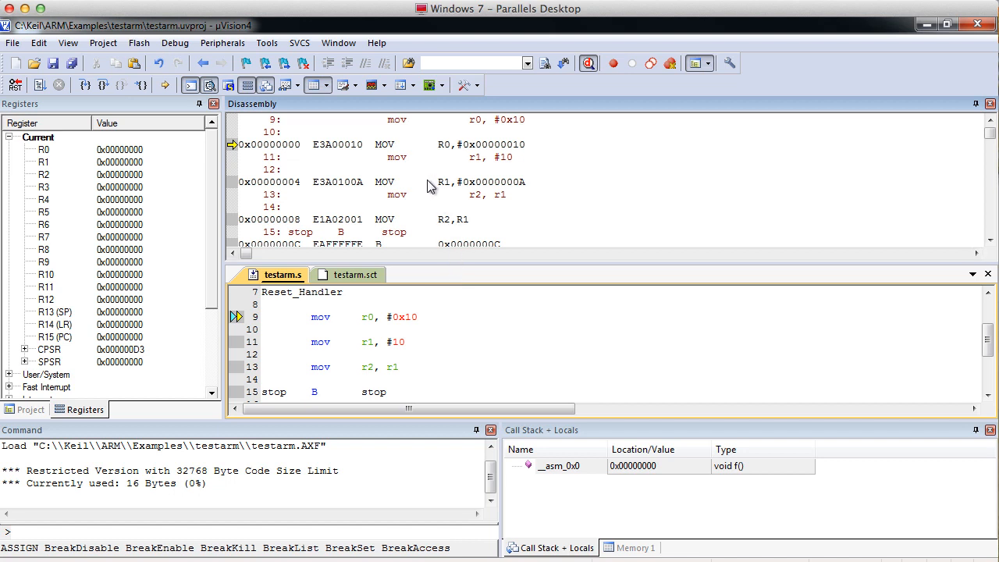
{"action": "mouse_move", "coordinate": [430, 302]}
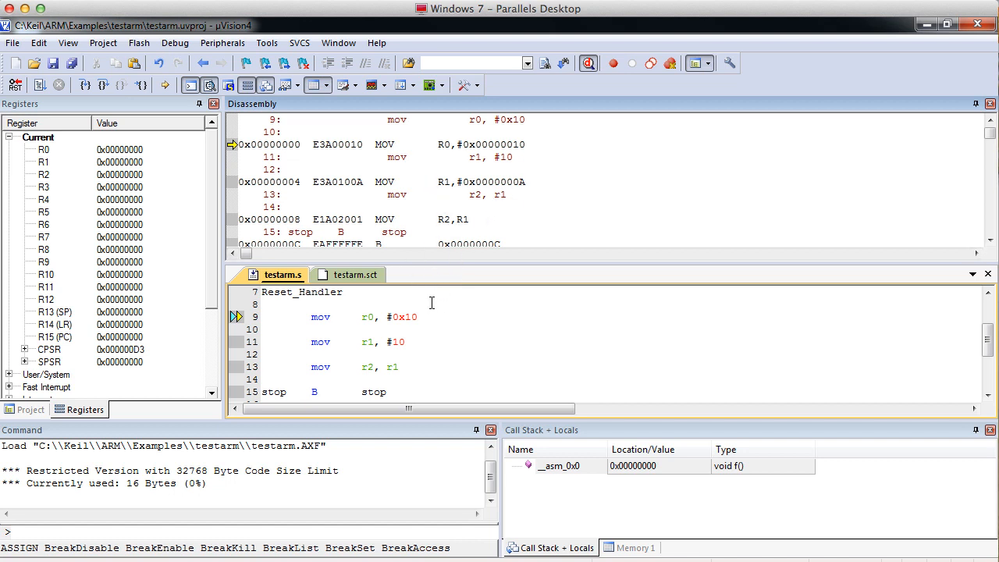
{"action": "mouse_move", "coordinate": [484, 153]}
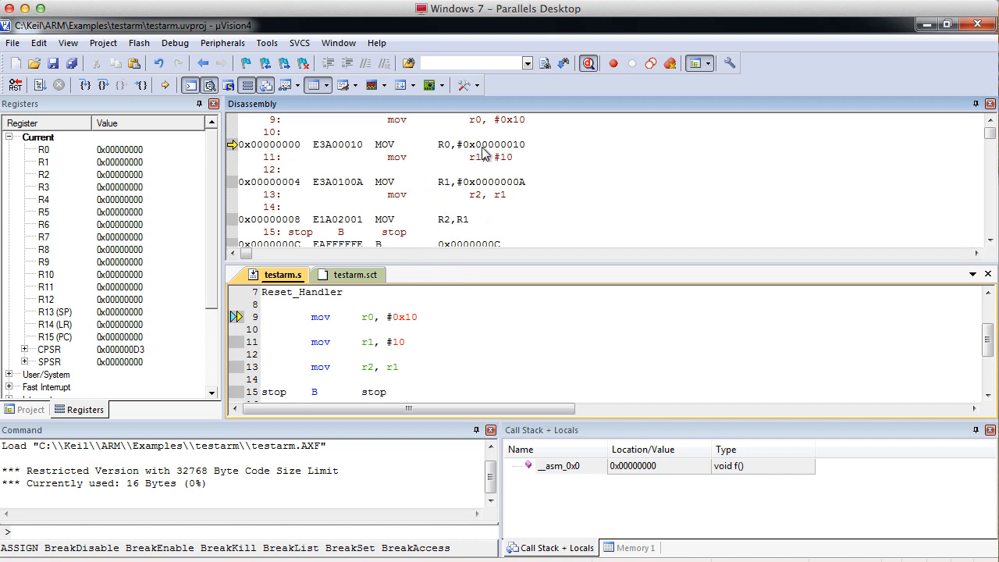
{"action": "mouse_move", "coordinate": [528, 154]}
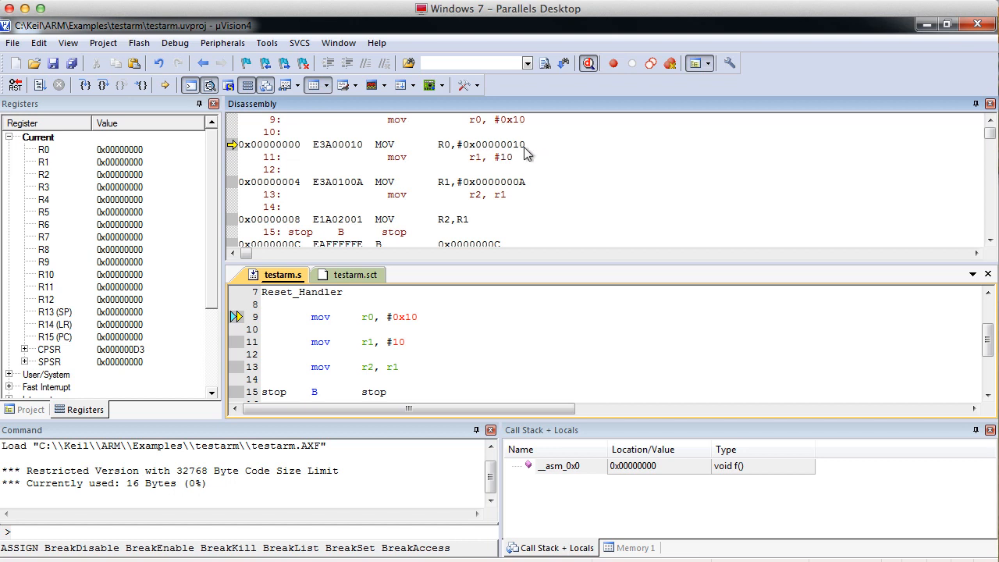
{"action": "mouse_move", "coordinate": [551, 151]}
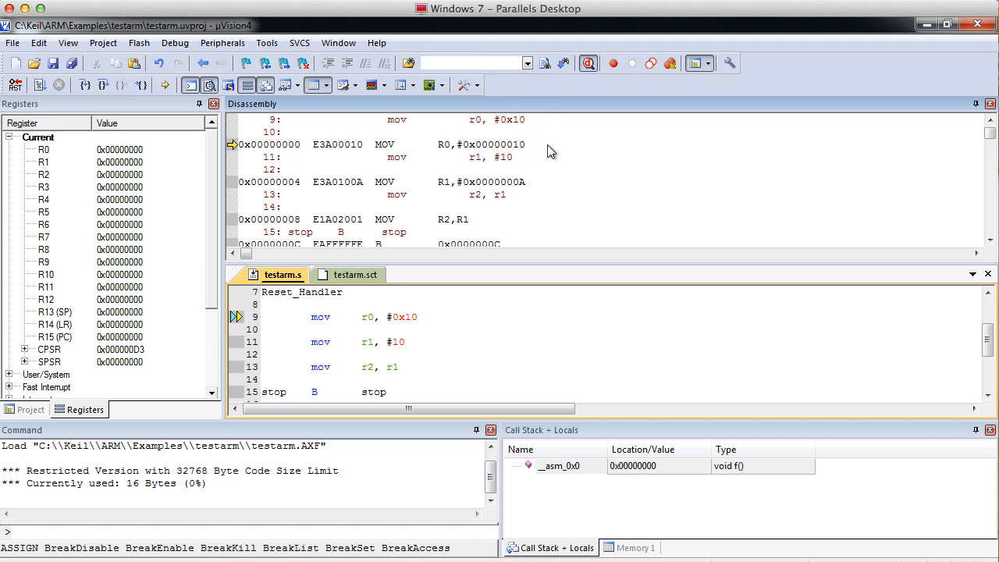
{"action": "mouse_move", "coordinate": [442, 150]}
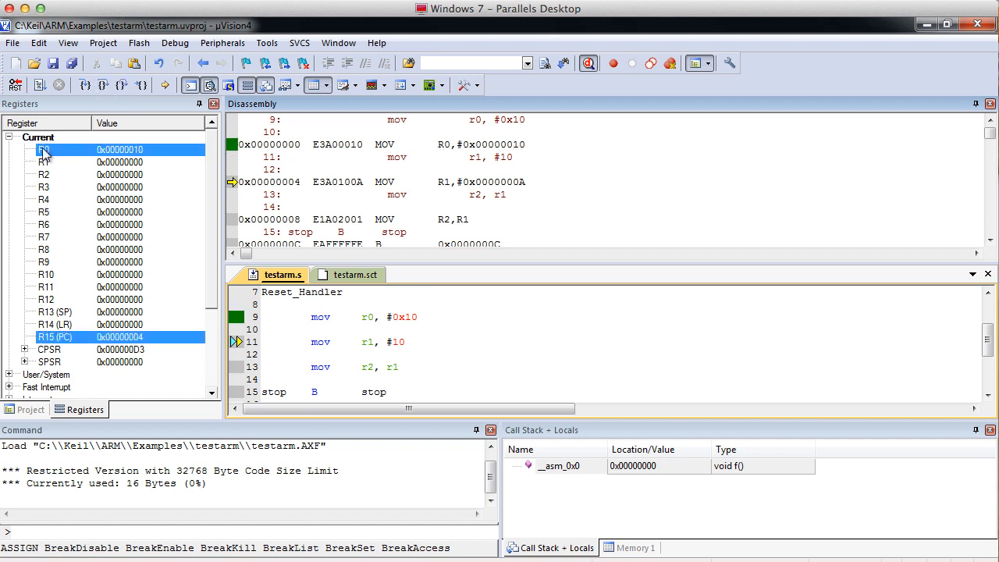
{"action": "mouse_move", "coordinate": [173, 162]}
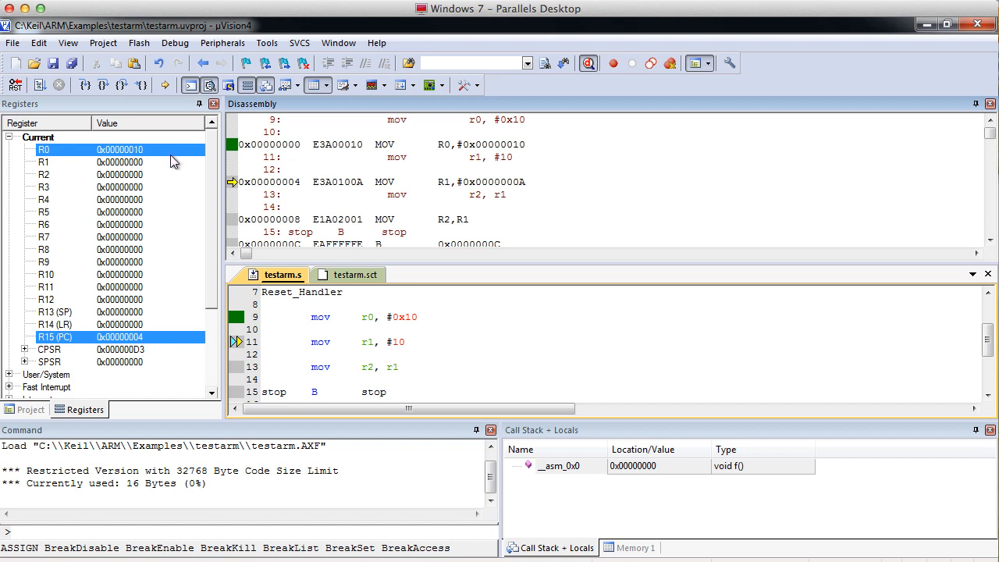
{"action": "mouse_move", "coordinate": [514, 169]}
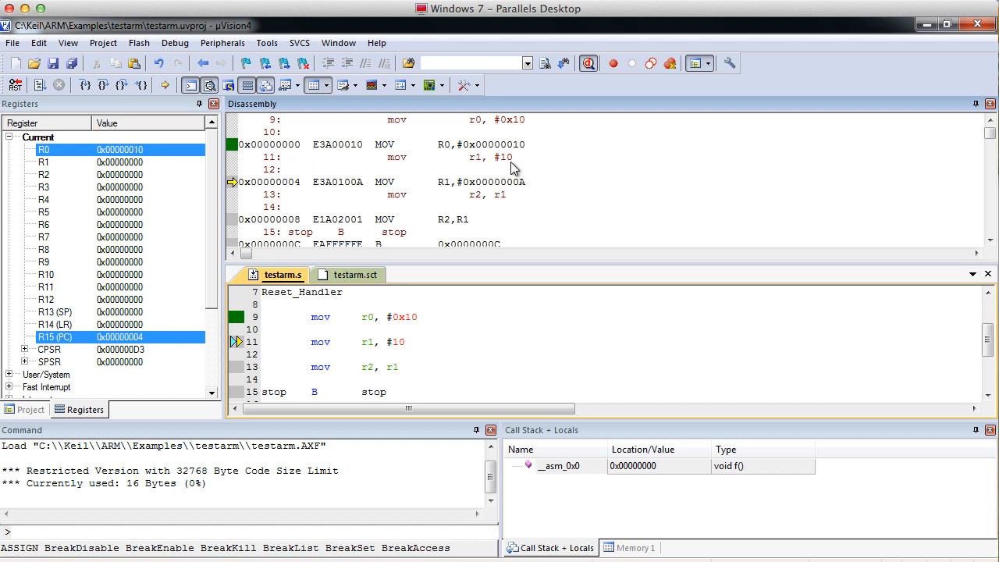
{"action": "mouse_move", "coordinate": [505, 167]}
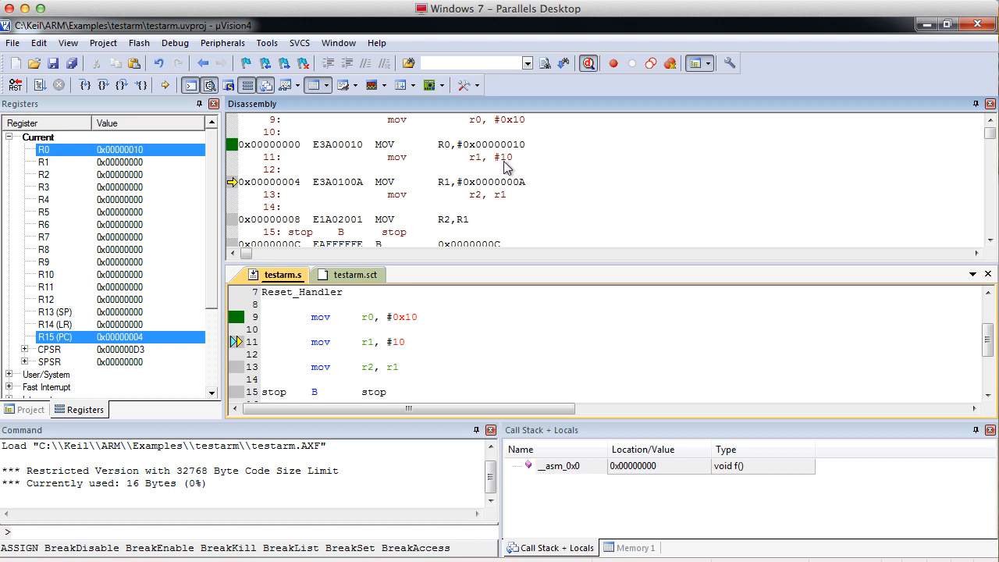
{"action": "mouse_move", "coordinate": [522, 194]}
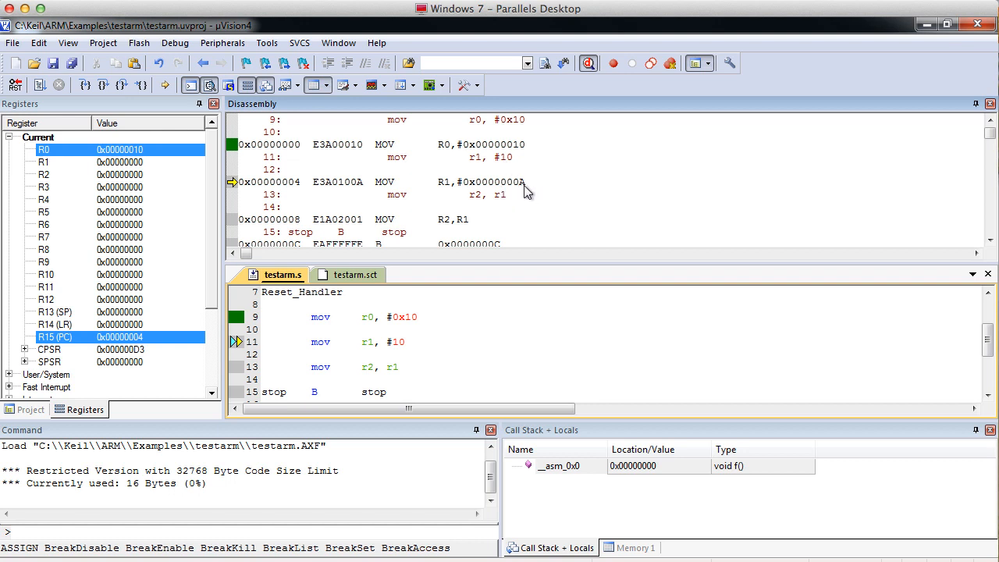
{"action": "mouse_move", "coordinate": [524, 187]}
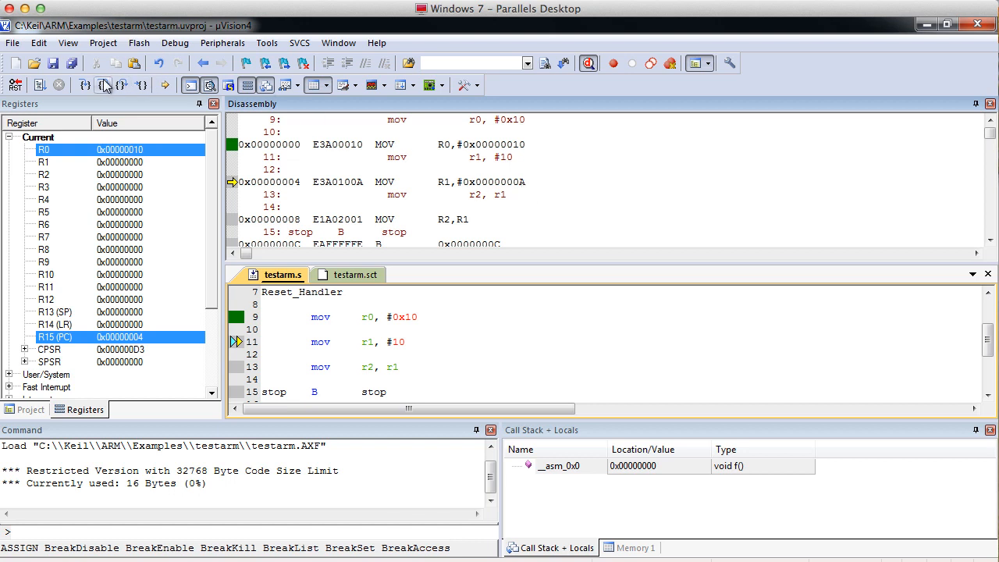
{"action": "left_click", "coordinate": [104, 85]}
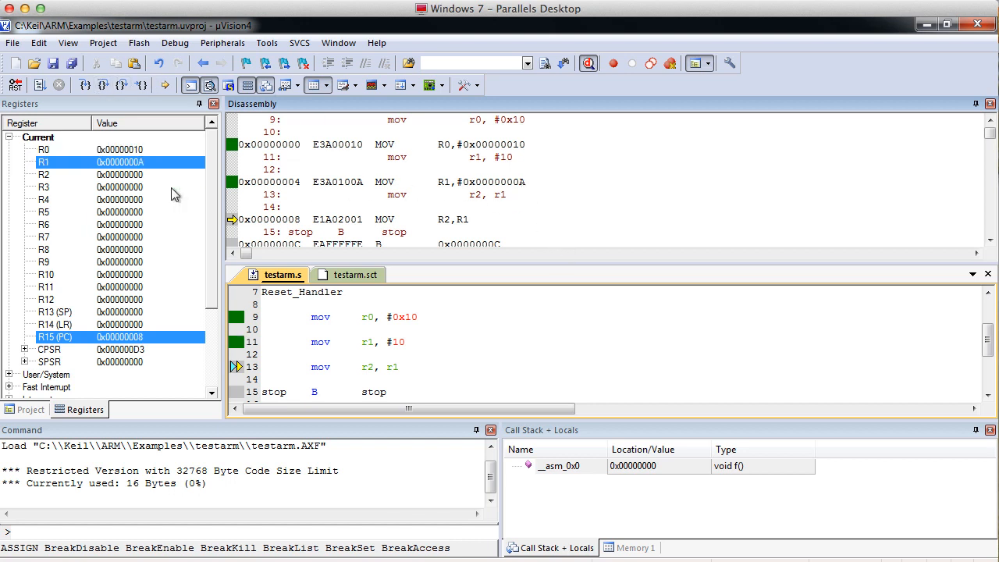
{"action": "mouse_move", "coordinate": [141, 170]}
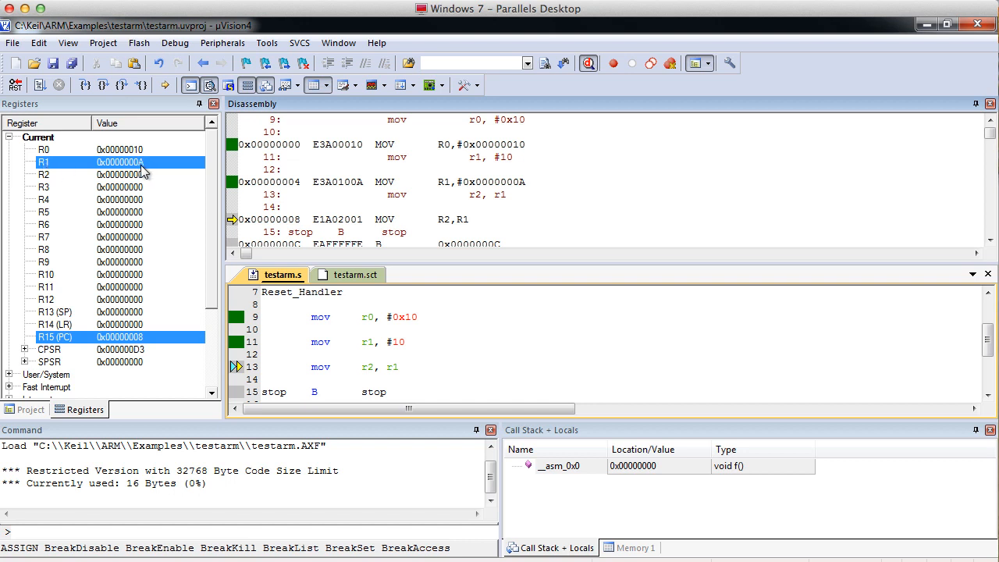
{"action": "mouse_move", "coordinate": [465, 217]}
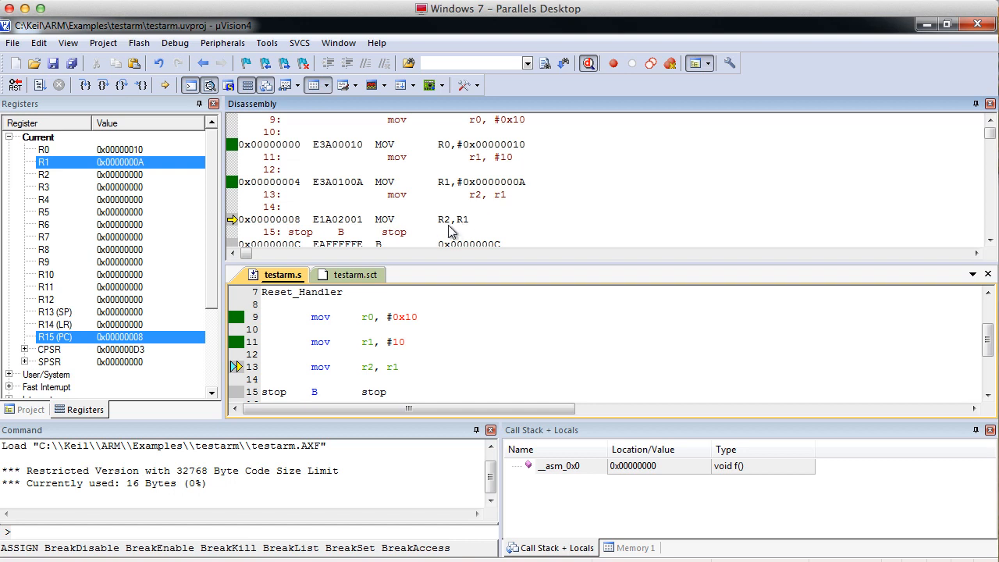
{"action": "mouse_move", "coordinate": [371, 193]}
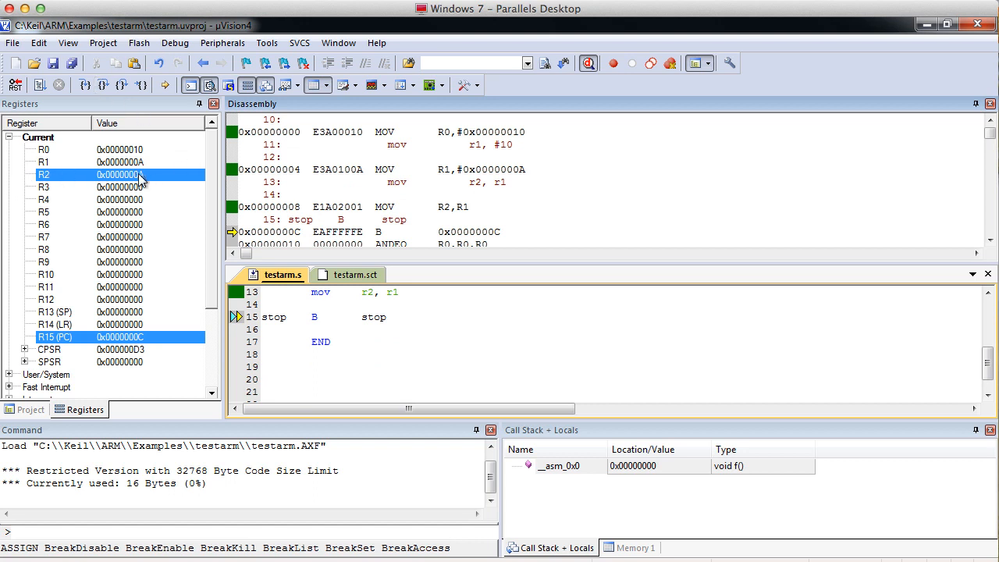
{"action": "mouse_move", "coordinate": [145, 164]}
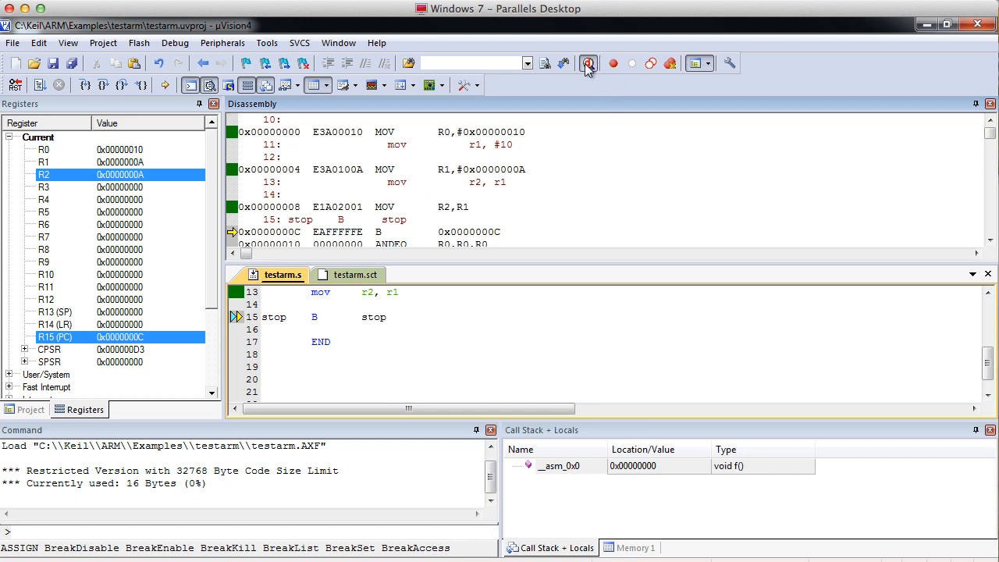
{"action": "left_click", "coordinate": [589, 63]}
{"action": "type", "text": "mov     r0, #0x123"}
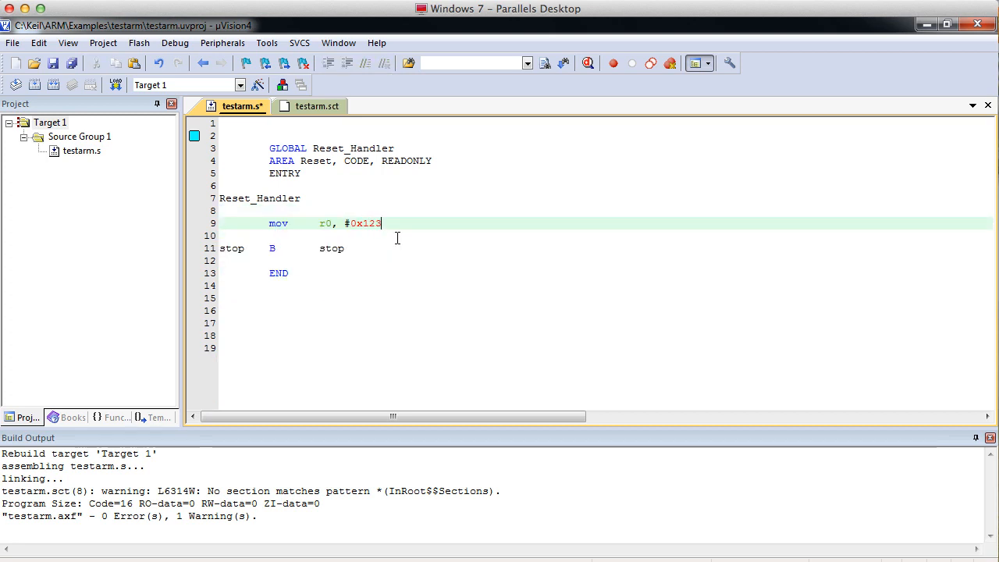
- Change r0's immediate to #0x12341234 and rebuild, getting error A1510E
{"action": "type", "text": "4234"}
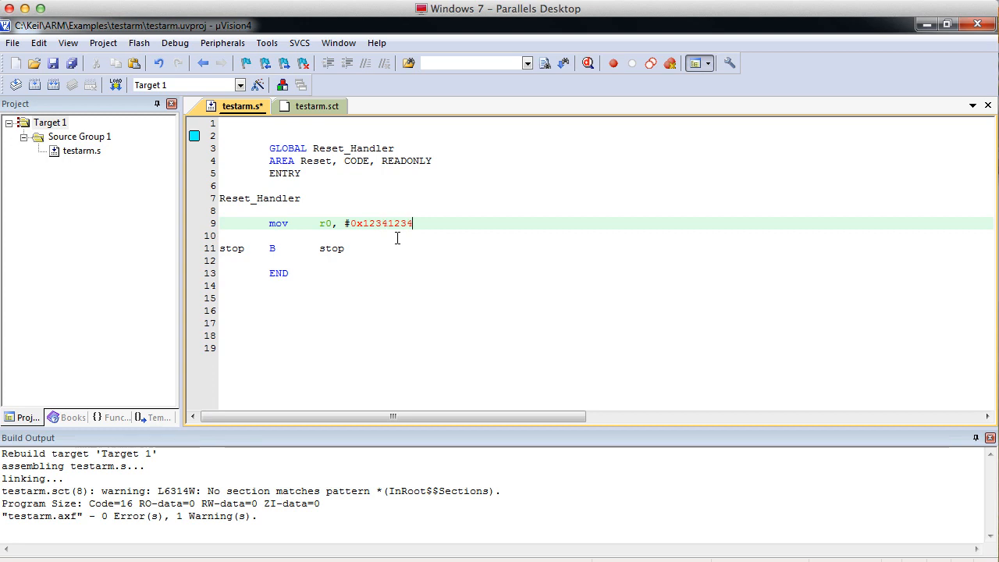
{"action": "mouse_move", "coordinate": [370, 227]}
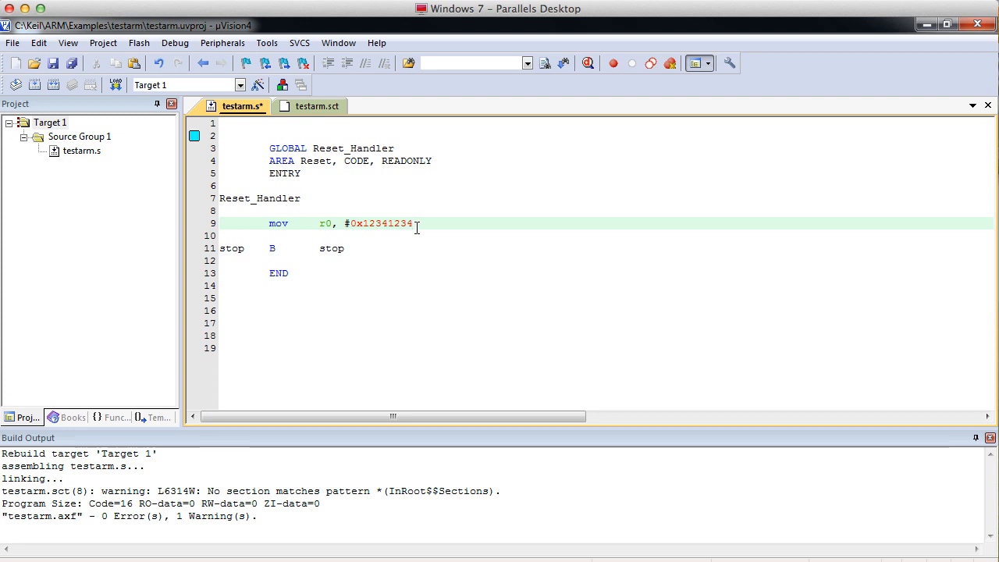
{"action": "left_click", "coordinate": [56, 86]}
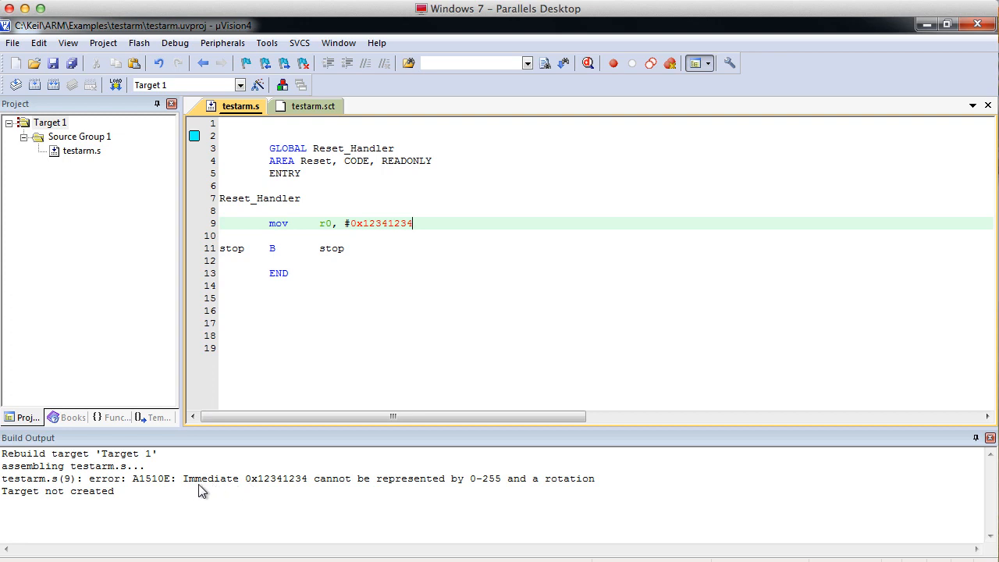
{"action": "mouse_move", "coordinate": [290, 492]}
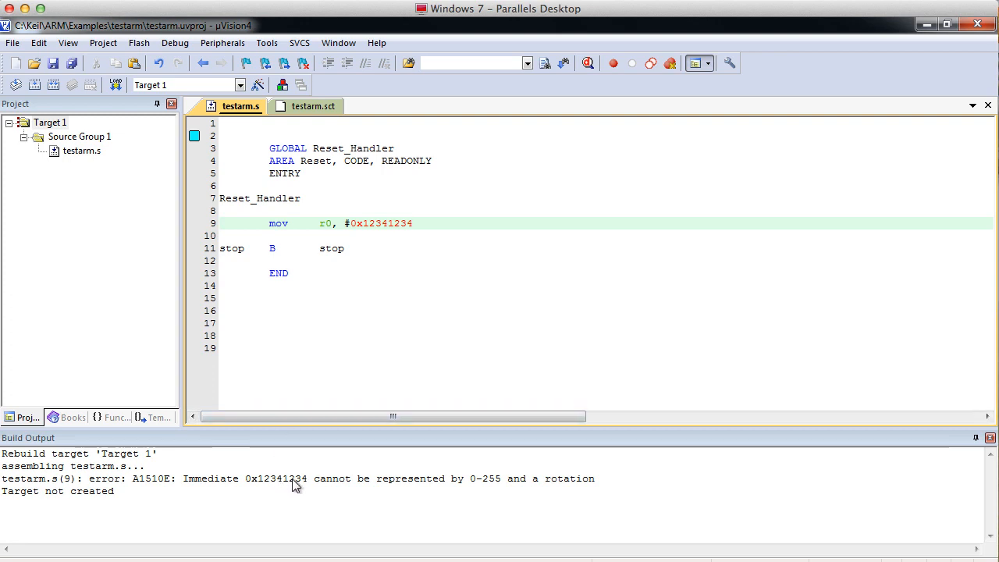
{"action": "mouse_move", "coordinate": [391, 491]}
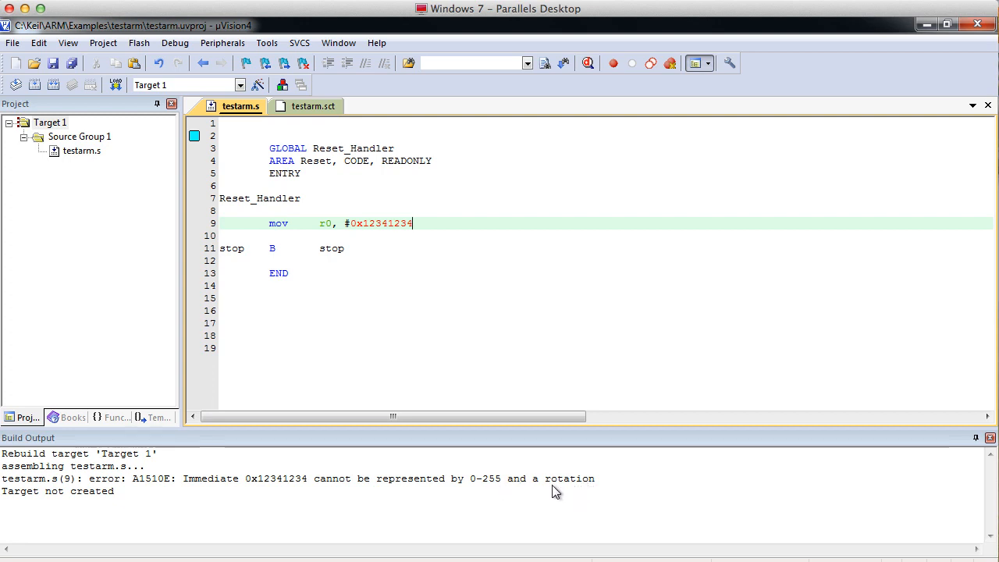
{"action": "mouse_move", "coordinate": [578, 494]}
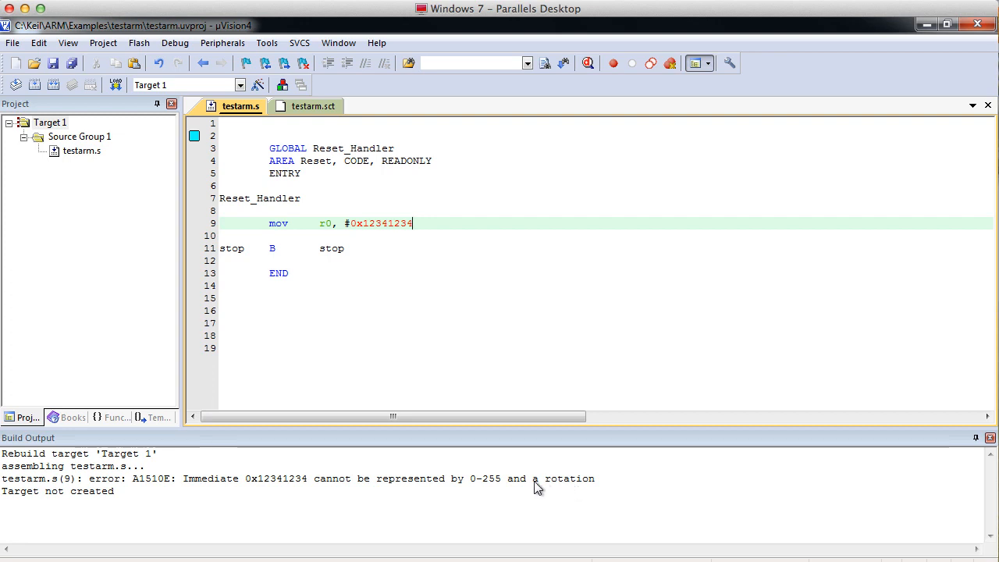
{"action": "mouse_move", "coordinate": [471, 241]}
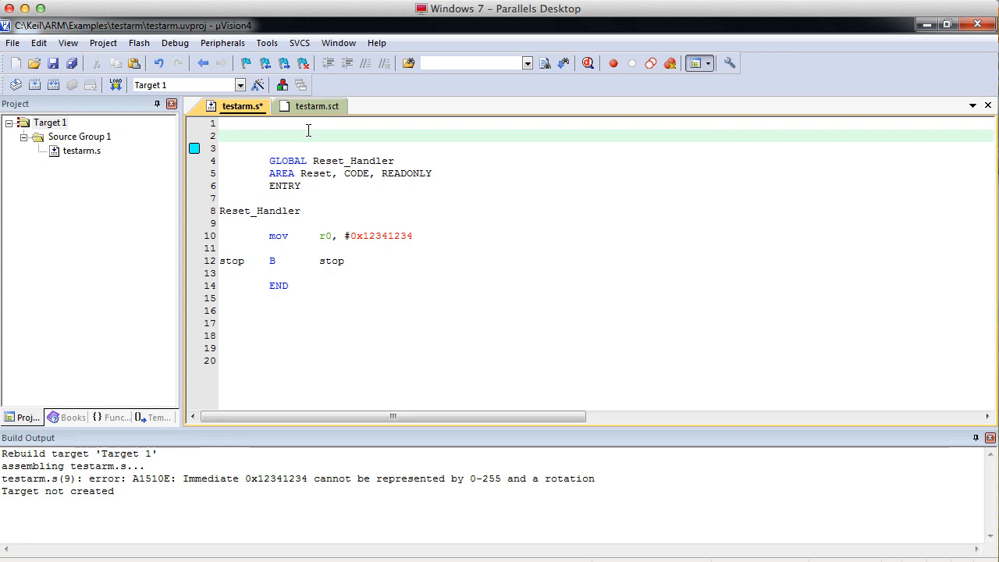
- Define LIT1 EQU #0x12341234 on line 2
{"action": "type", "text": "LIT1"}
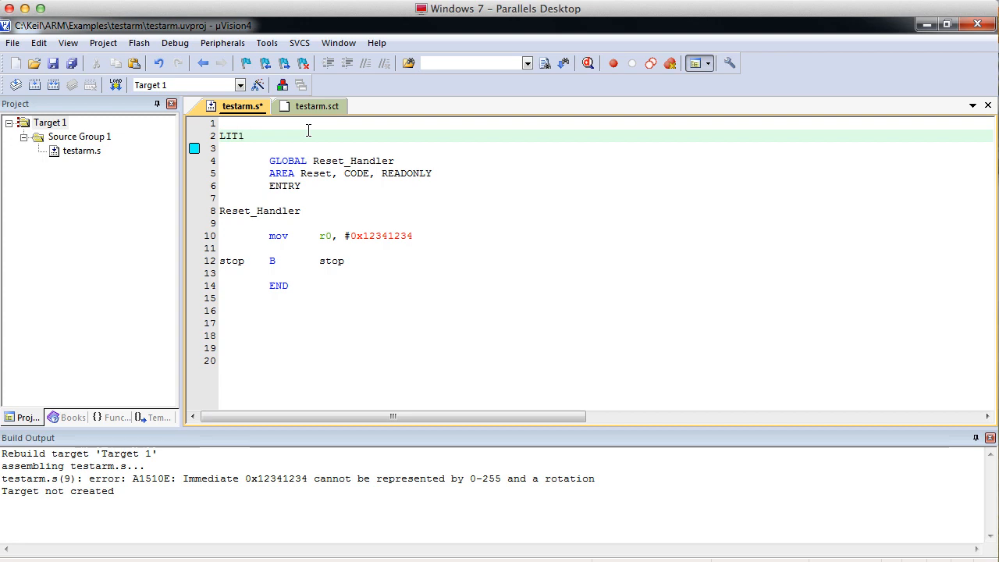
{"action": "type", "text": "E"}
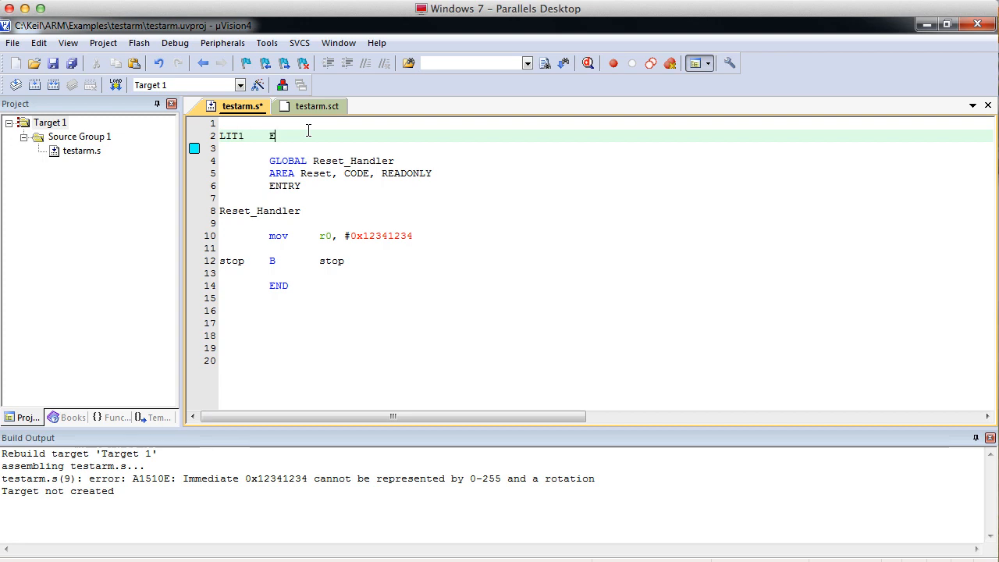
{"action": "type", "text": "QU"}
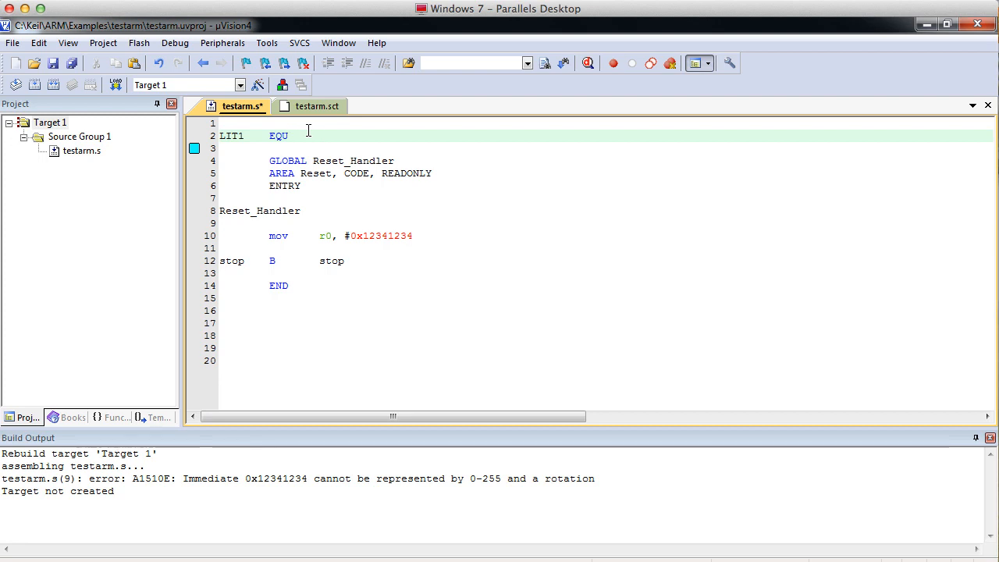
{"action": "left_click", "coordinate": [318, 135]}
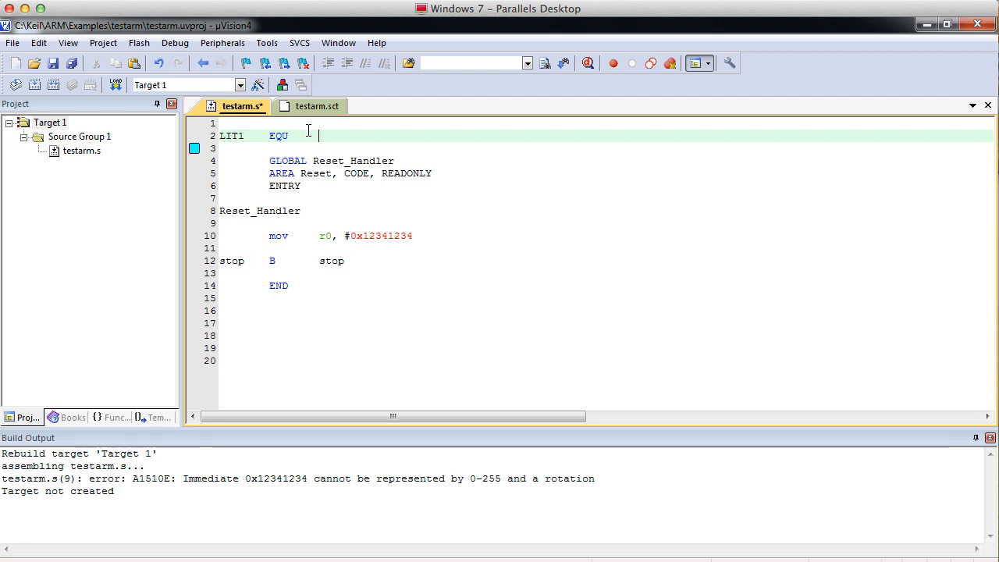
{"action": "type", "text": "#0"}
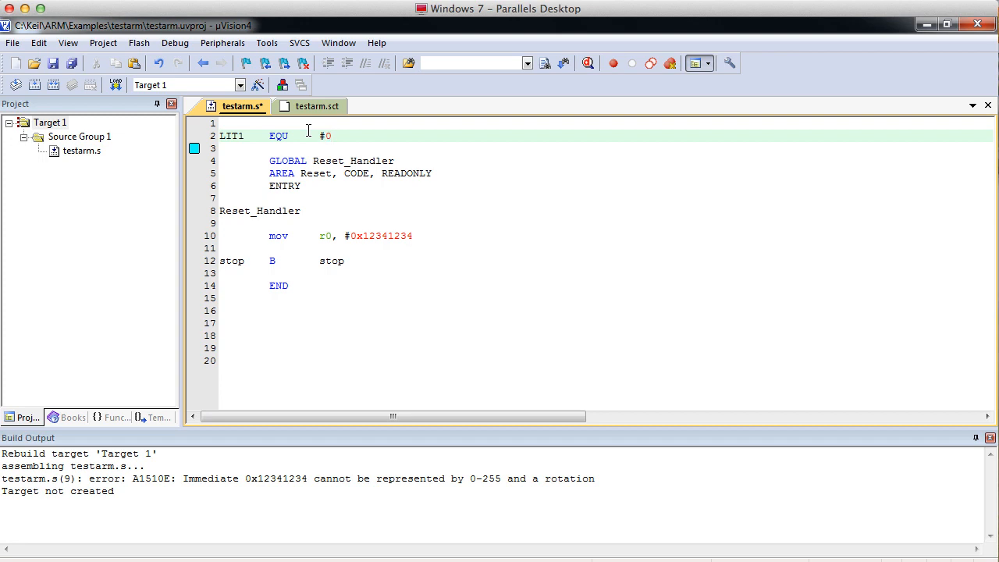
{"action": "type", "text": "x12"}
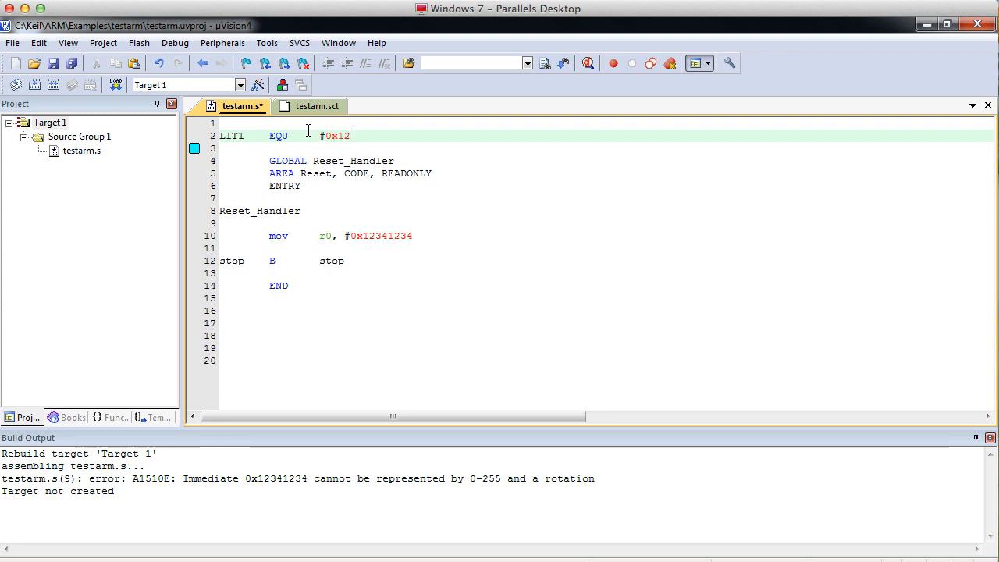
{"action": "type", "text": "341234"}
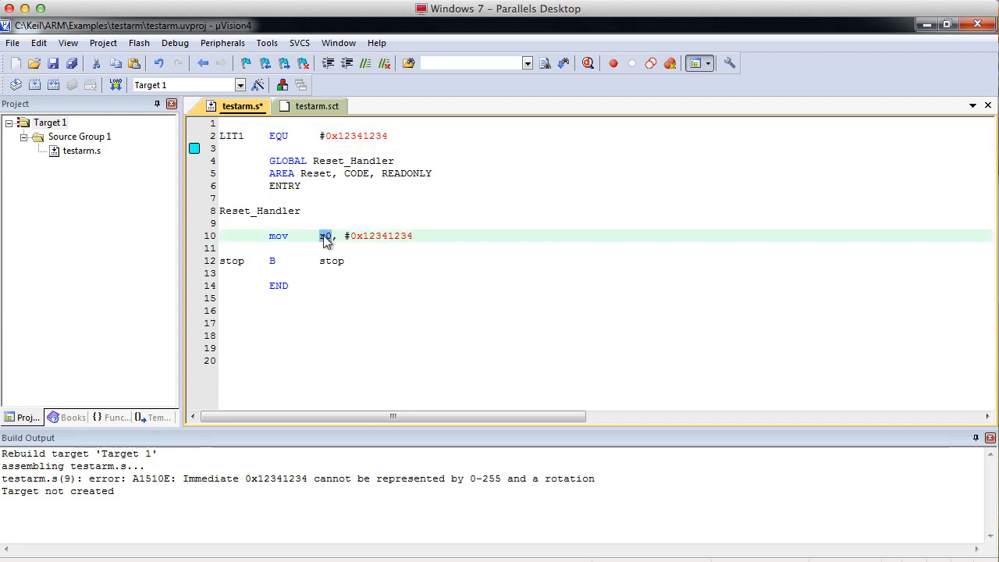
- Change line 10 to ldr r0, =LIT1 and rebuild
{"action": "double_click", "coordinate": [278, 236]}
{"action": "type", "text": "ldr"}
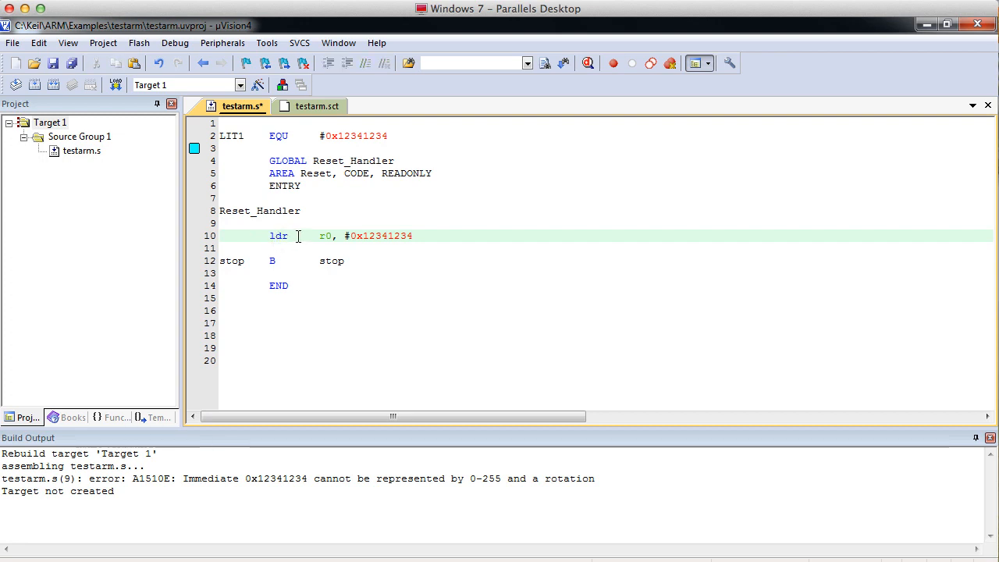
{"action": "left_click", "coordinate": [426, 236]}
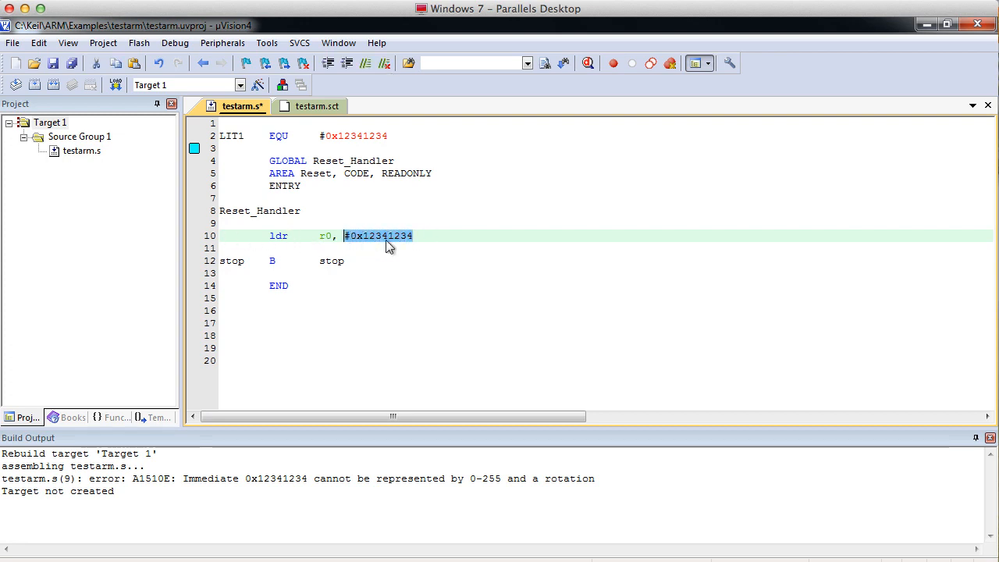
{"action": "key", "text": "Delete"}
{"action": "type", "text": "="}
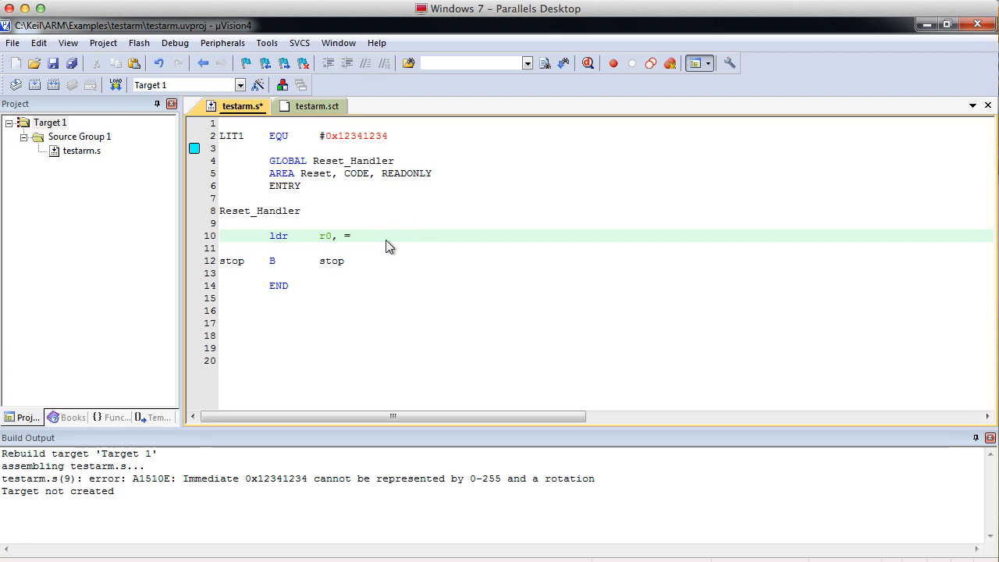
{"action": "type", "text": "LIT"}
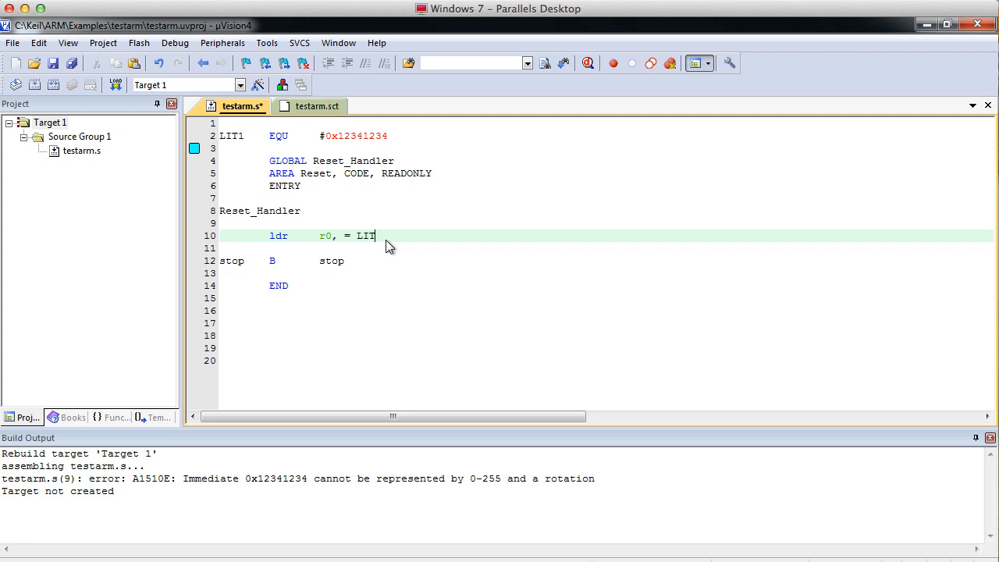
{"action": "type", "text": "1"}
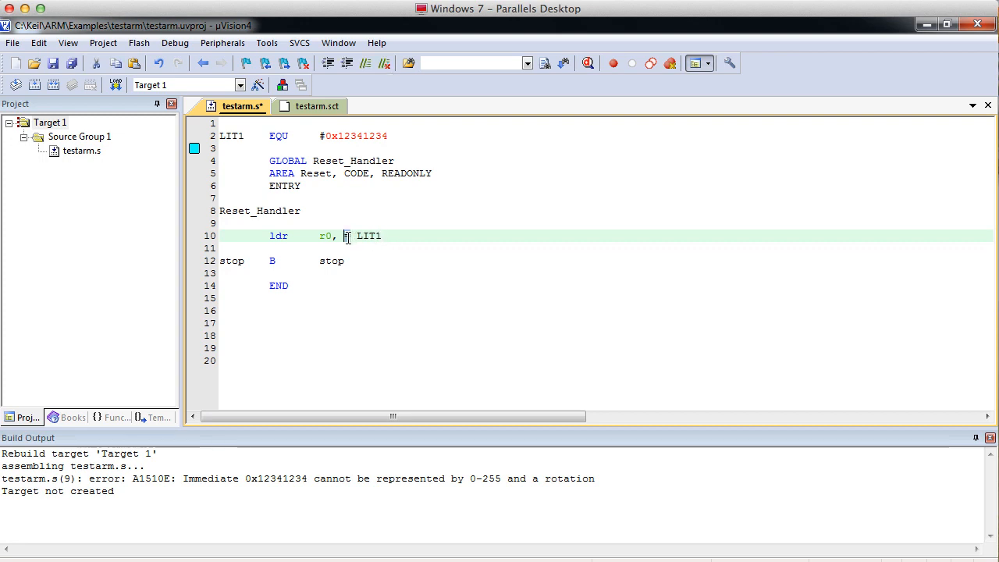
{"action": "type", "text": "="}
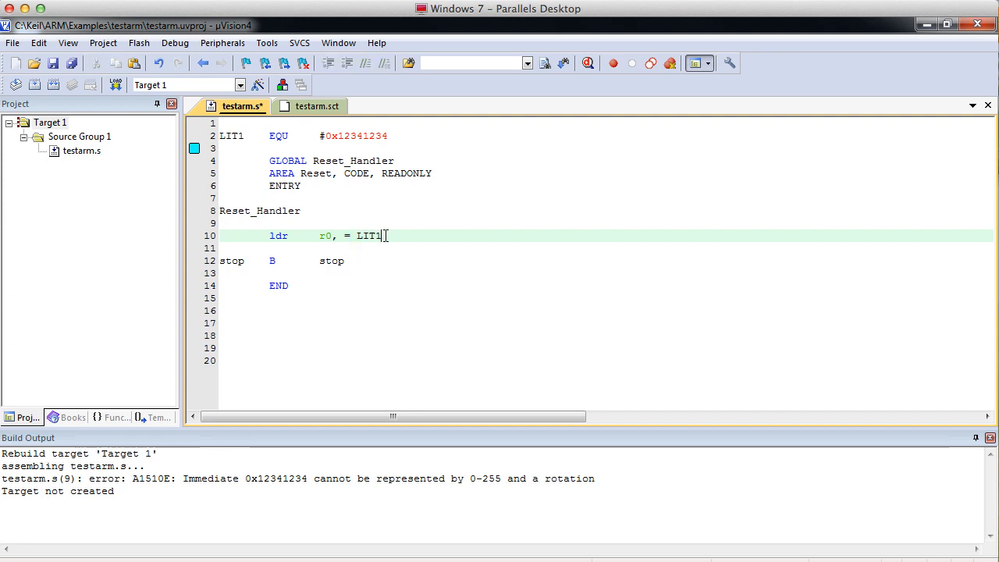
{"action": "left_click", "coordinate": [54, 85]}
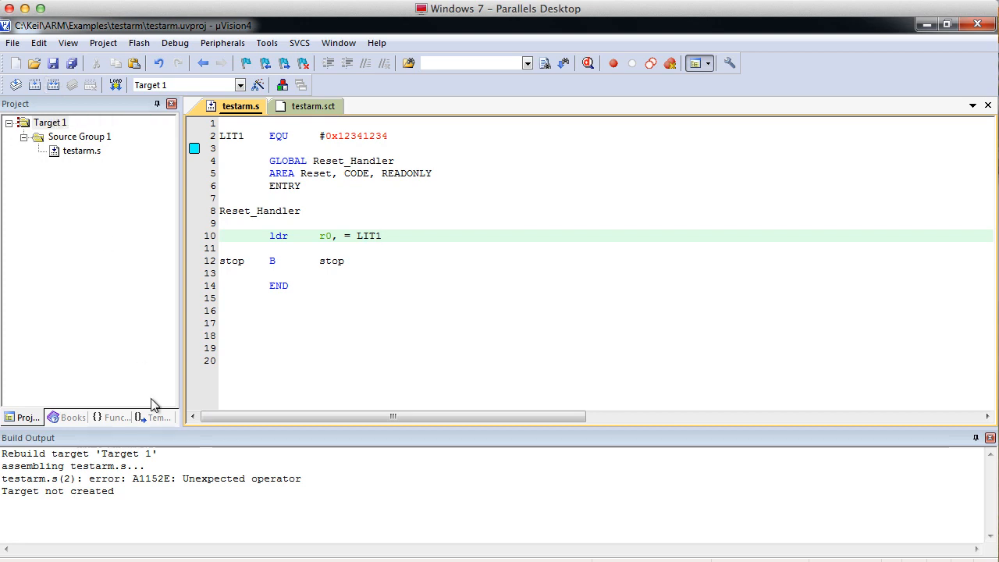
- Jump to the line 2 error, drop the # from 0x12341234, and rebuild cleanly
{"action": "left_click", "coordinate": [148, 488]}
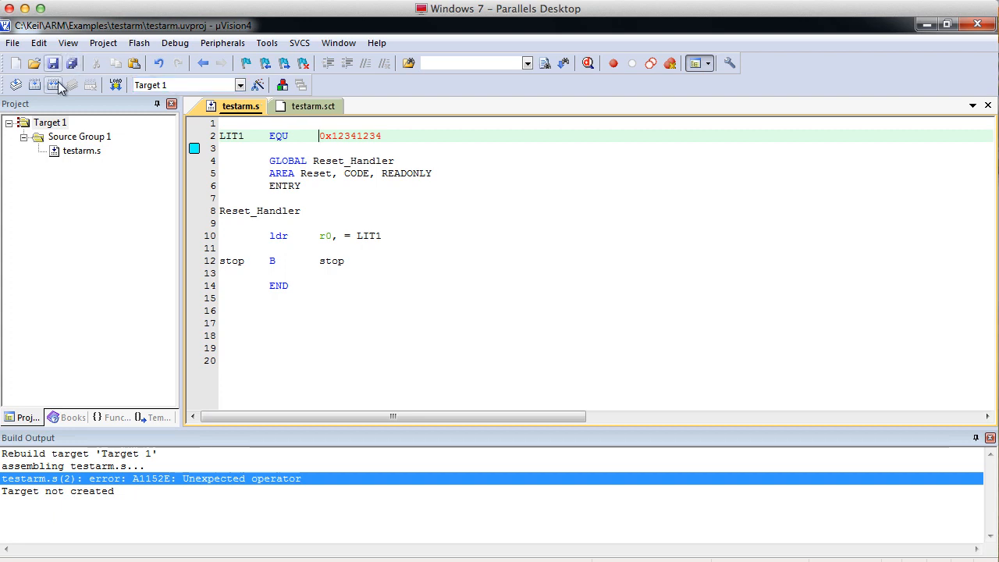
{"action": "left_click", "coordinate": [60, 86]}
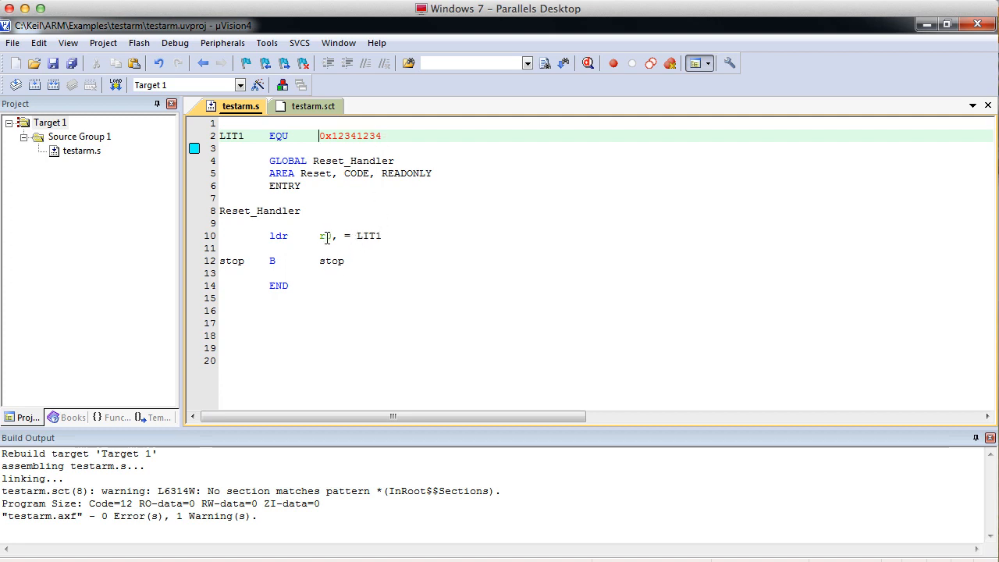
{"action": "type", "text": "r0"}
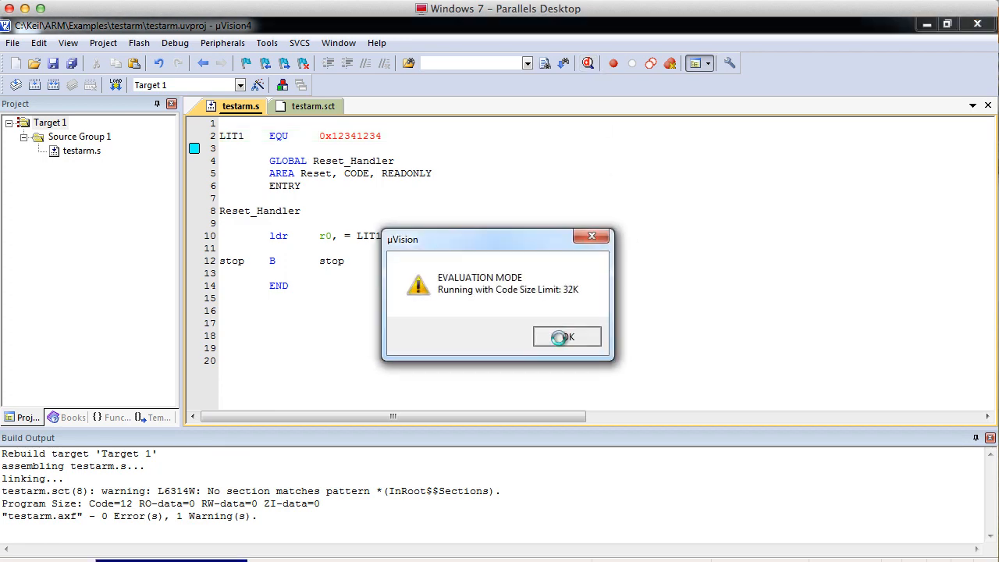
- Dismiss the Evaluation Mode notice and select ldr r0, =LIT1, shown as LDR R0,[PC]
{"action": "left_click", "coordinate": [567, 336]}
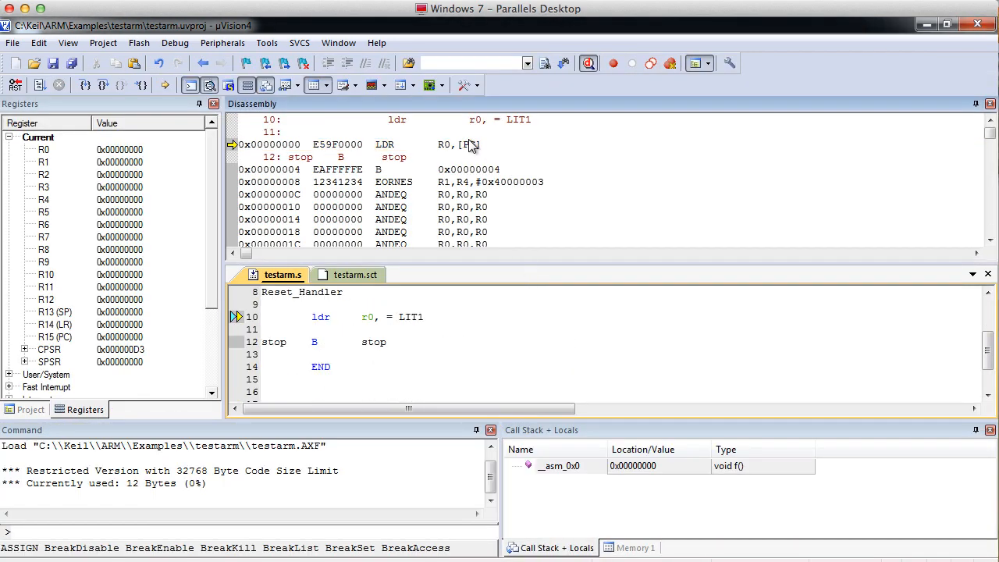
{"action": "mouse_move", "coordinate": [428, 154]}
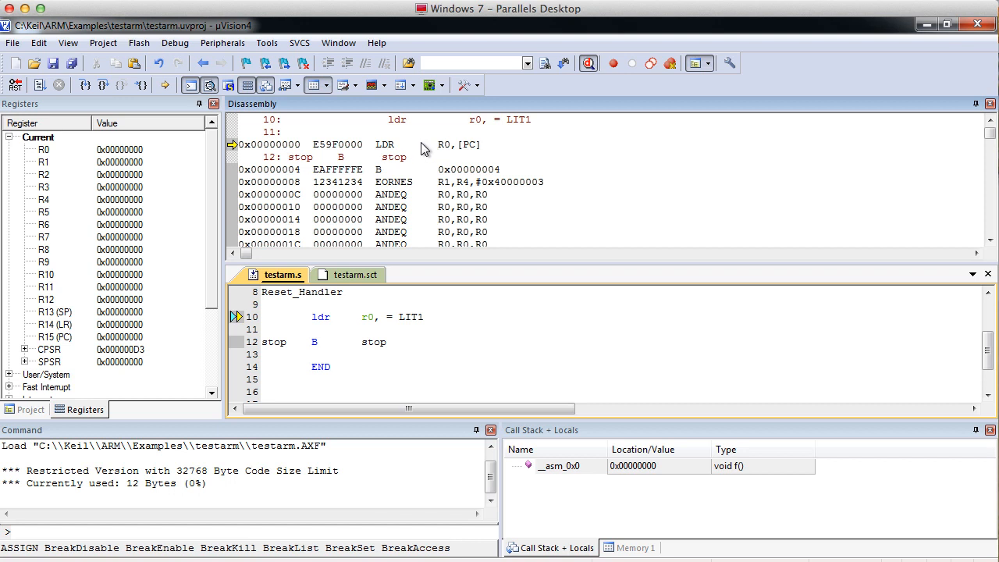
{"action": "left_click", "coordinate": [397, 119]}
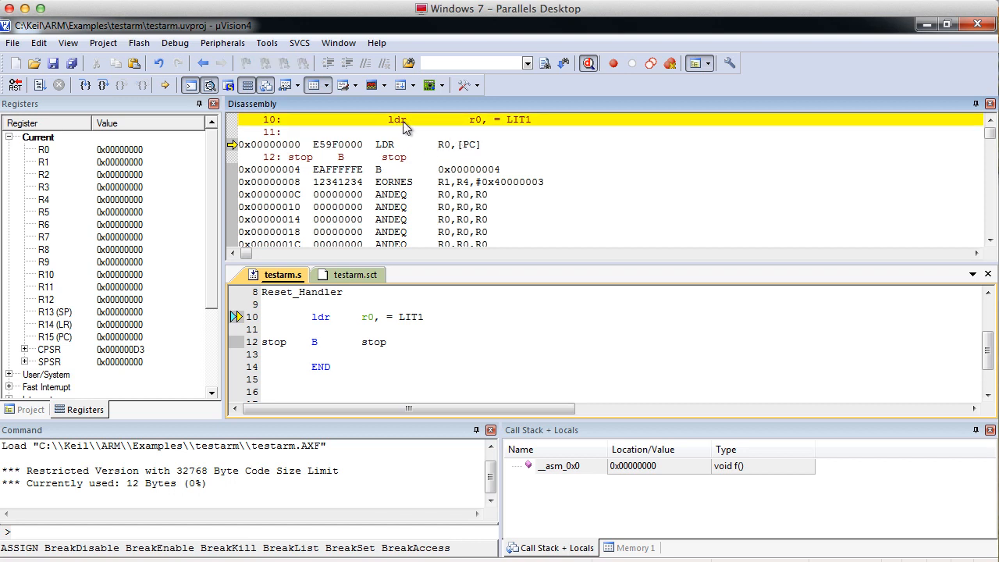
{"action": "mouse_move", "coordinate": [523, 130]}
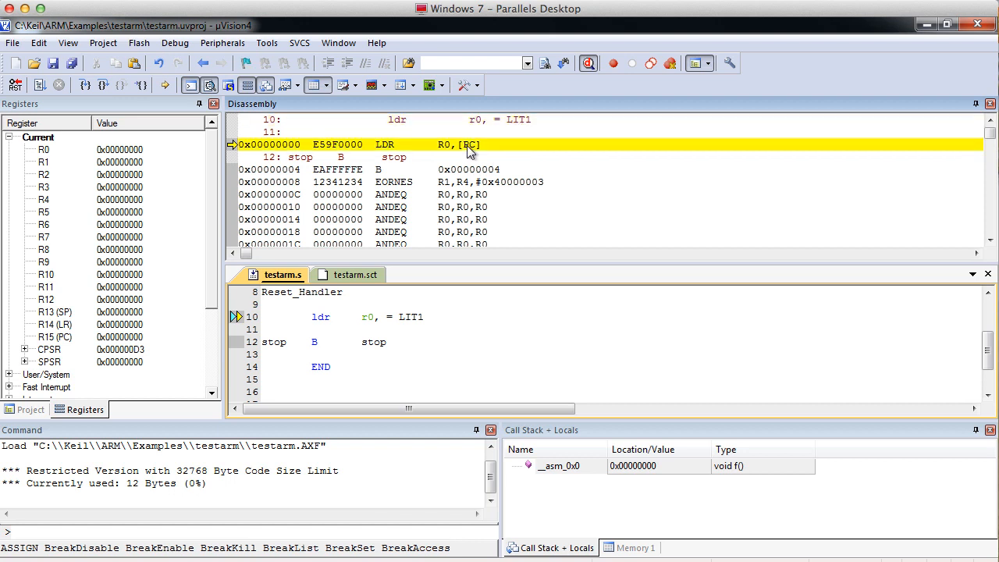
{"action": "mouse_move", "coordinate": [393, 151]}
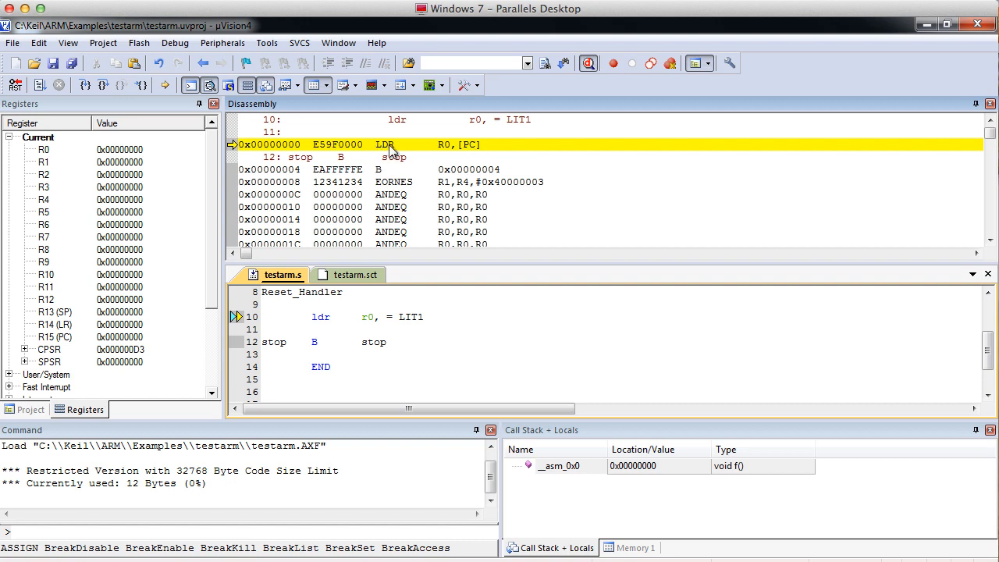
{"action": "mouse_move", "coordinate": [516, 128]}
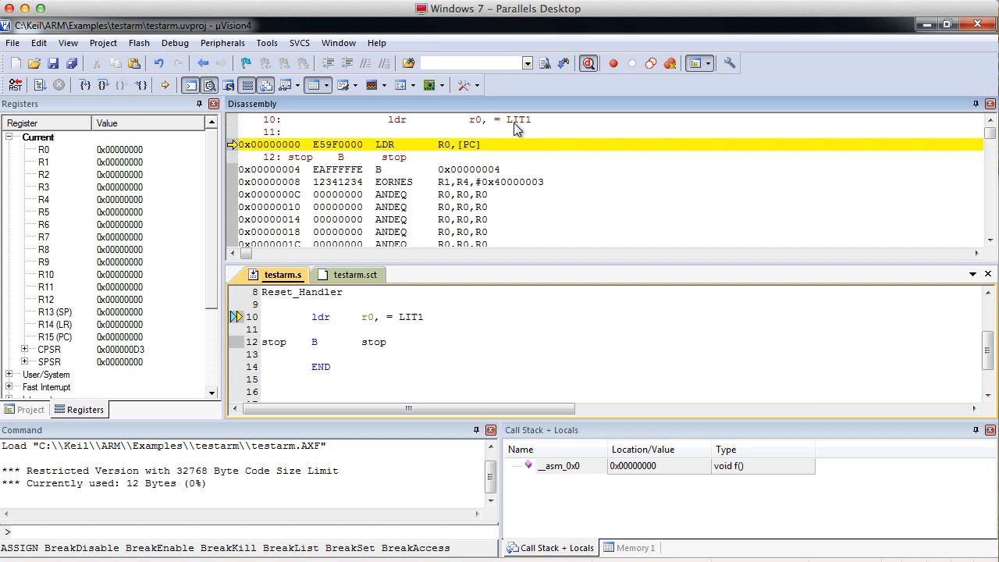
{"action": "mouse_move", "coordinate": [478, 149]}
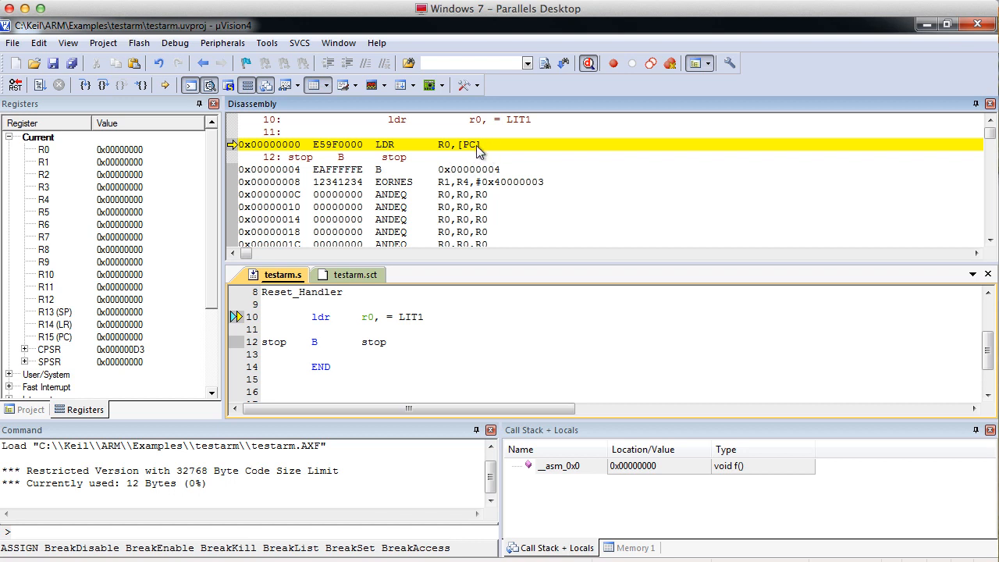
{"action": "mouse_move", "coordinate": [498, 152]}
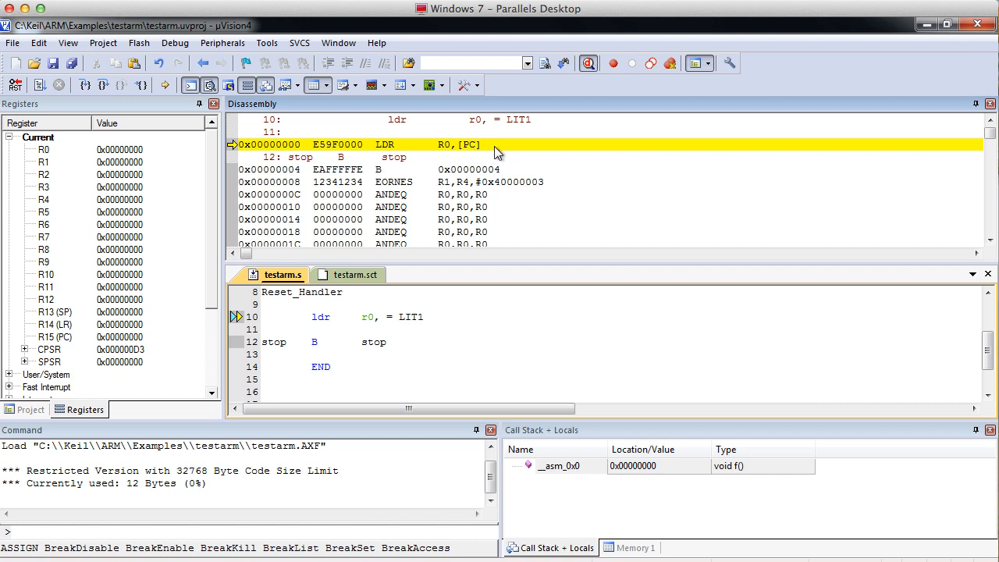
{"action": "mouse_move", "coordinate": [478, 147]}
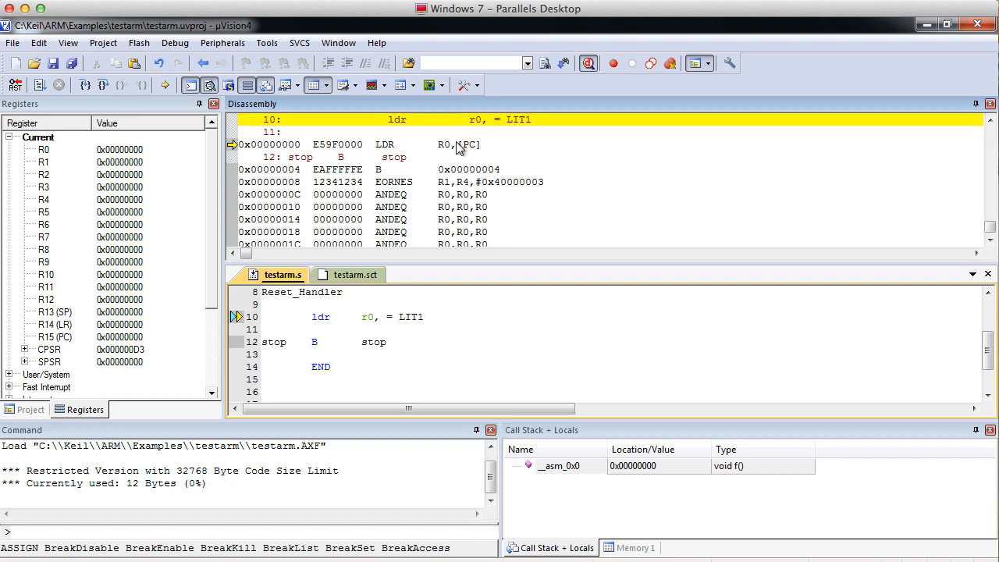
{"action": "mouse_move", "coordinate": [447, 151]}
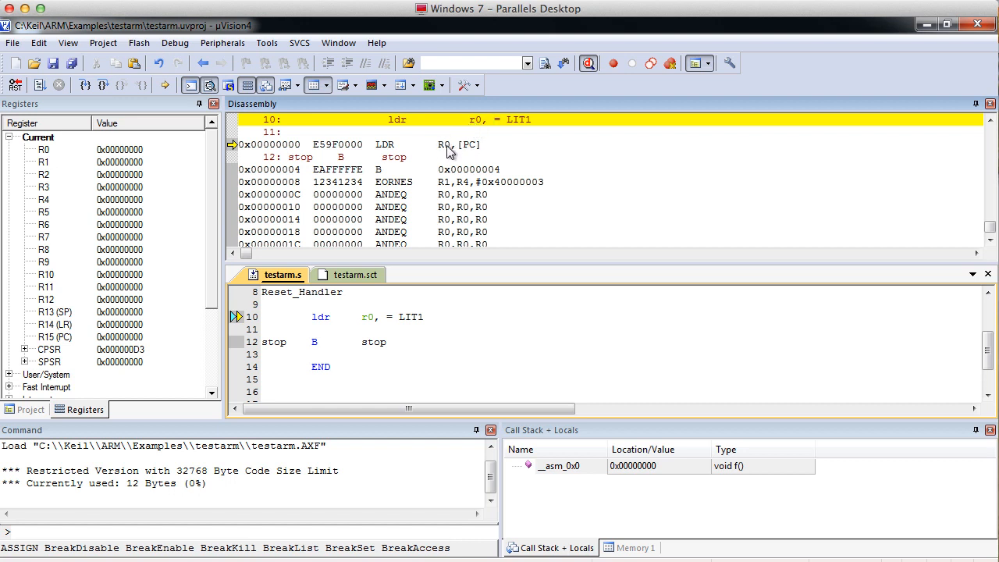
{"action": "mouse_move", "coordinate": [398, 152]}
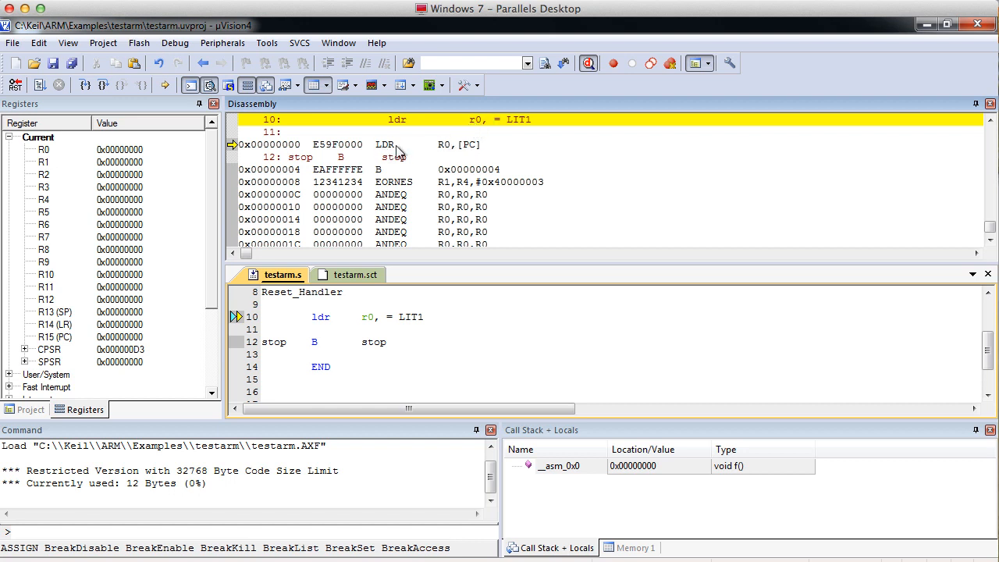
{"action": "mouse_move", "coordinate": [474, 153]}
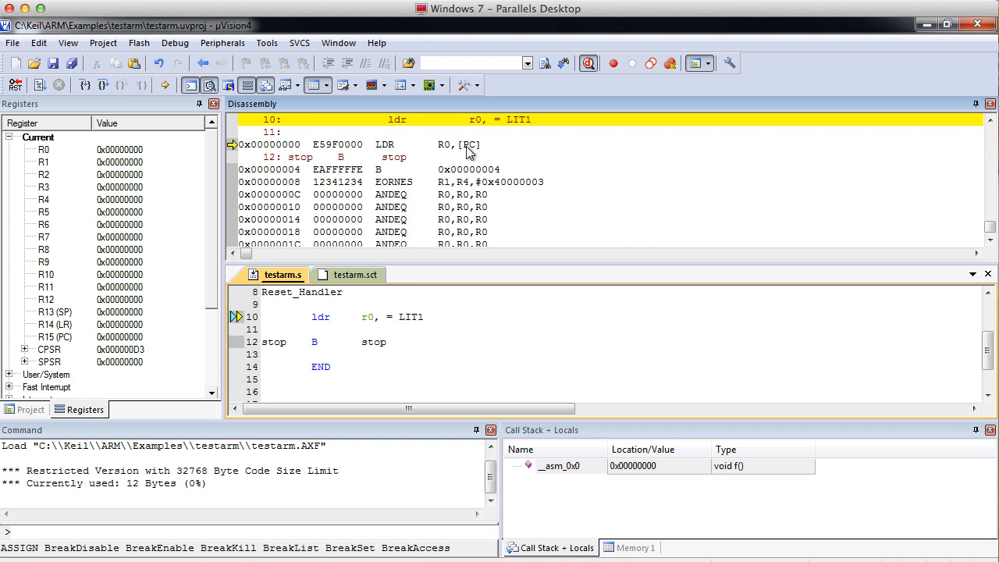
{"action": "mouse_move", "coordinate": [364, 206]}
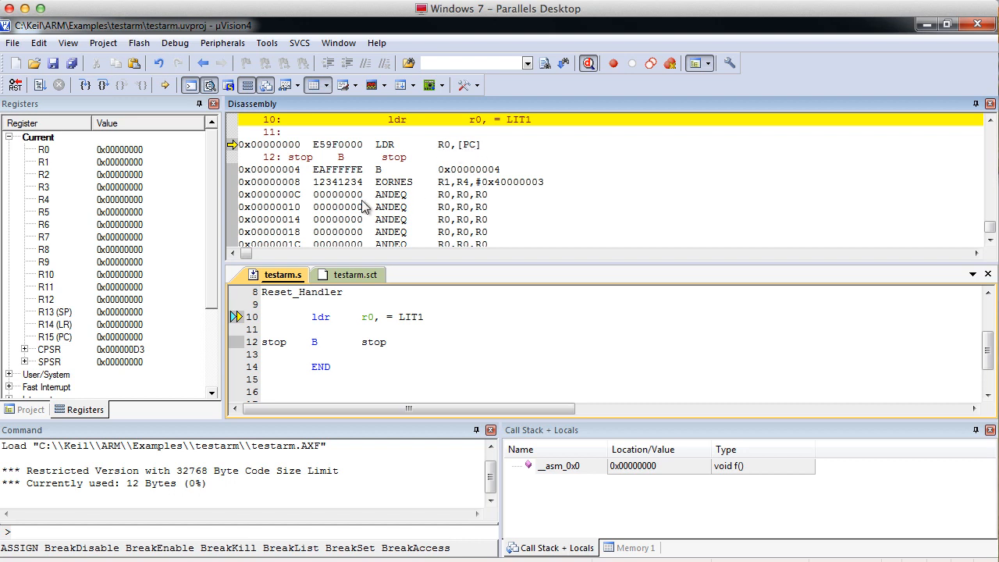
{"action": "mouse_move", "coordinate": [329, 181]}
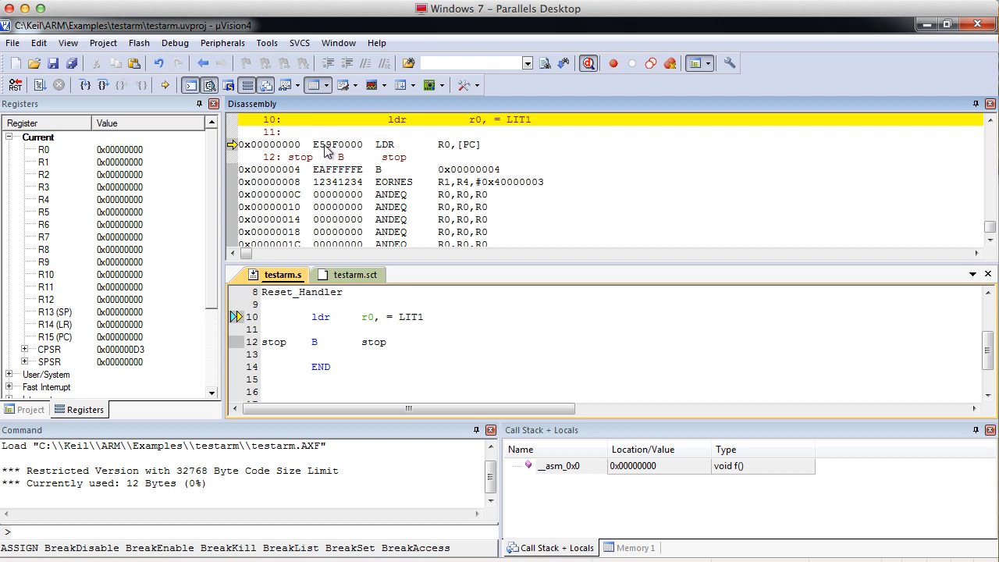
{"action": "mouse_move", "coordinate": [336, 156]}
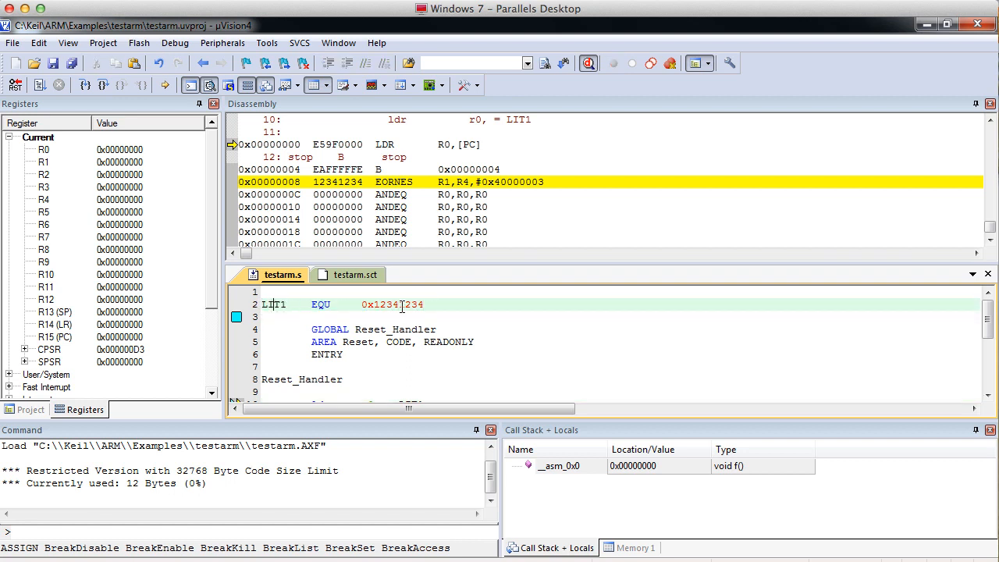
{"action": "mouse_move", "coordinate": [402, 304]}
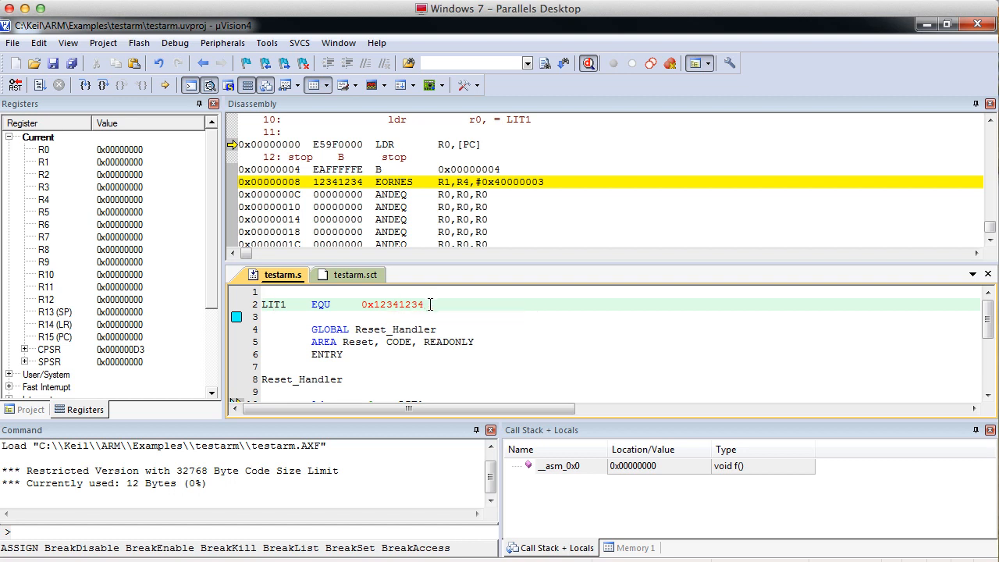
{"action": "mouse_move", "coordinate": [461, 181]}
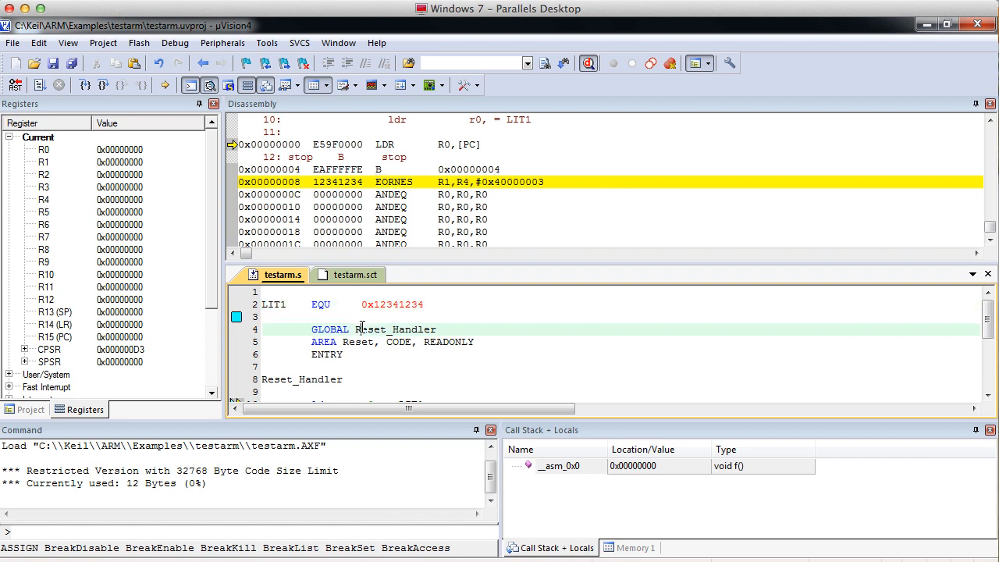
{"action": "scroll", "scroll_direction": "down", "scroll_amount": 3}
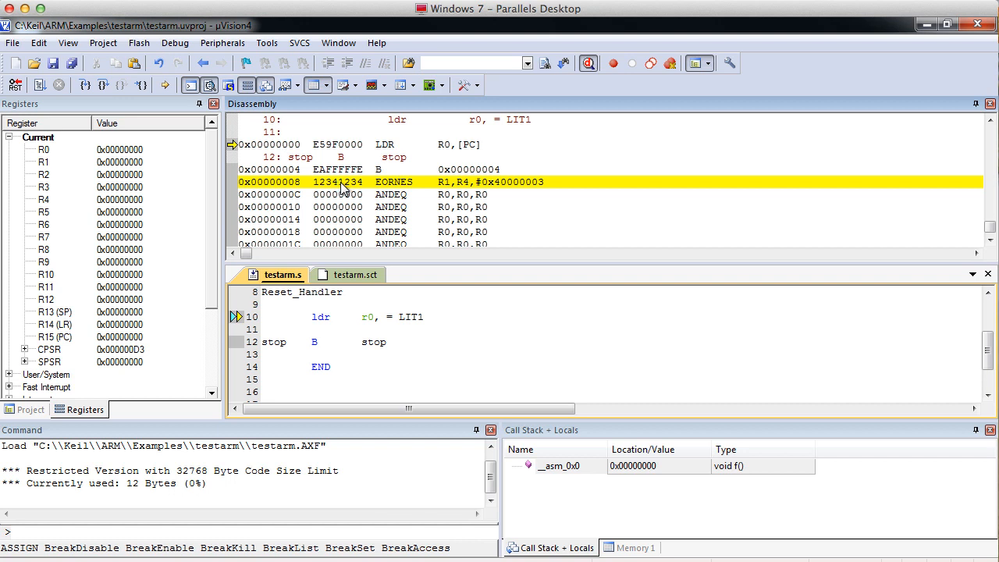
{"action": "mouse_move", "coordinate": [329, 186]}
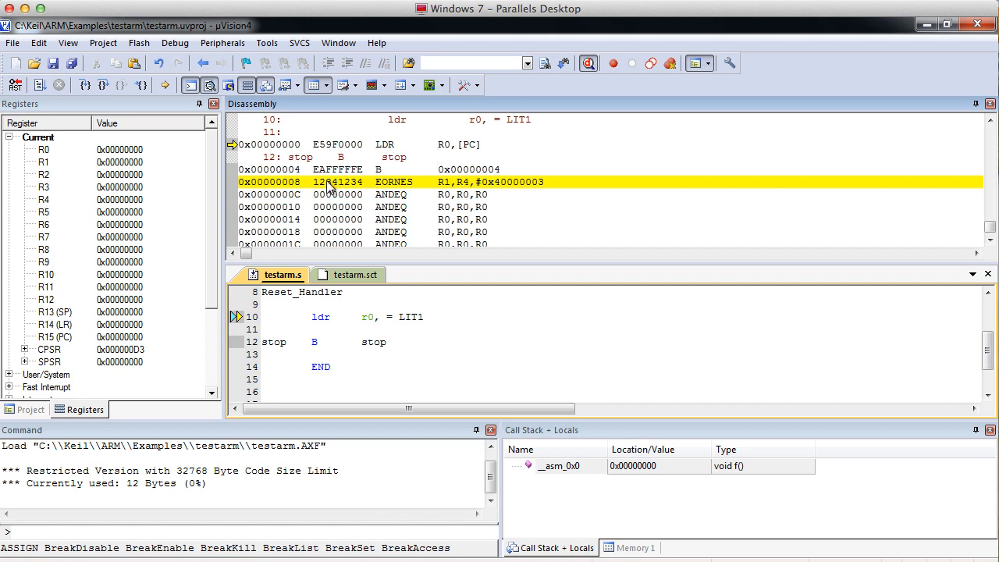
{"action": "mouse_move", "coordinate": [341, 189]}
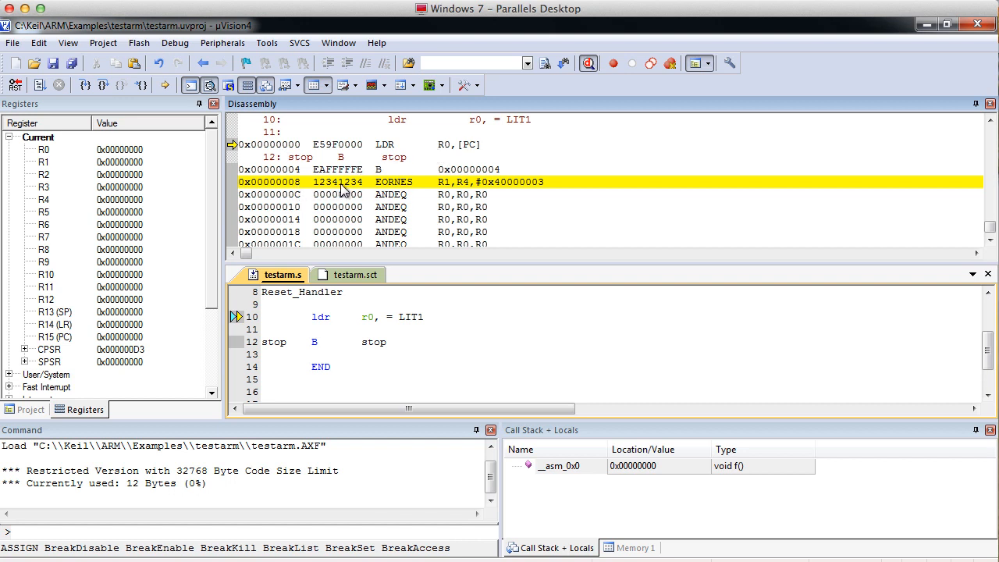
{"action": "mouse_move", "coordinate": [445, 151]}
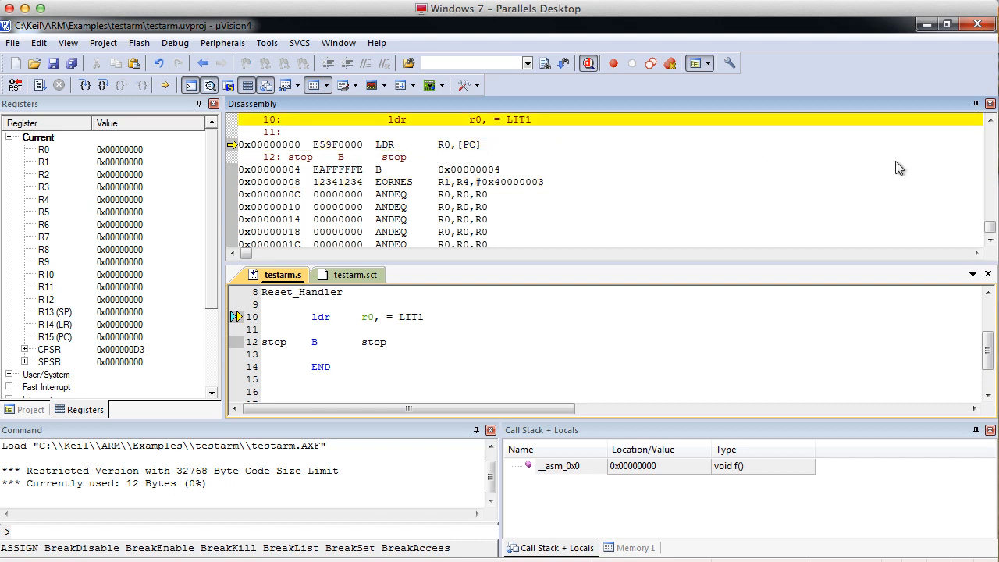
{"action": "mouse_move", "coordinate": [506, 134]}
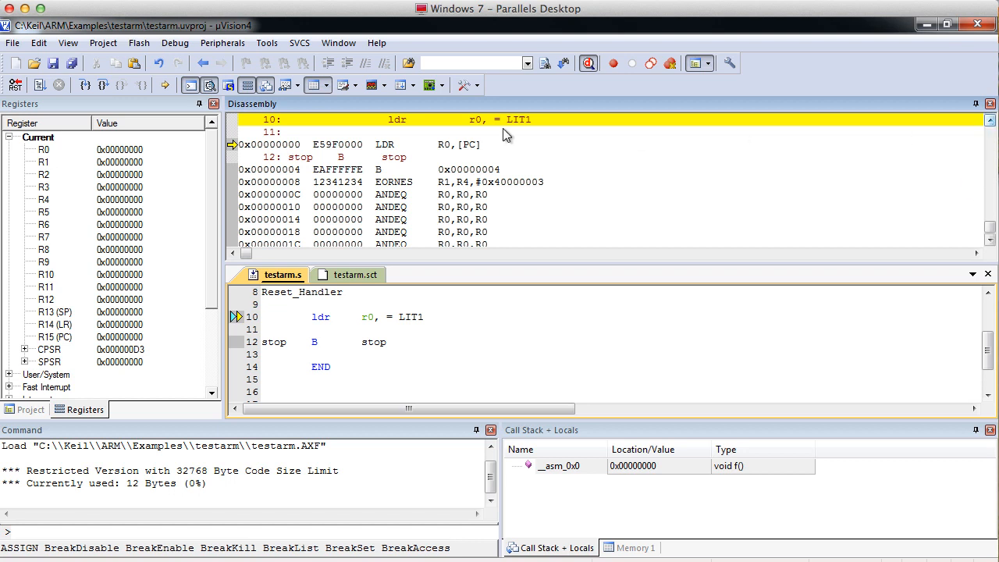
{"action": "mouse_move", "coordinate": [482, 148]}
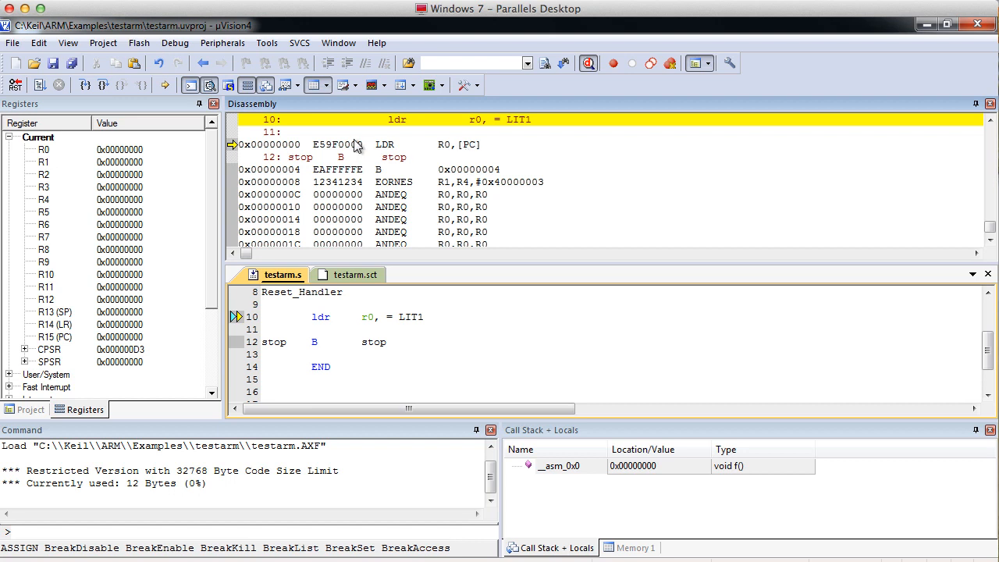
{"action": "mouse_move", "coordinate": [281, 158]}
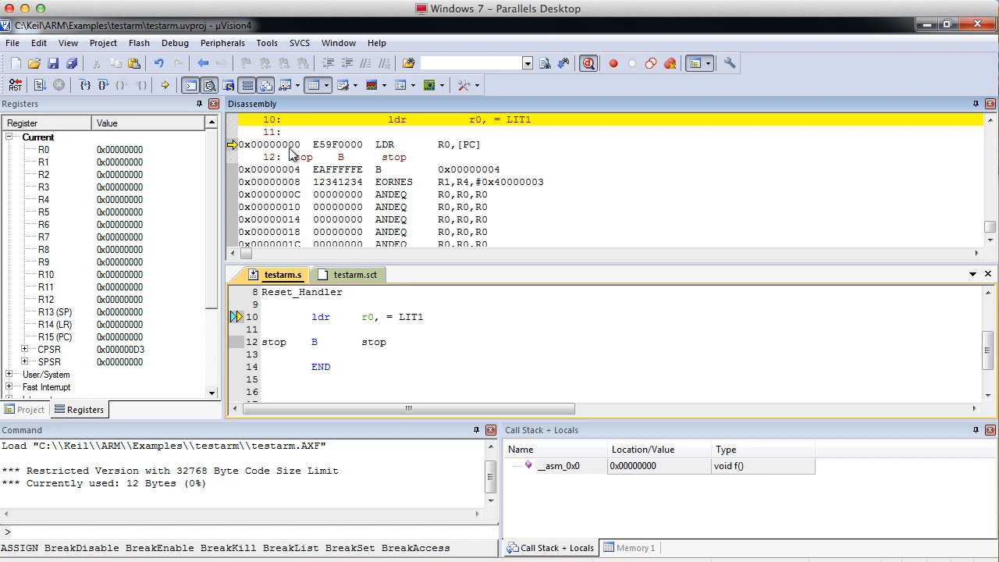
{"action": "mouse_move", "coordinate": [300, 148]}
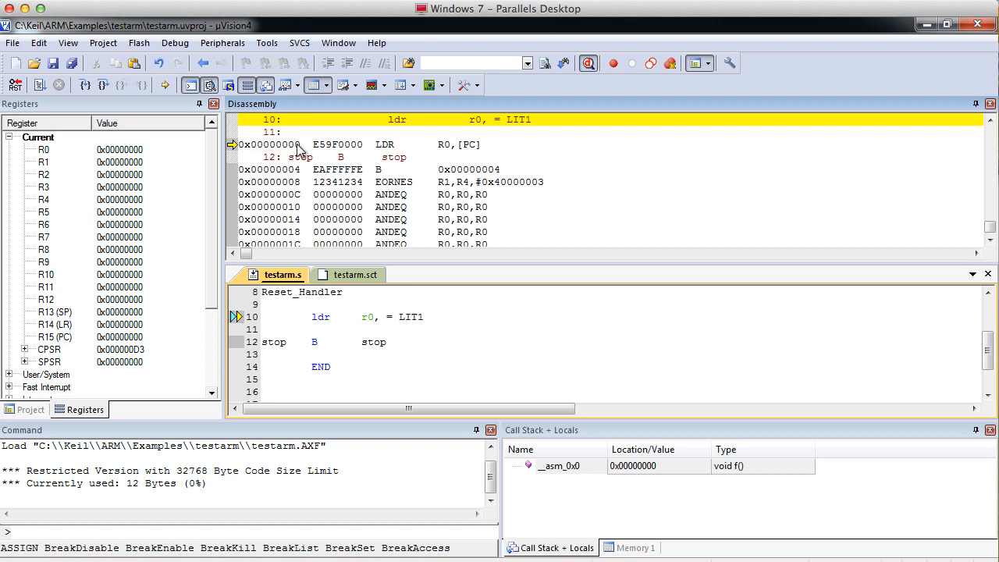
{"action": "mouse_move", "coordinate": [318, 166]}
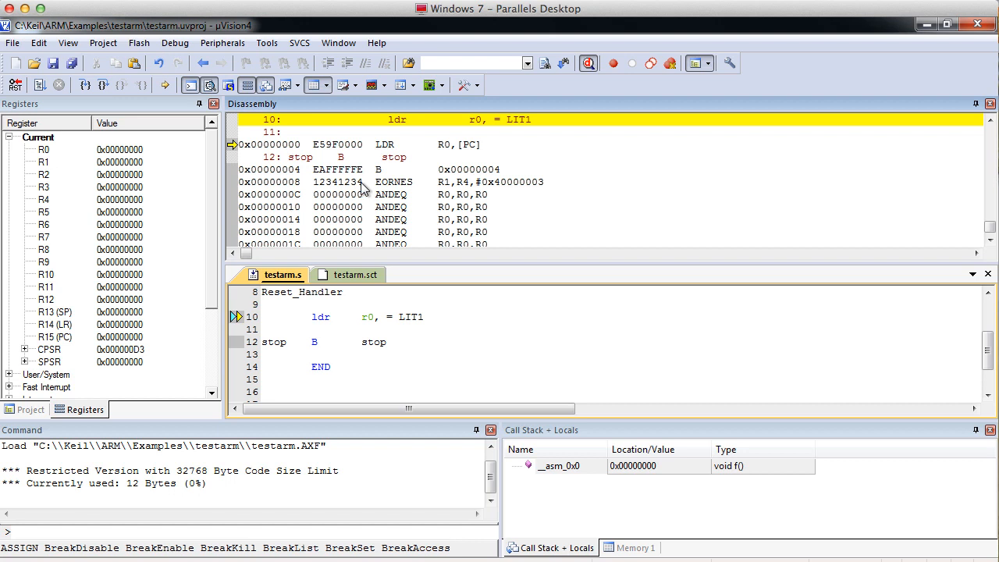
{"action": "mouse_move", "coordinate": [470, 151]}
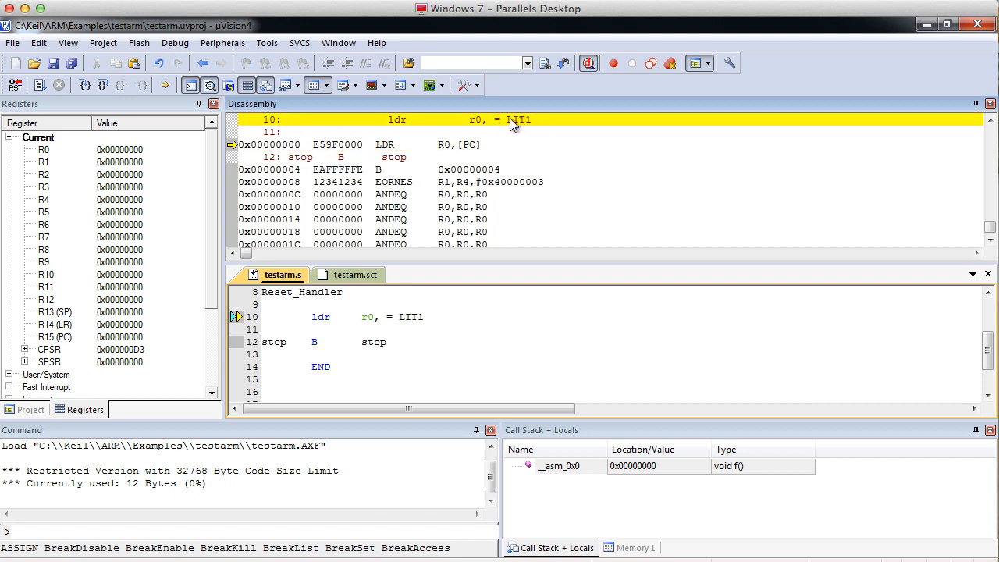
{"action": "mouse_move", "coordinate": [499, 129]}
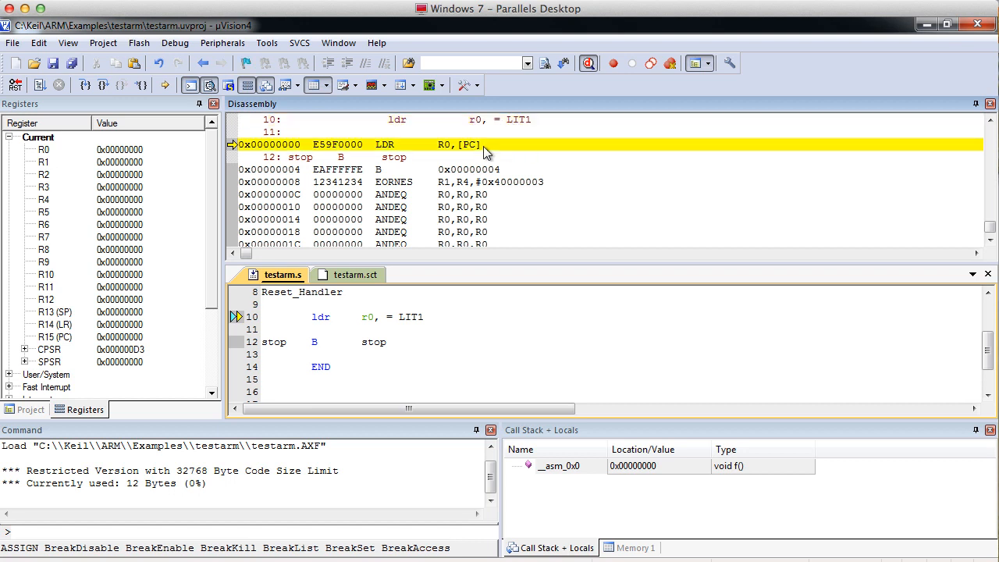
{"action": "mouse_move", "coordinate": [415, 148]}
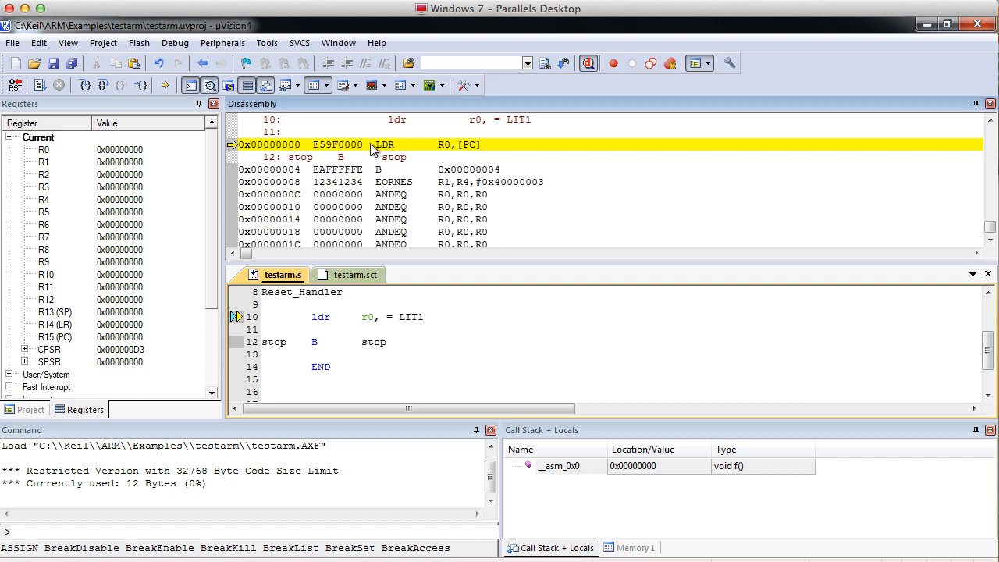
{"action": "mouse_move", "coordinate": [424, 151]}
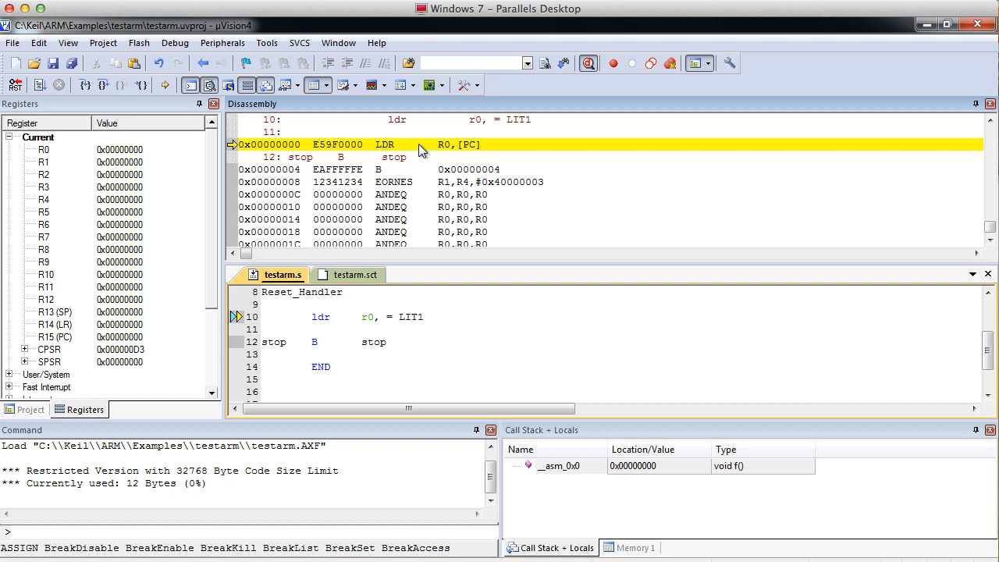
{"action": "mouse_move", "coordinate": [356, 166]}
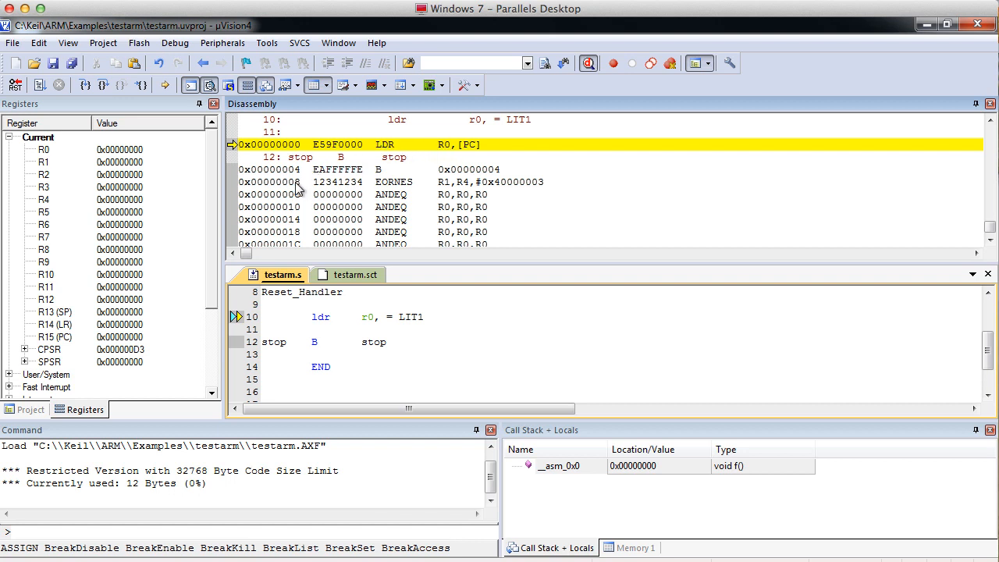
{"action": "mouse_move", "coordinate": [442, 194]}
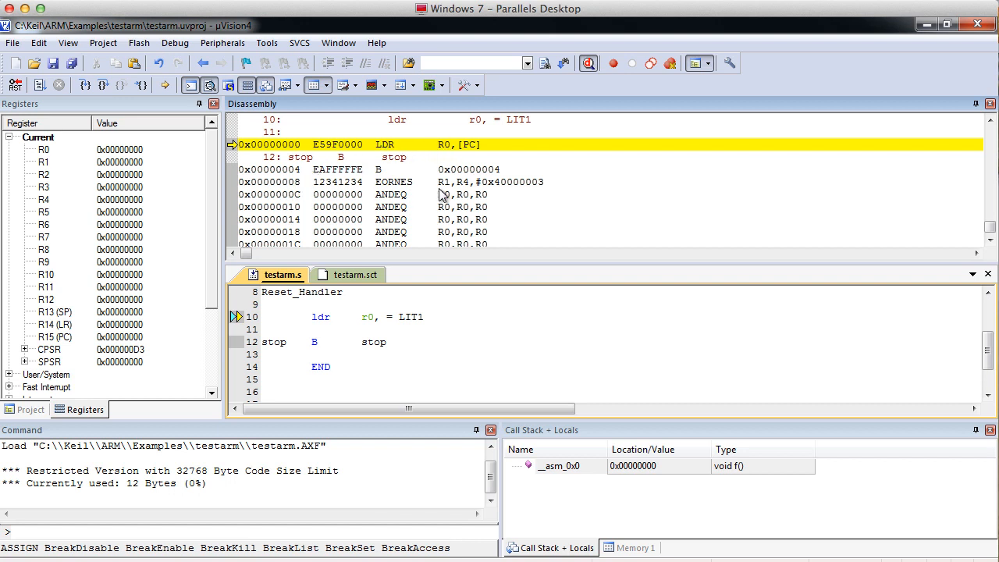
{"action": "mouse_move", "coordinate": [411, 190]}
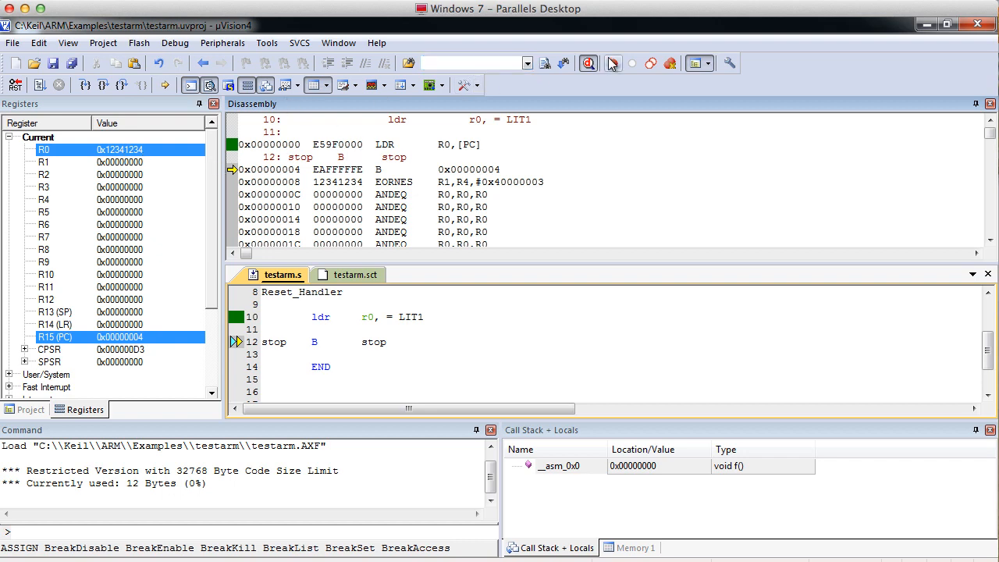
- Stop debugging after R0 receives 0x12341234, returning to testarm.s
{"action": "left_click", "coordinate": [612, 63]}
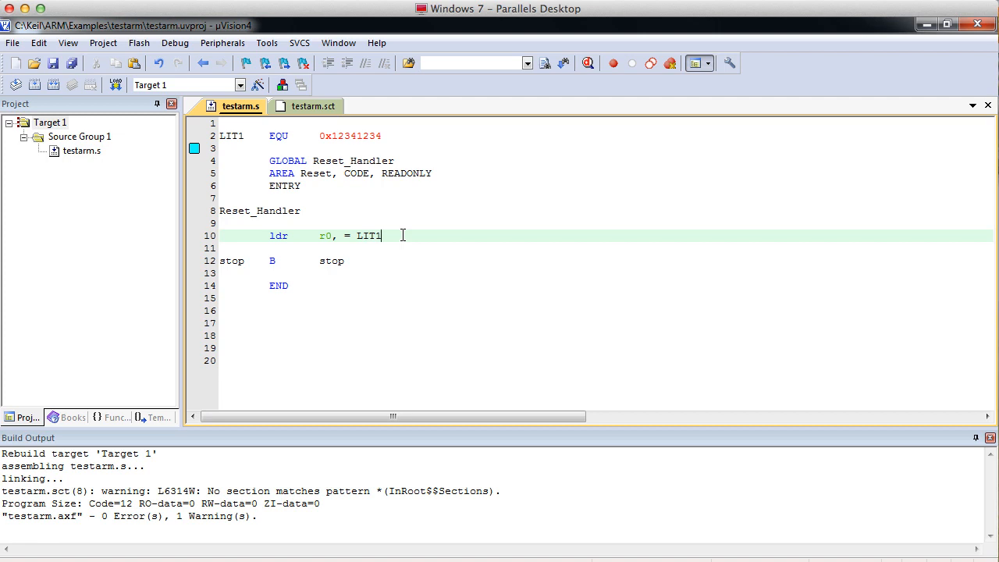
- Insert mov r1, r0 as line 11 after the ldr line
{"action": "left_click", "coordinate": [404, 135]}
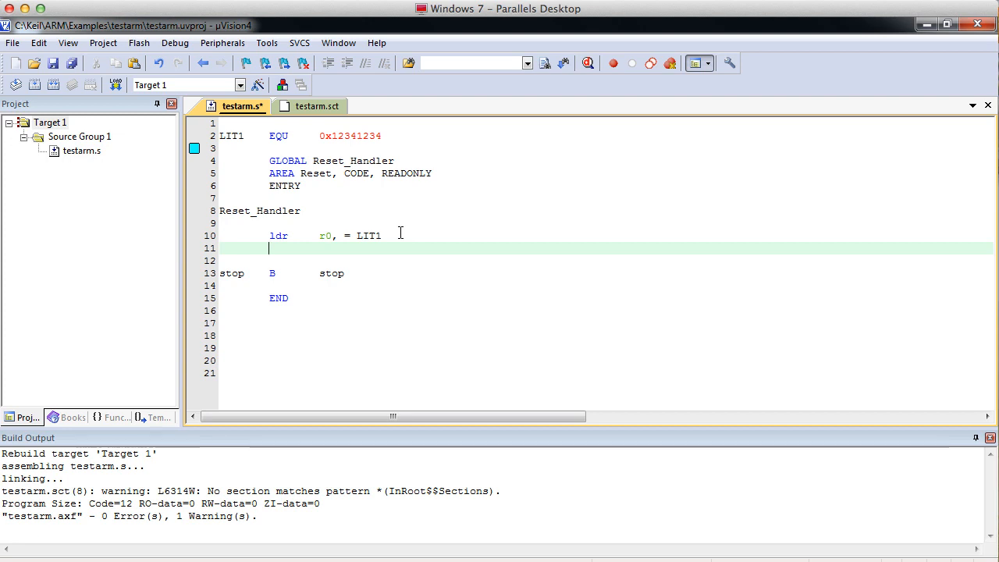
{"action": "type", "text": "mov"}
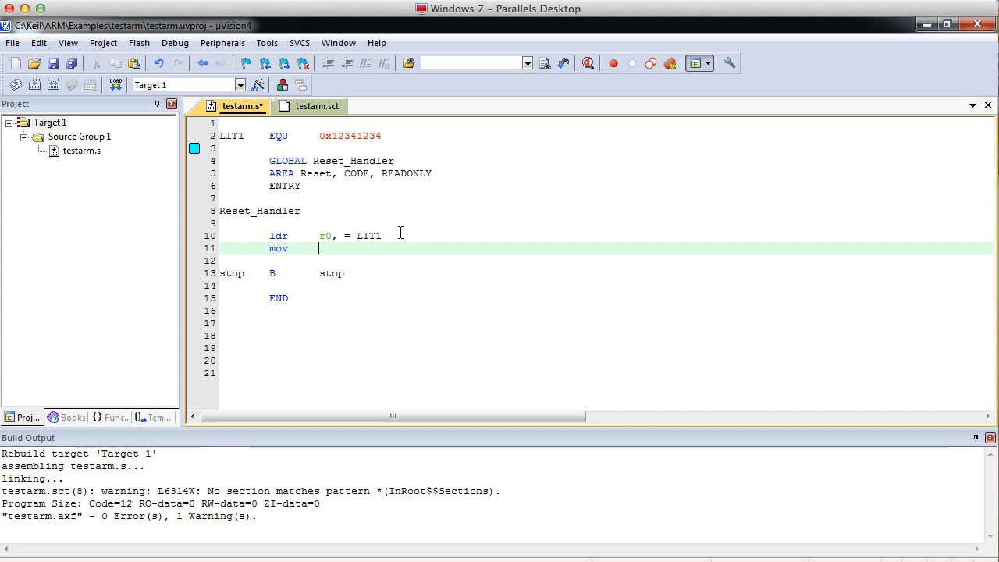
{"action": "type", "text": "r"}
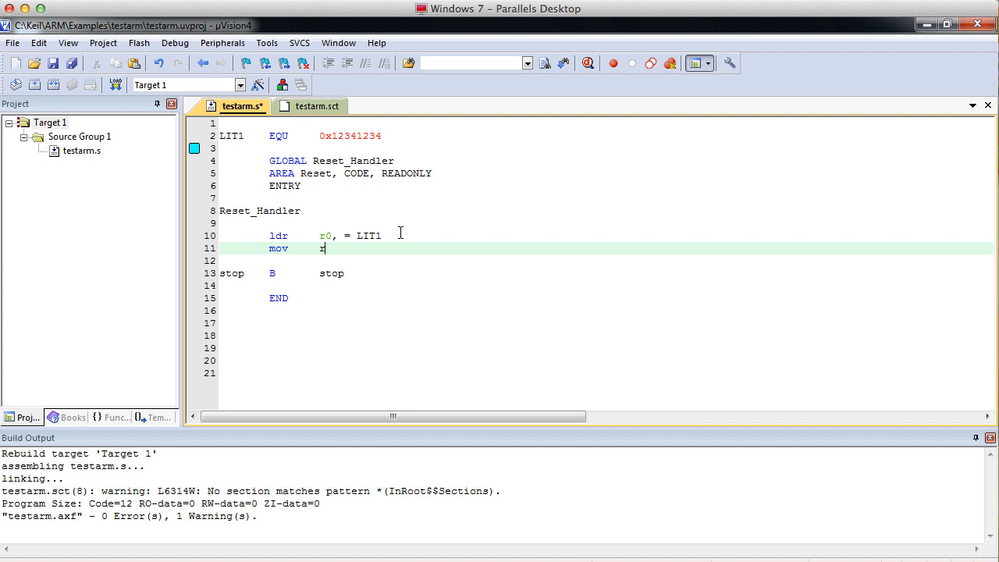
{"action": "type", "text": "1,"}
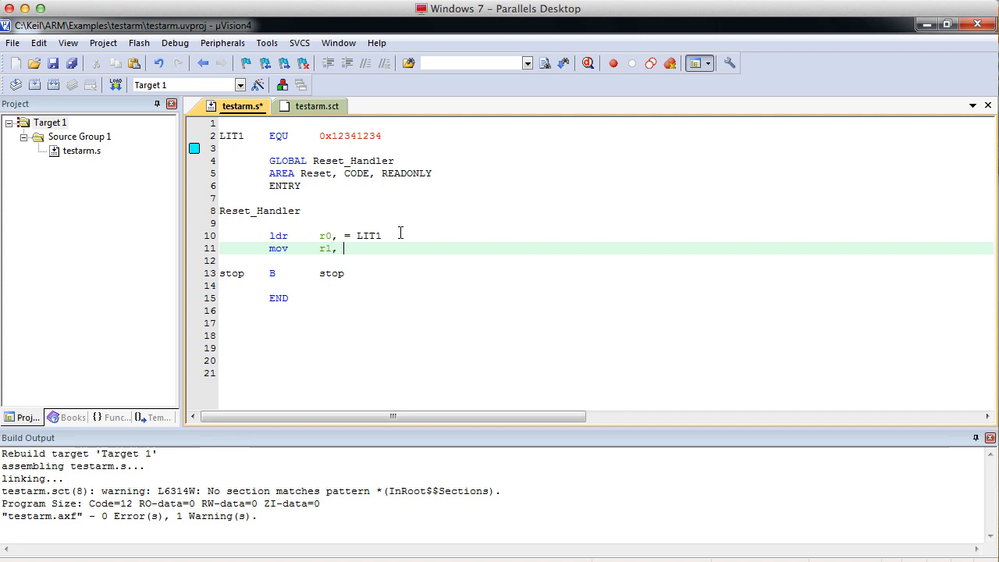
{"action": "type", "text": "r0"}
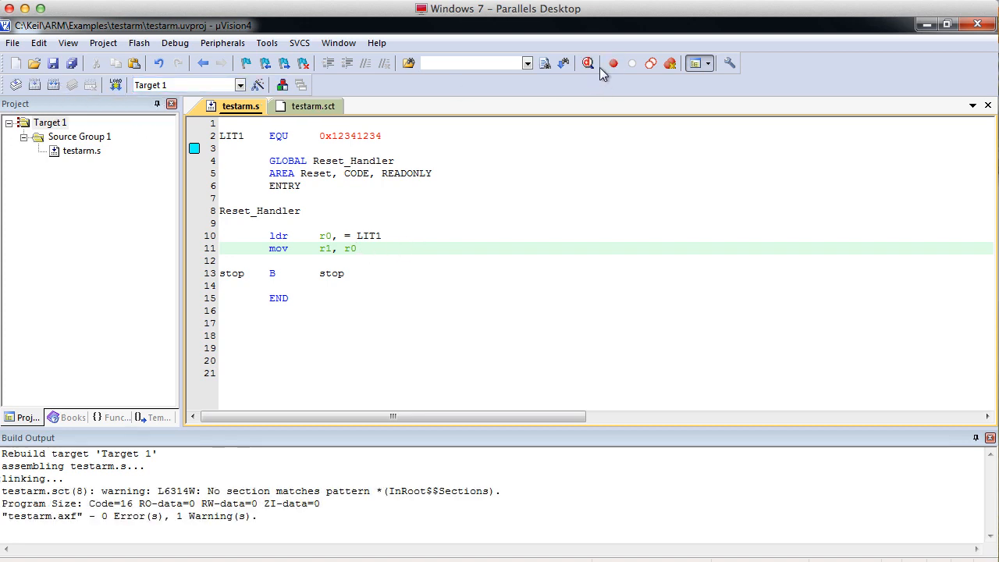
{"action": "left_click", "coordinate": [609, 63]}
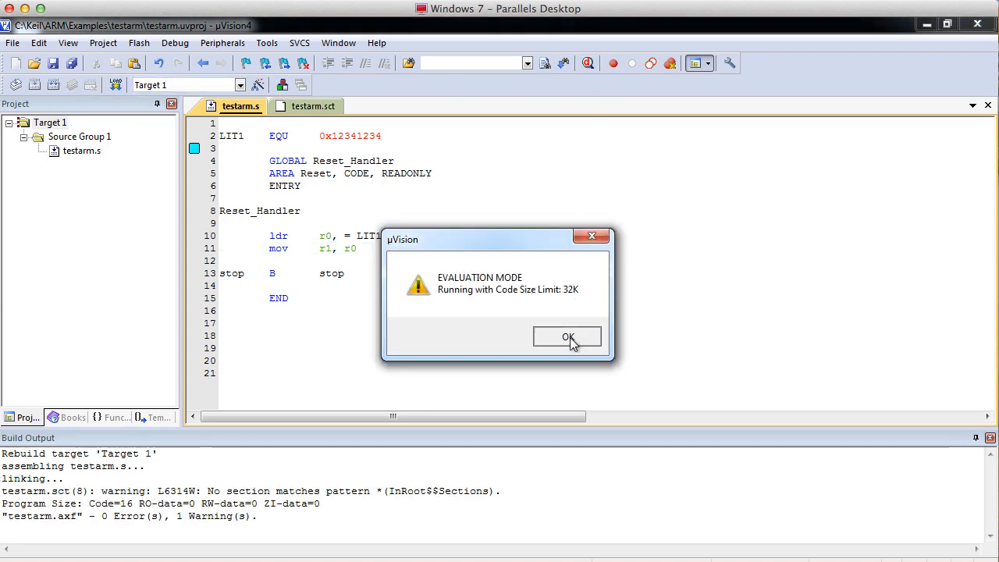
{"action": "left_click", "coordinate": [567, 337]}
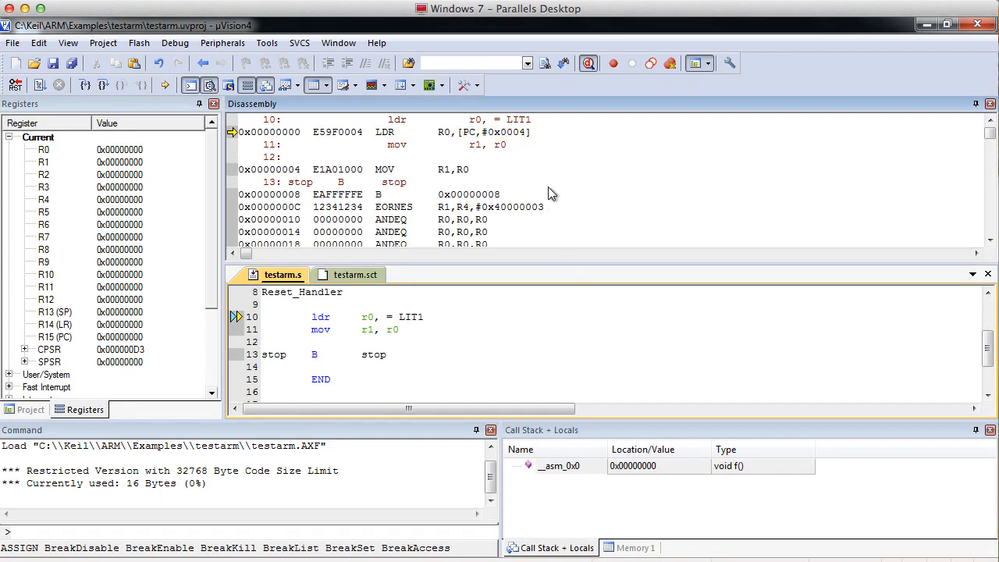
{"action": "mouse_move", "coordinate": [472, 140]}
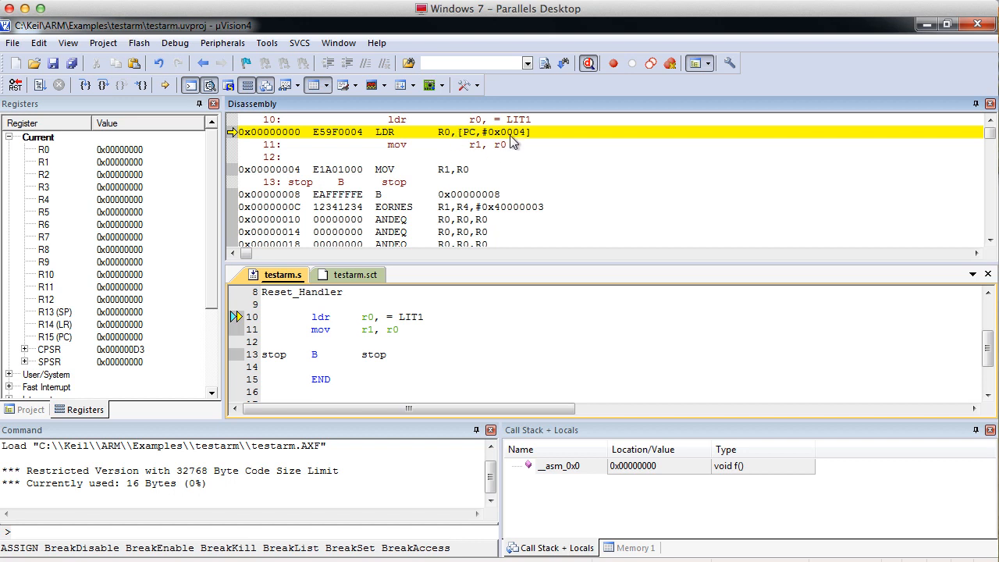
{"action": "mouse_move", "coordinate": [506, 144]}
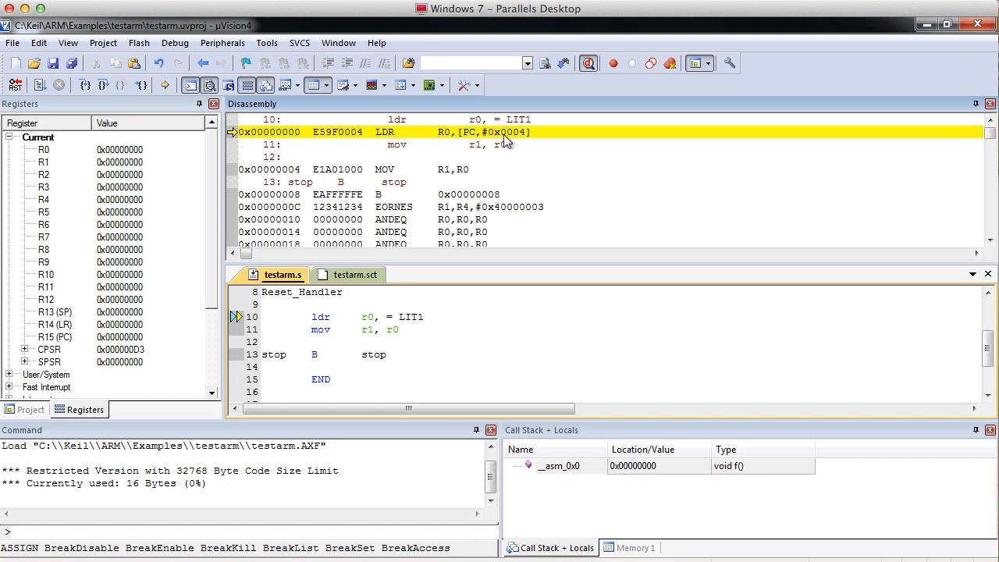
{"action": "mouse_move", "coordinate": [452, 149]}
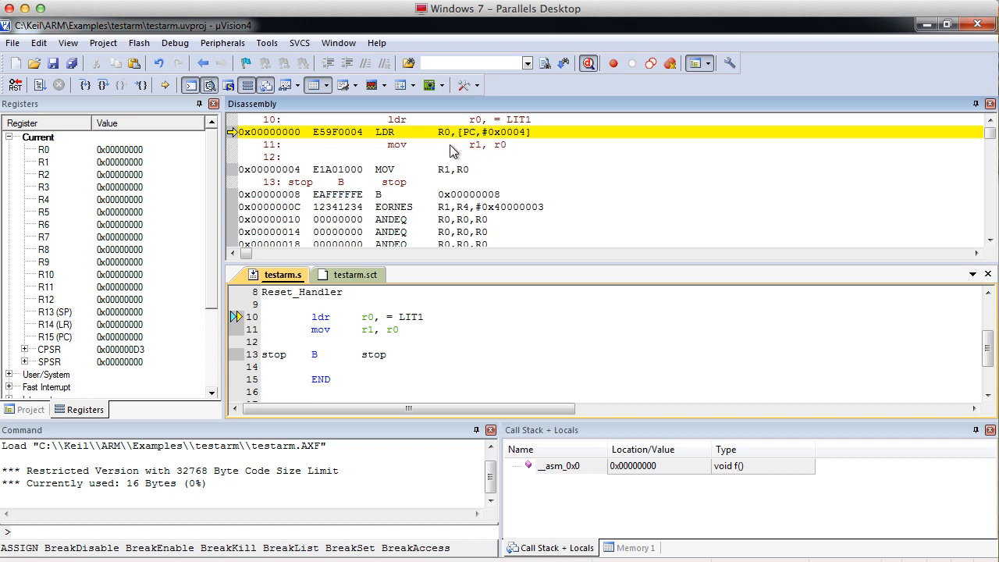
{"action": "mouse_move", "coordinate": [475, 140]}
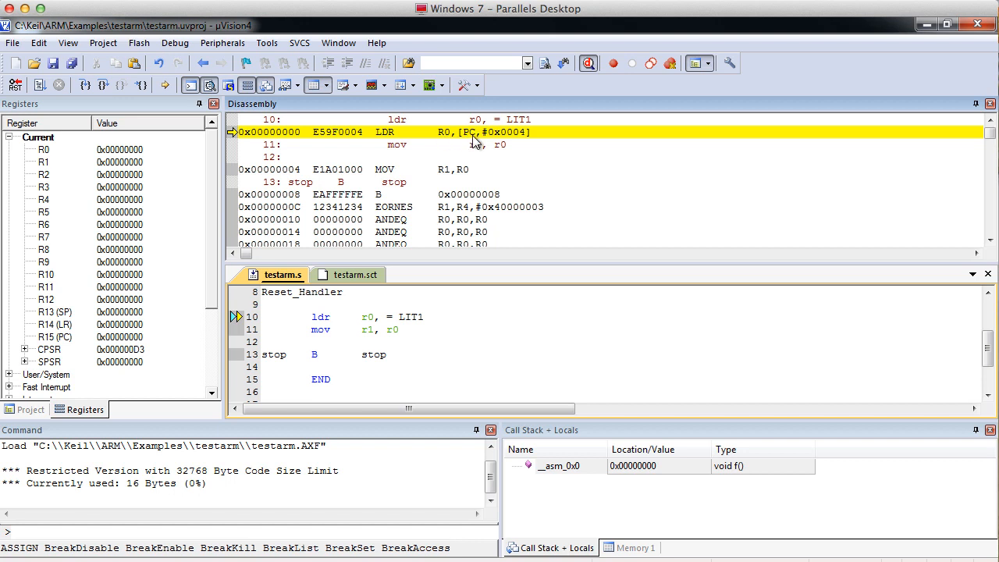
{"action": "mouse_move", "coordinate": [525, 138]}
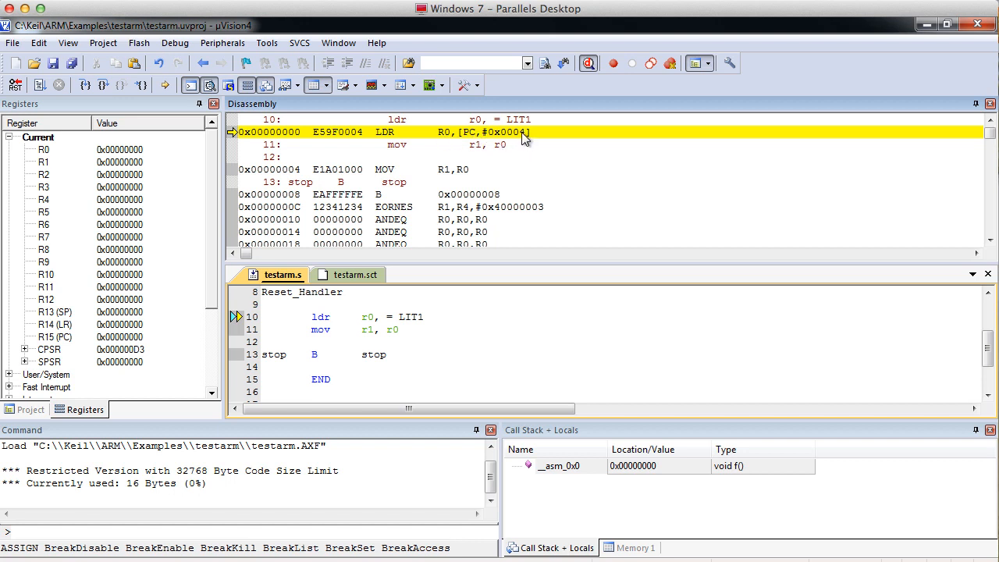
{"action": "mouse_move", "coordinate": [464, 138]}
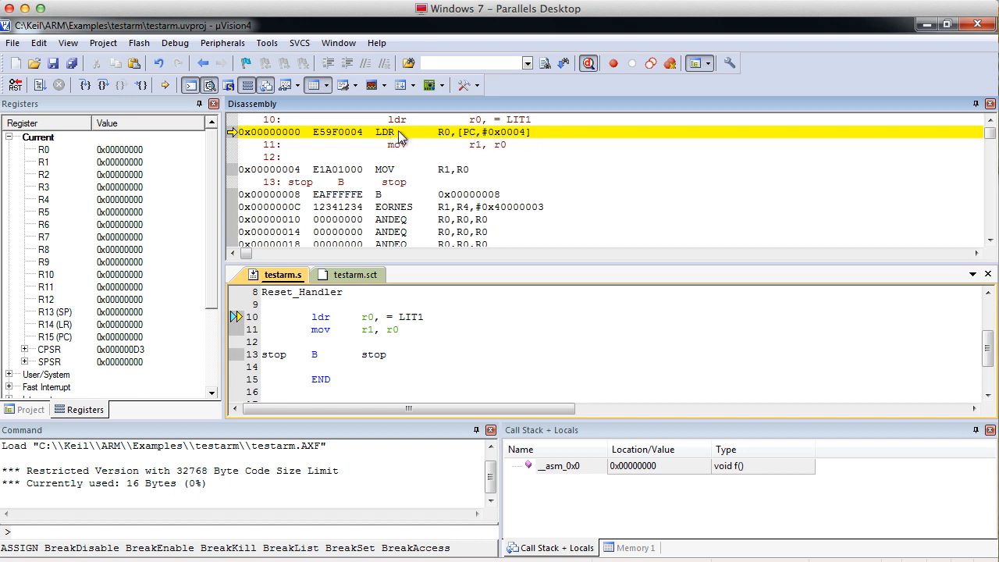
{"action": "mouse_move", "coordinate": [301, 138]}
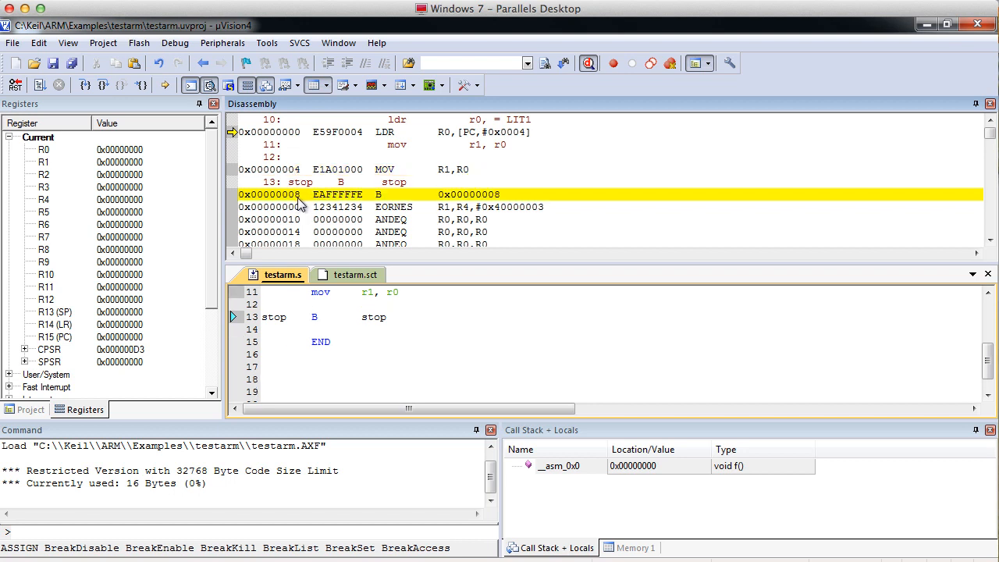
{"action": "mouse_move", "coordinate": [328, 206]}
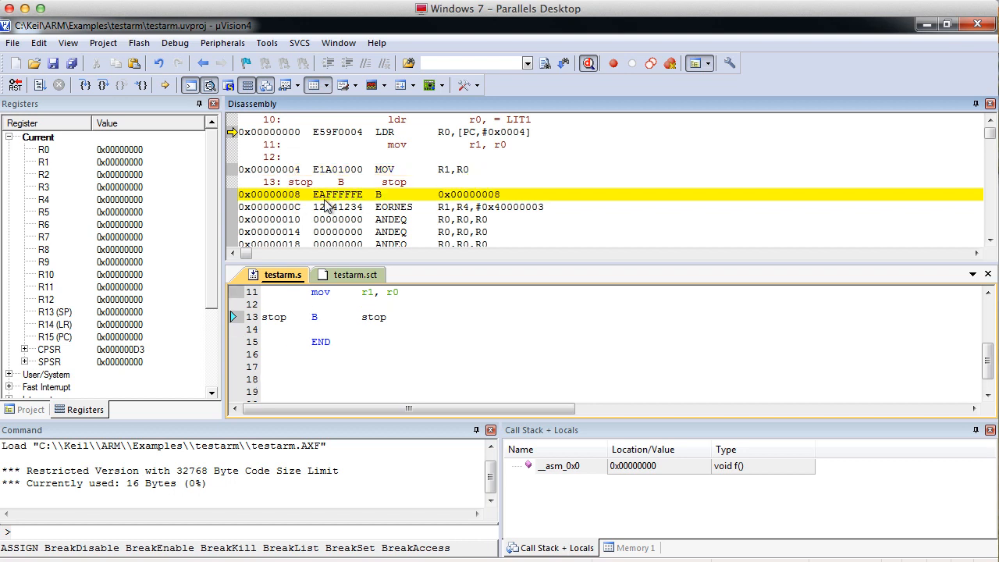
{"action": "mouse_move", "coordinate": [361, 204]}
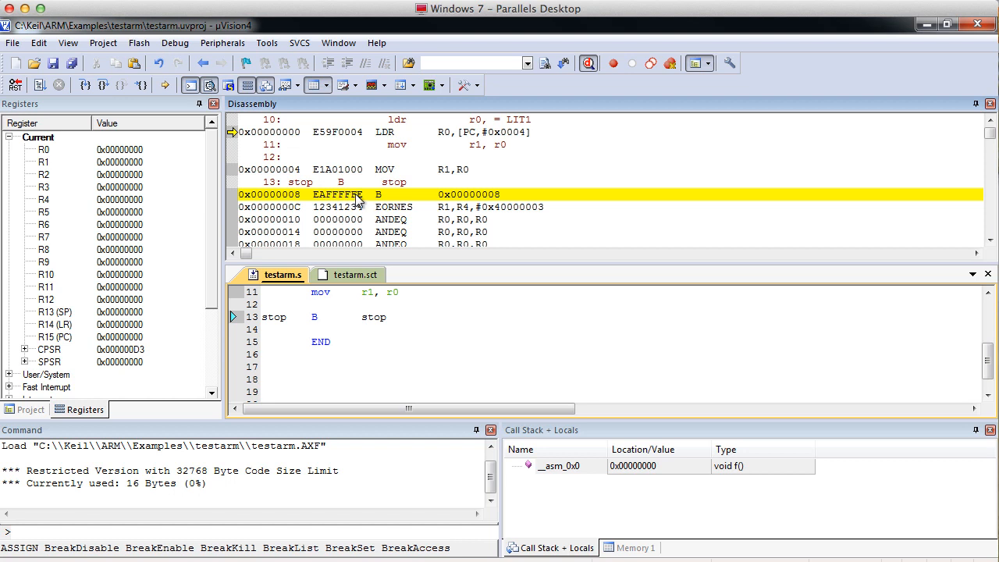
{"action": "mouse_move", "coordinate": [494, 147]}
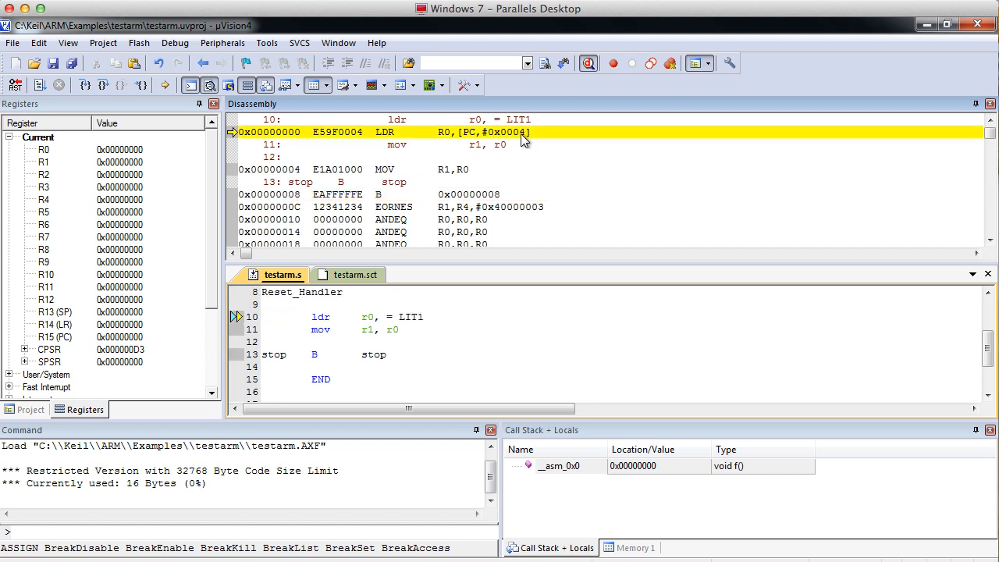
{"action": "mouse_move", "coordinate": [472, 137]}
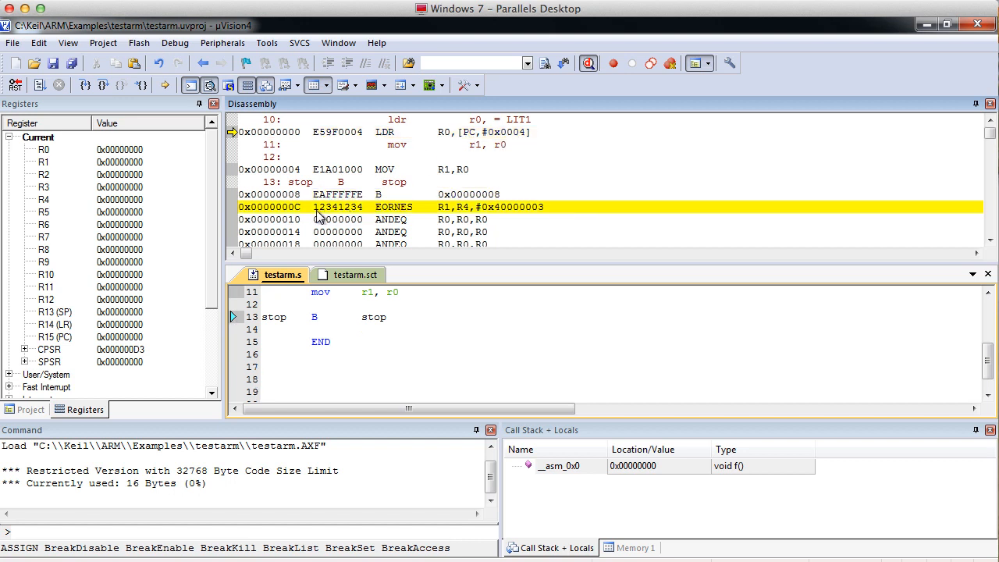
{"action": "mouse_move", "coordinate": [158, 115]}
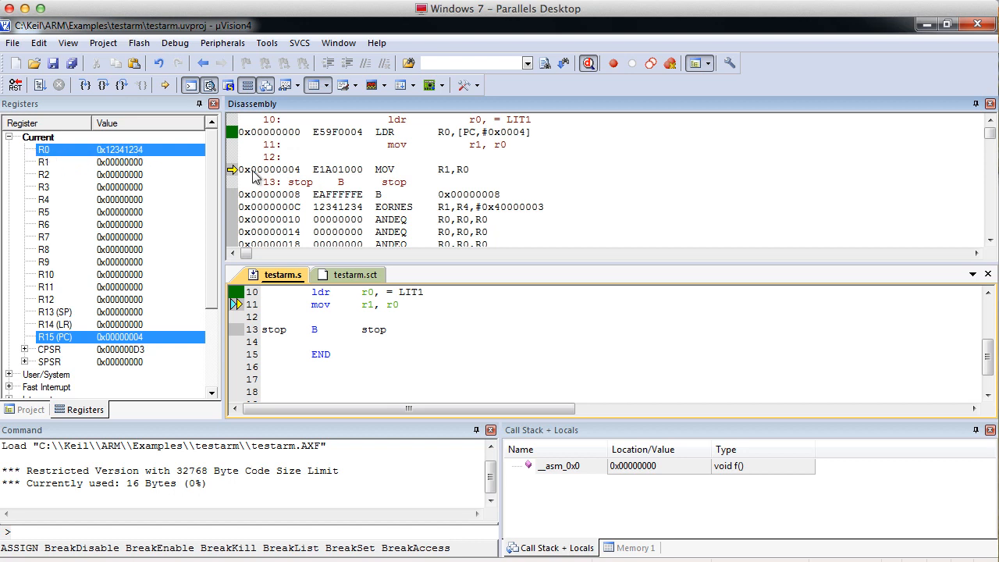
{"action": "mouse_move", "coordinate": [531, 141]}
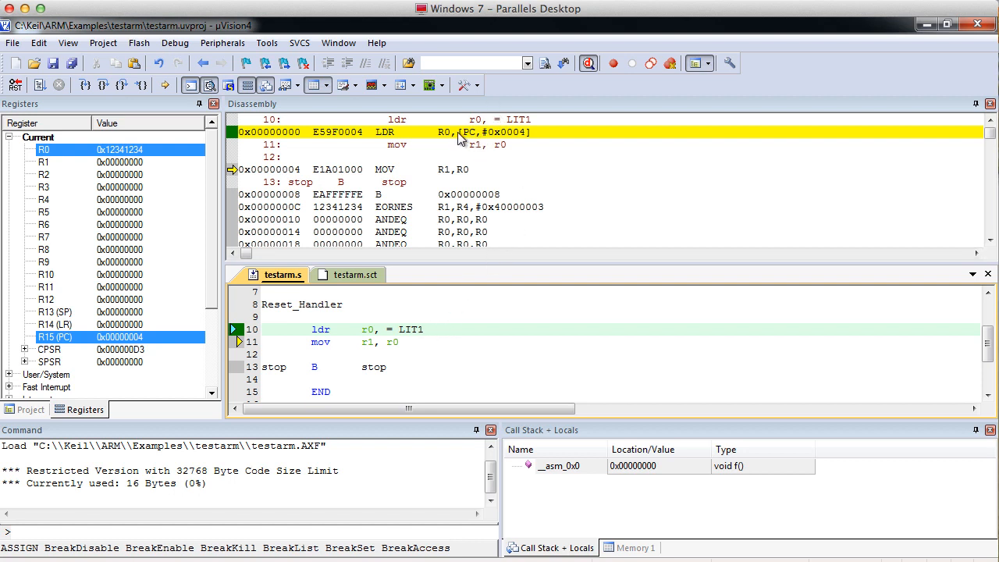
{"action": "mouse_move", "coordinate": [475, 141]}
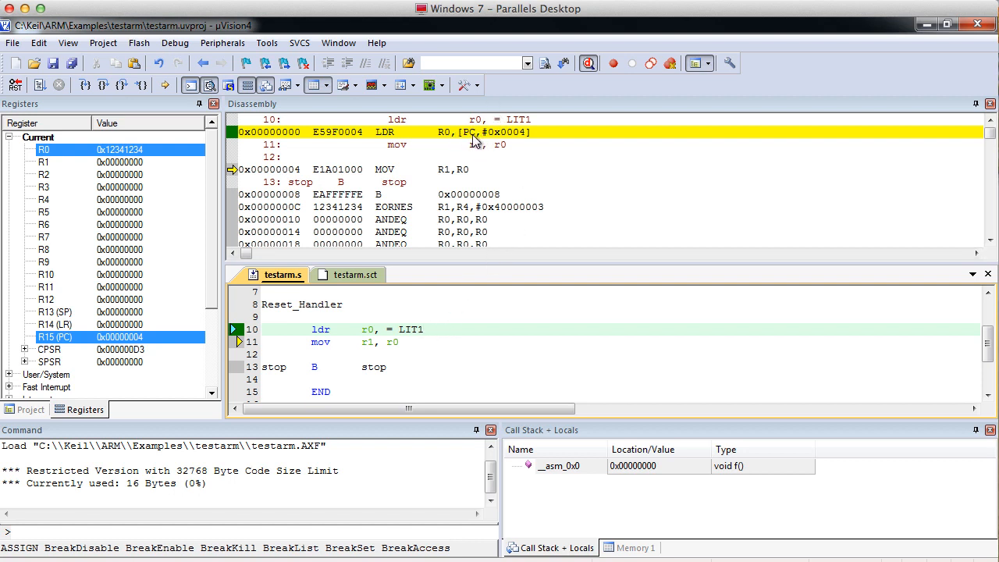
{"action": "mouse_move", "coordinate": [511, 141]}
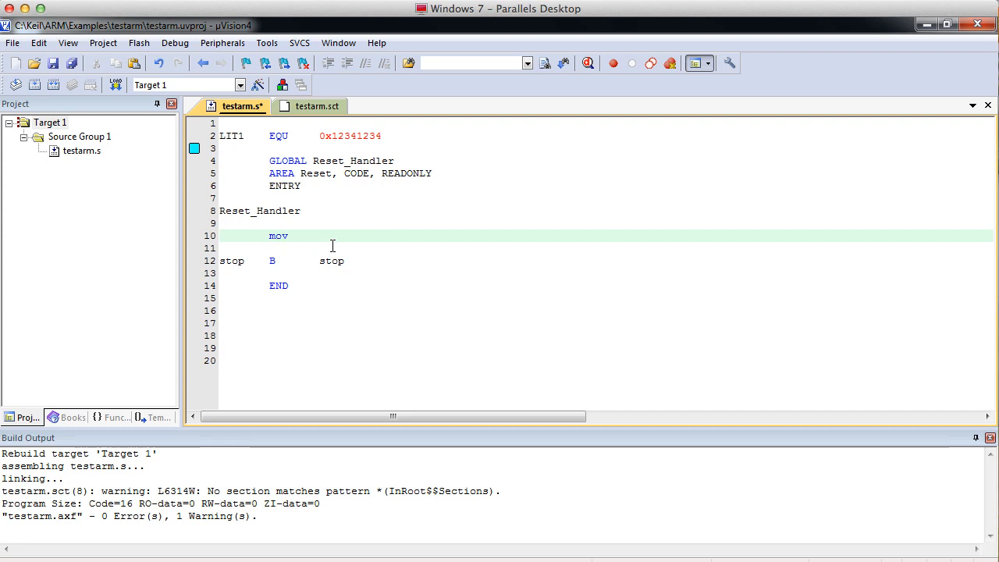
- Write mov r0, #0x01 followed by mov r1, r0, LSL #1
{"action": "type", "text": "r0,"}
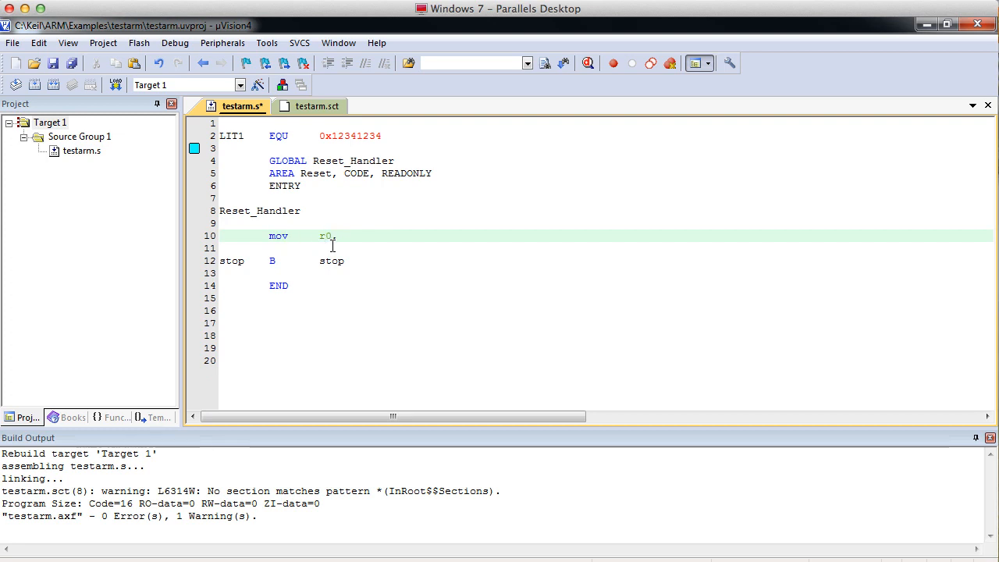
{"action": "type", "text": "#px"}
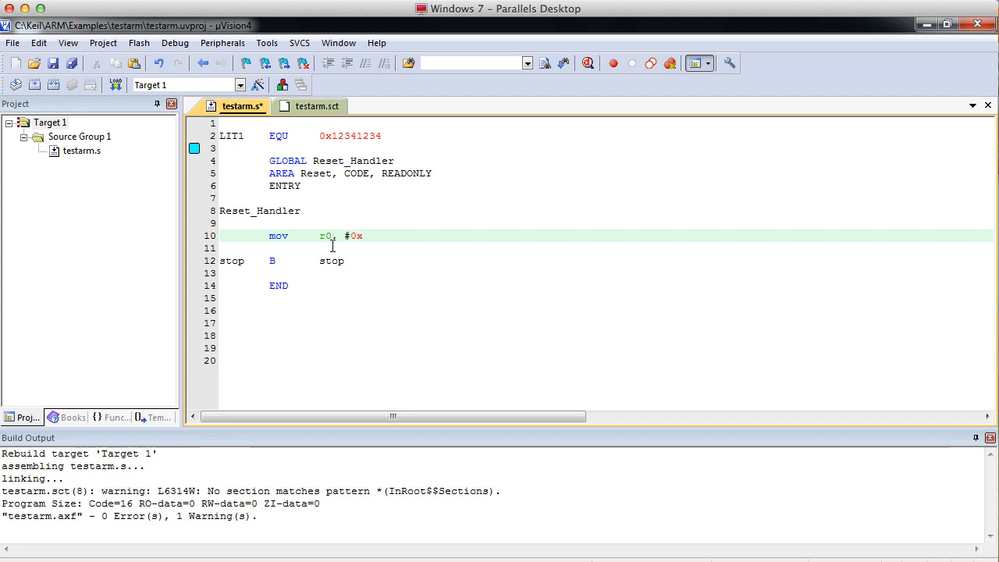
{"action": "type", "text": "1"}
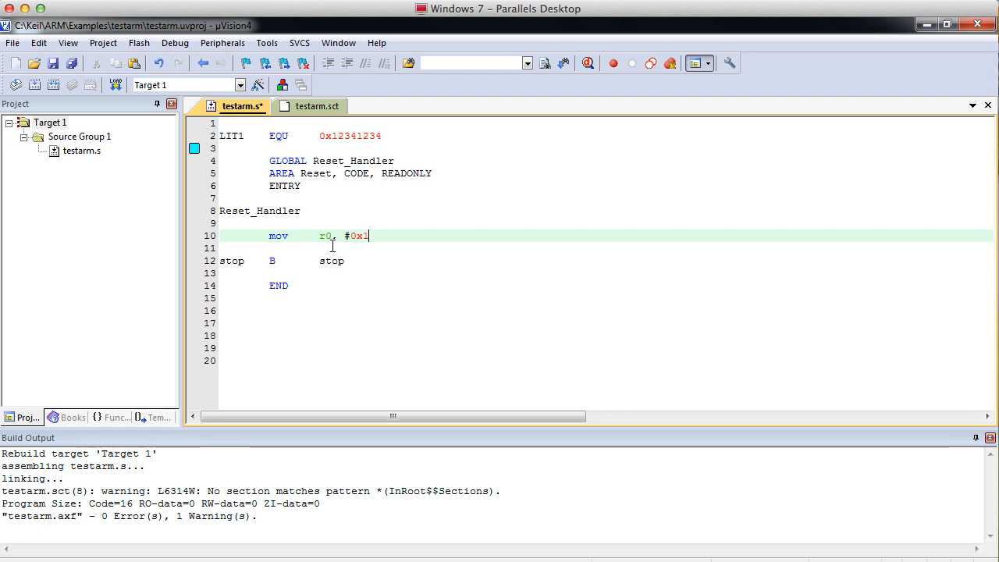
{"action": "type", "text": "01;"}
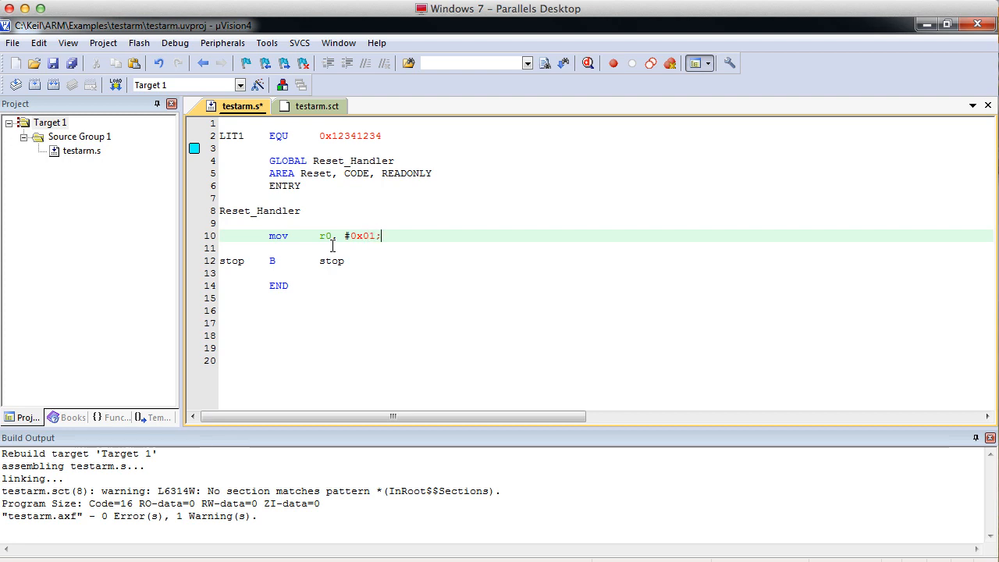
{"action": "key", "text": "Enter"}
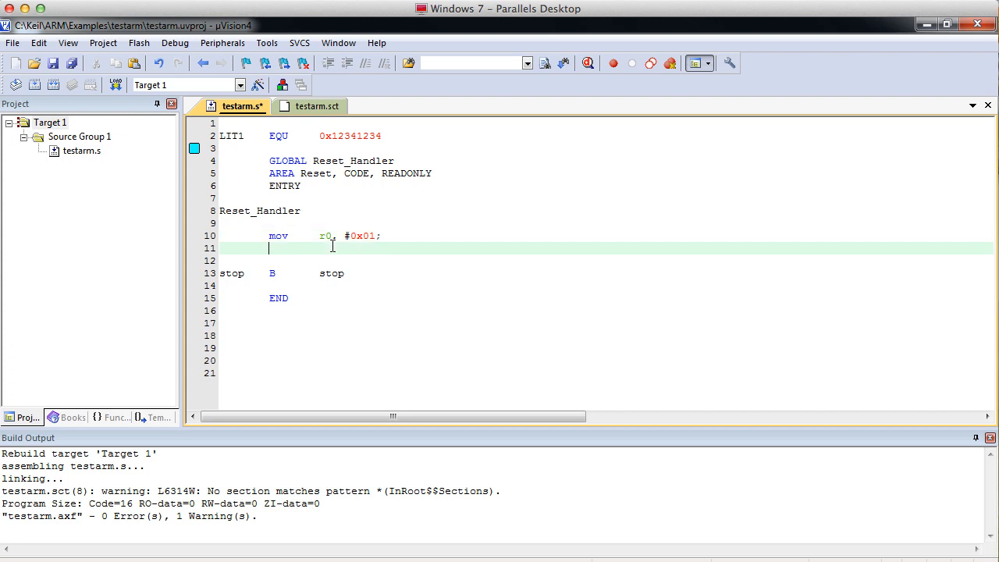
{"action": "type", "text": "mov"}
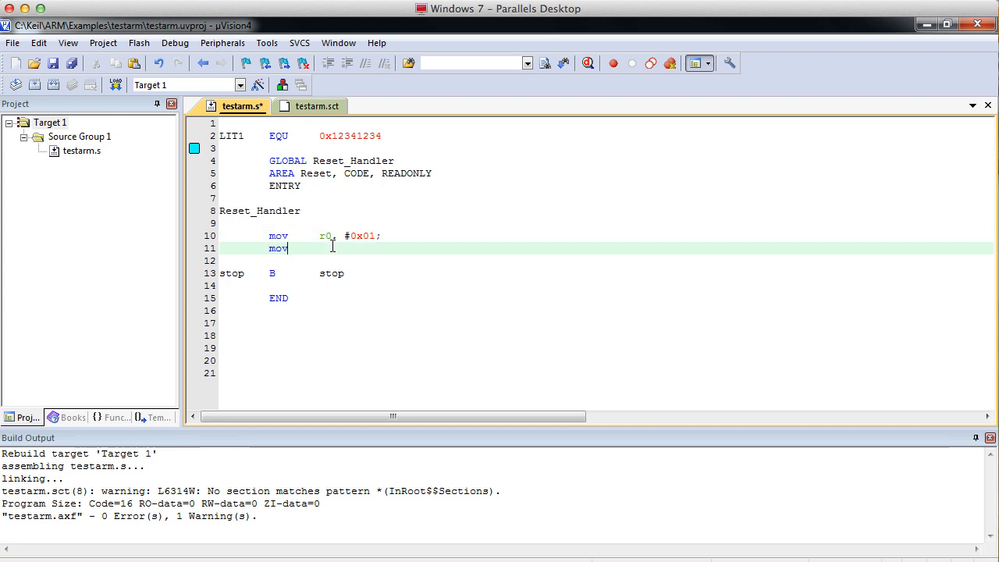
{"action": "type", "text": "r"}
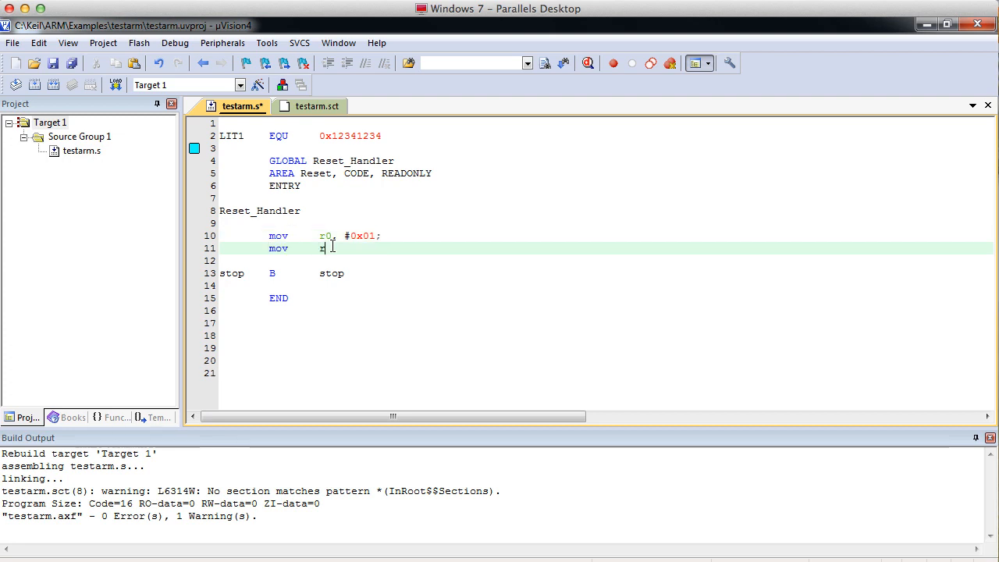
{"action": "type", "text": "1, r0"}
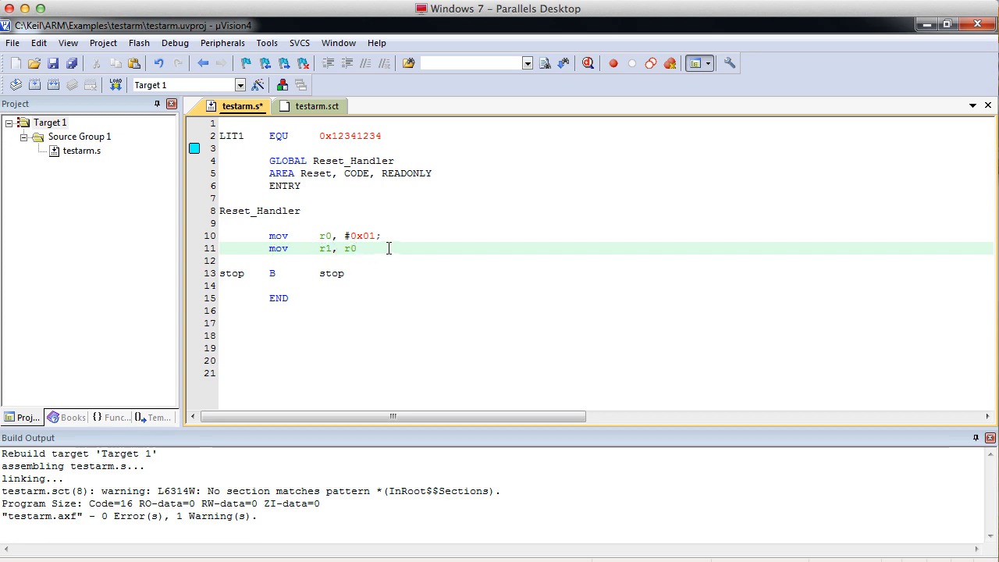
{"action": "type", "text": ","}
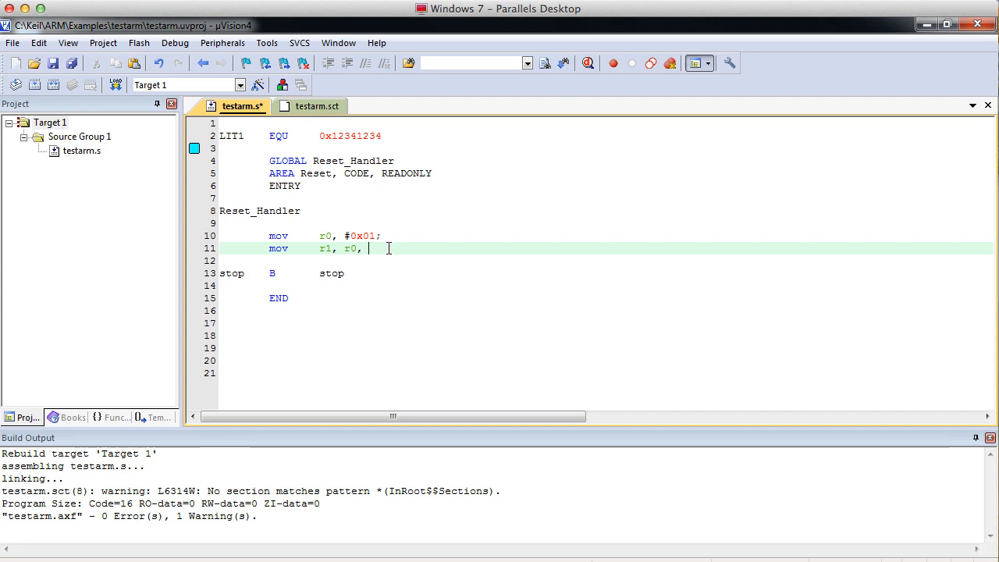
{"action": "type", "text": "l"}
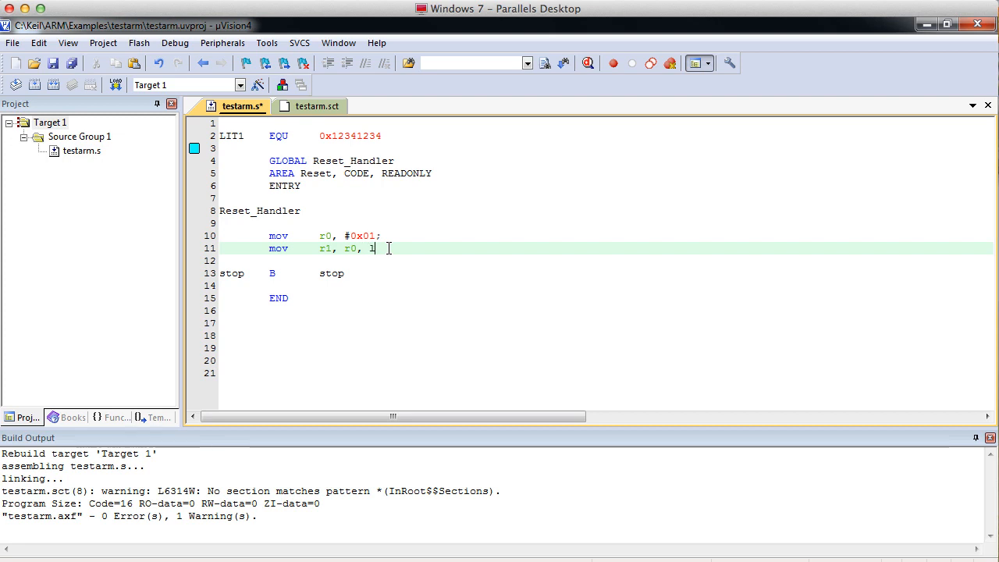
{"action": "type", "text": "SL"}
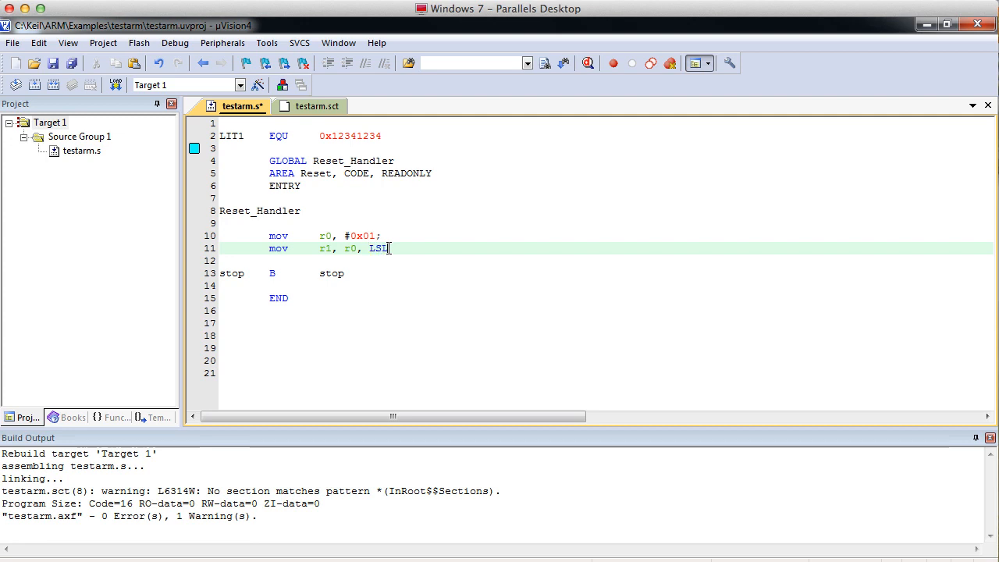
{"action": "type", "text": "#1"}
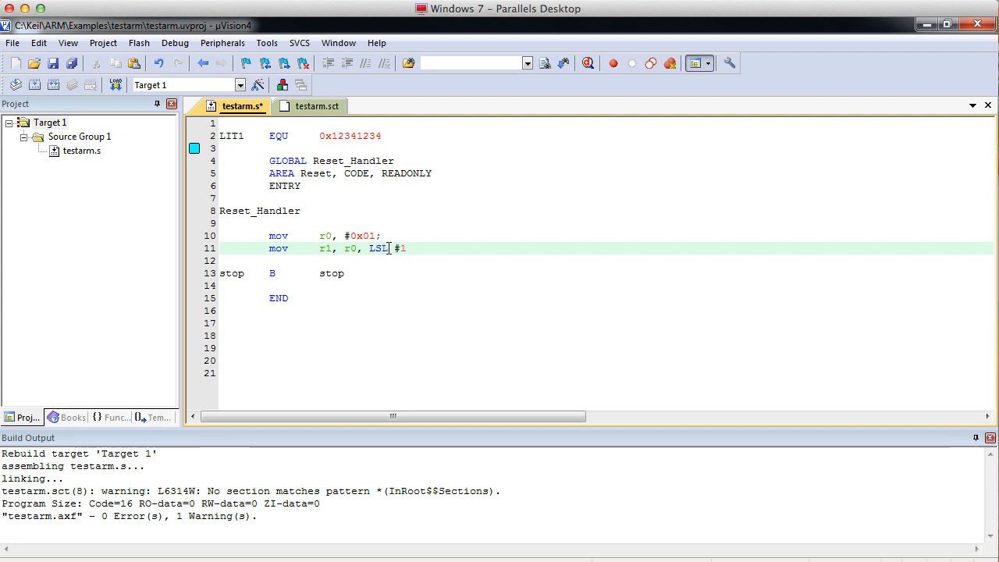
- Add mov r2, r1, LSL #1 and mov r3, r2, LSL #1
{"action": "double_click", "coordinate": [378, 248]}
{"action": "type", "text": "mov"}
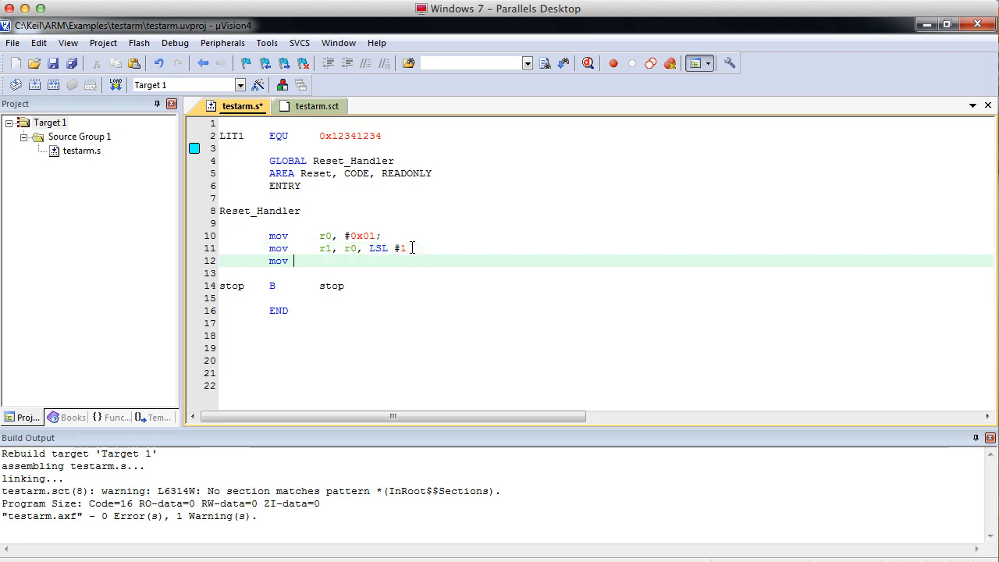
{"action": "type", "text": "r2, r"}
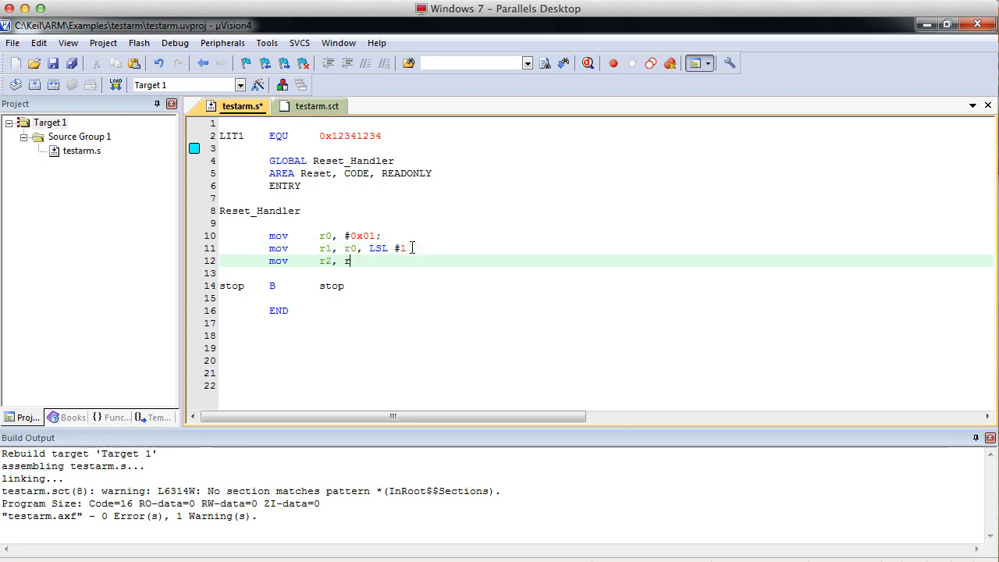
{"action": "type", "text": "1, LSL #1"}
{"action": "left_click", "coordinate": [606, 273]}
{"action": "type", "text": "mov r3,"}
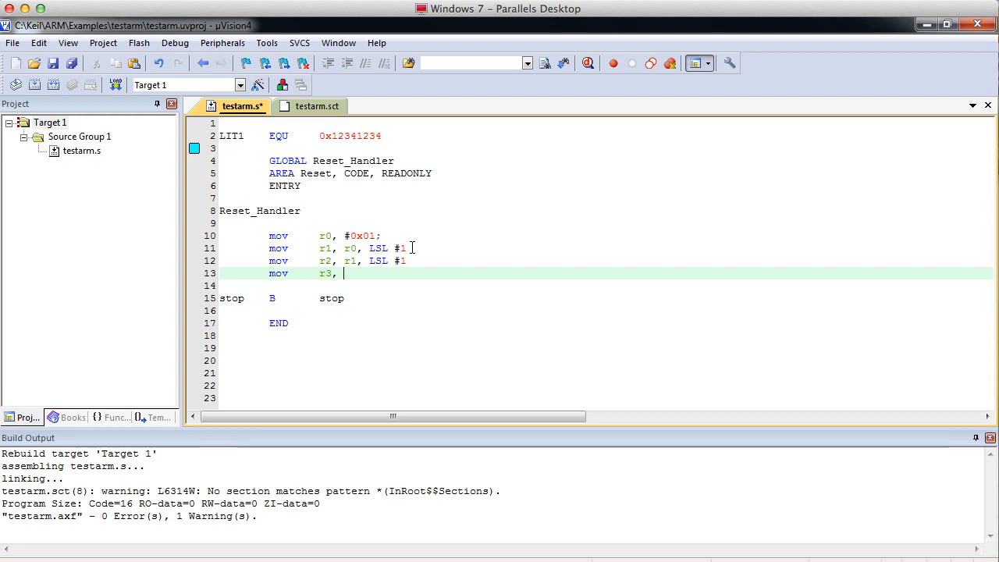
{"action": "type", "text": "r2,"}
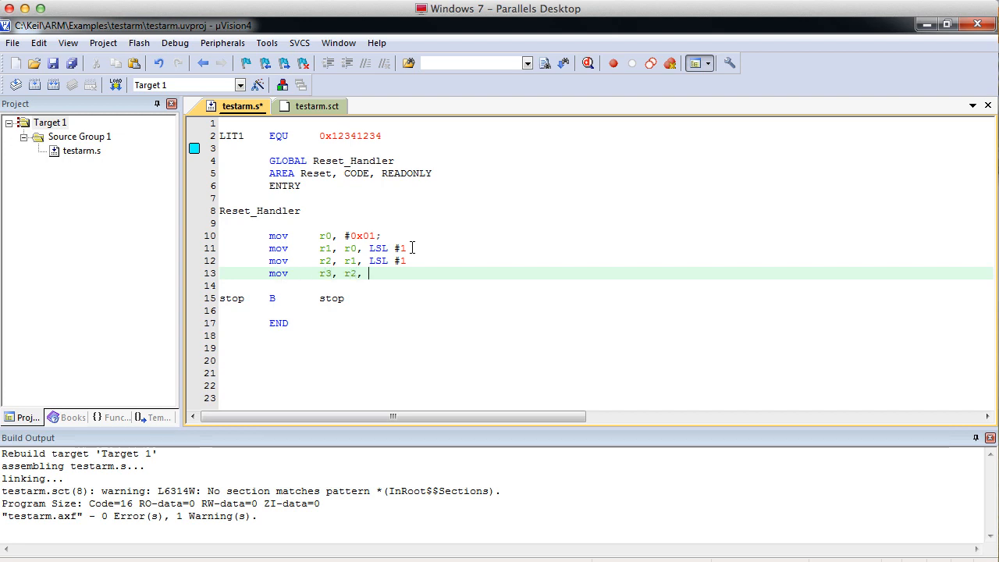
{"action": "type", "text": "LSL #1"}
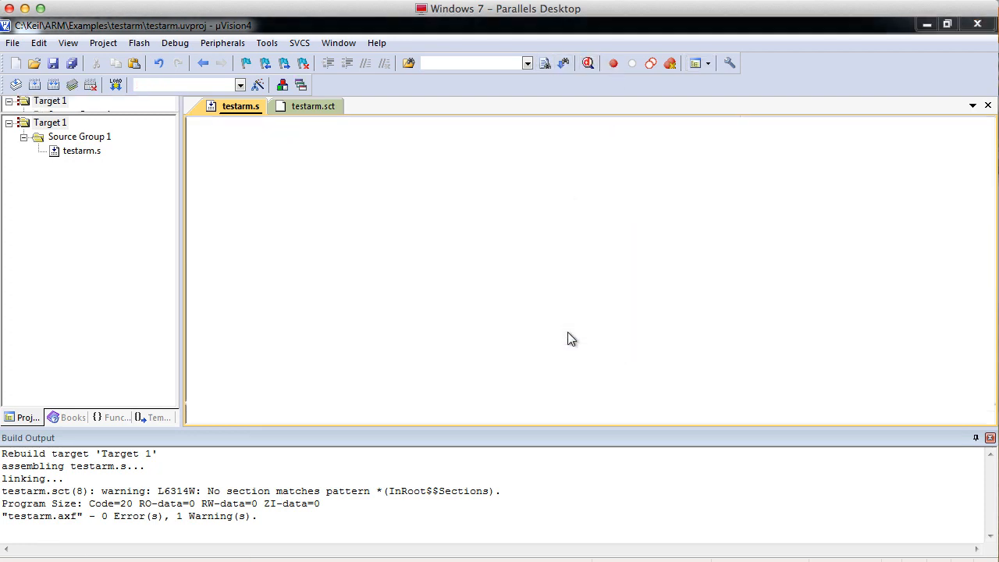
{"action": "left_click", "coordinate": [601, 64]}
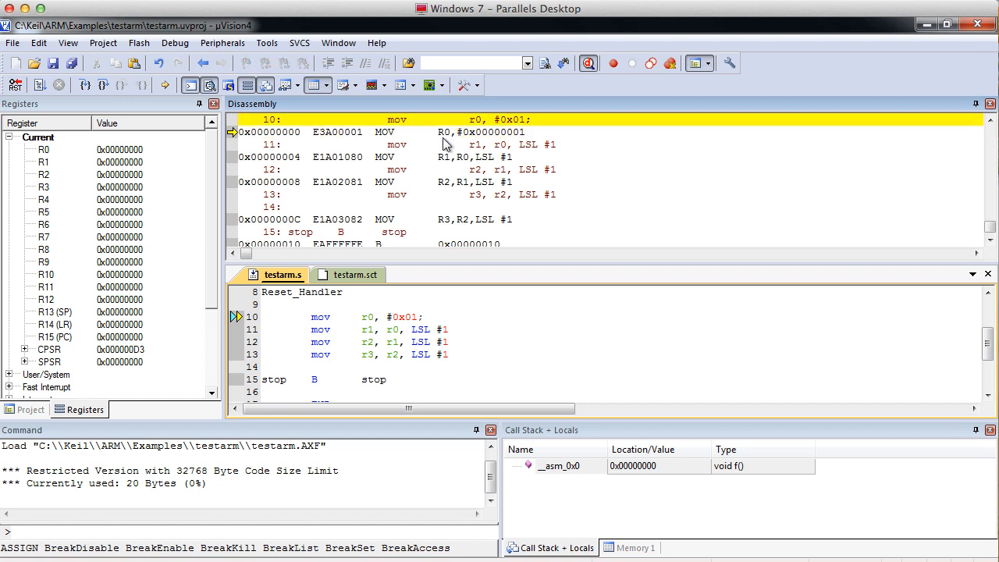
{"action": "left_click", "coordinate": [102, 88]}
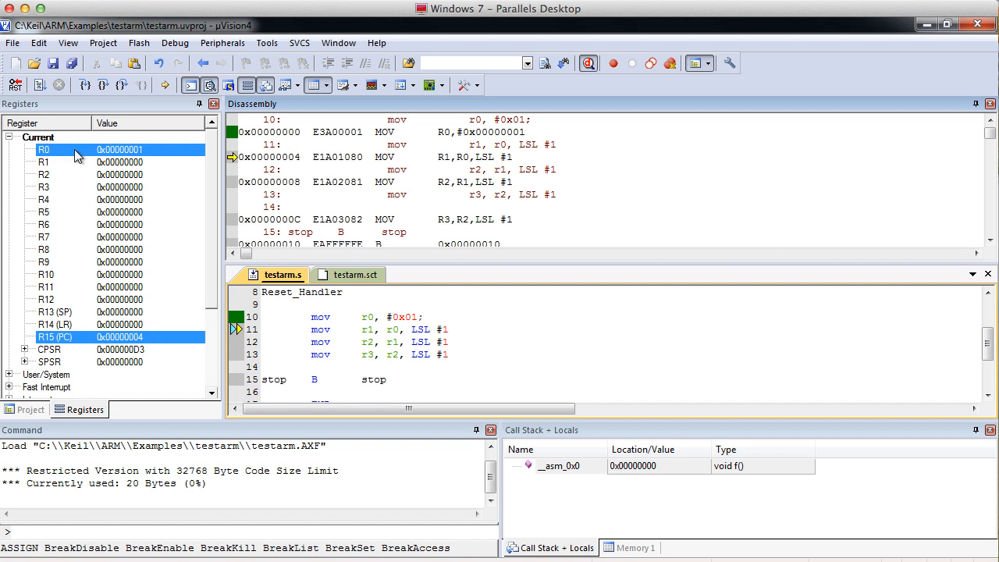
{"action": "left_click", "coordinate": [102, 87]}
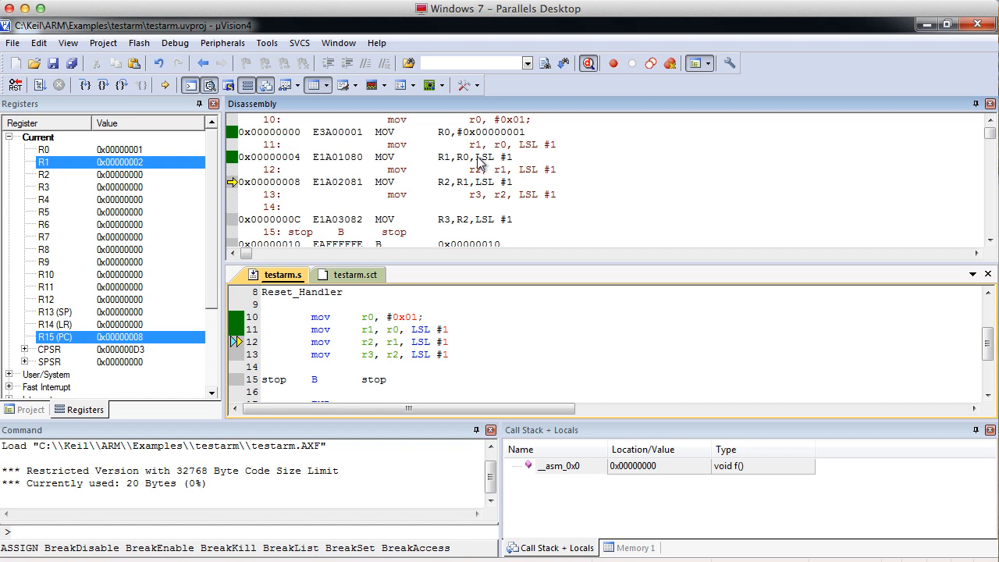
{"action": "mouse_move", "coordinate": [454, 141]}
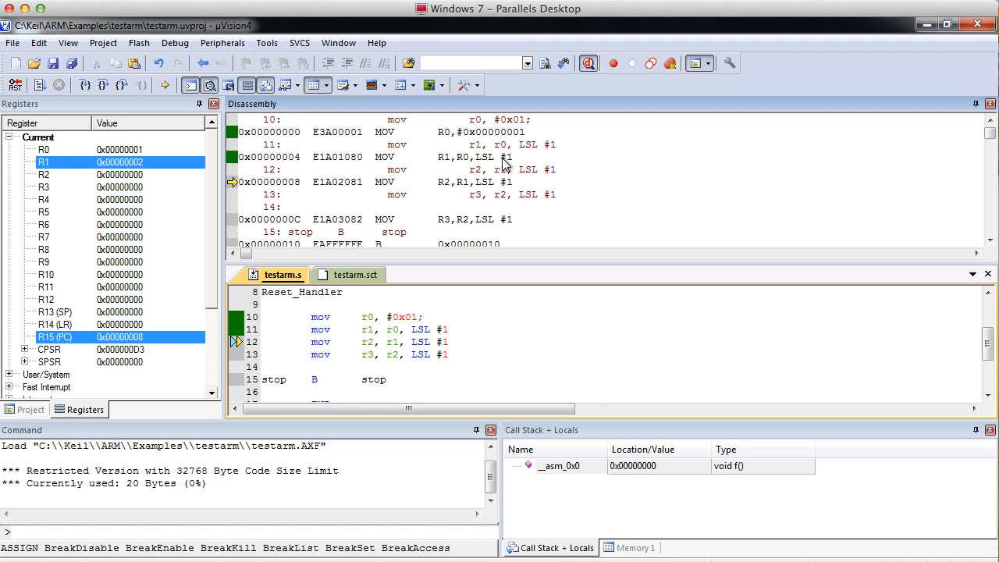
{"action": "mouse_move", "coordinate": [442, 165]}
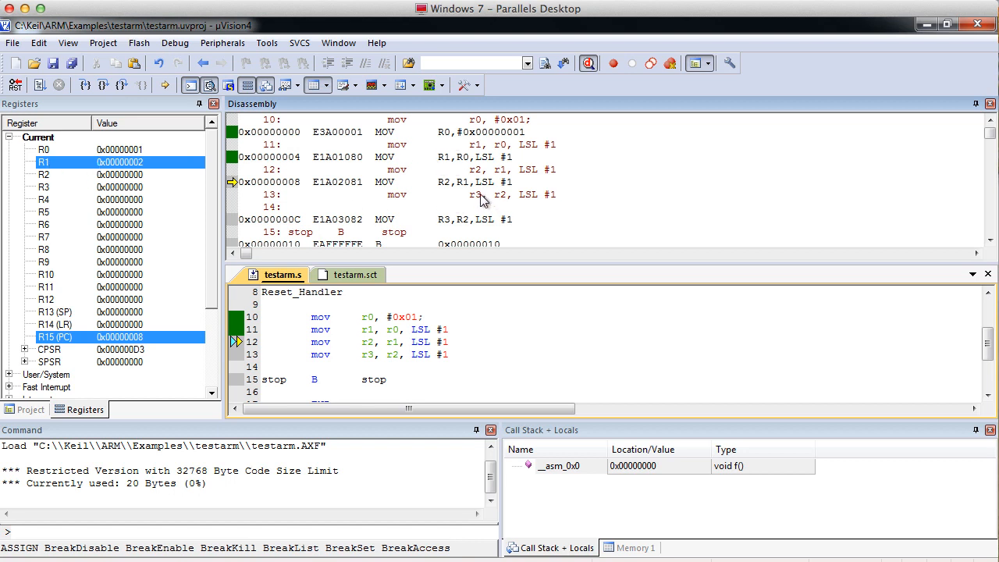
{"action": "mouse_move", "coordinate": [466, 192]}
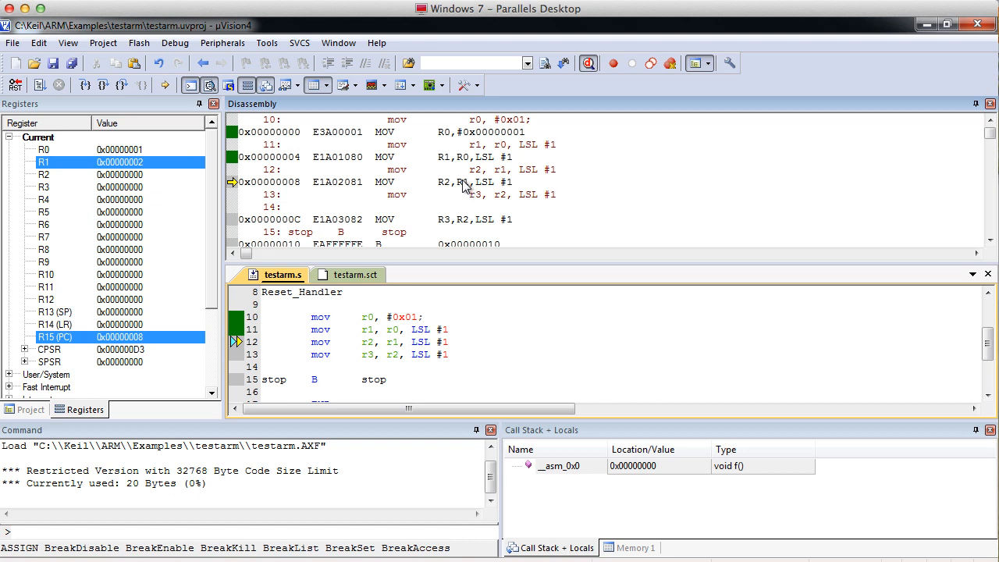
{"action": "mouse_move", "coordinate": [508, 191]}
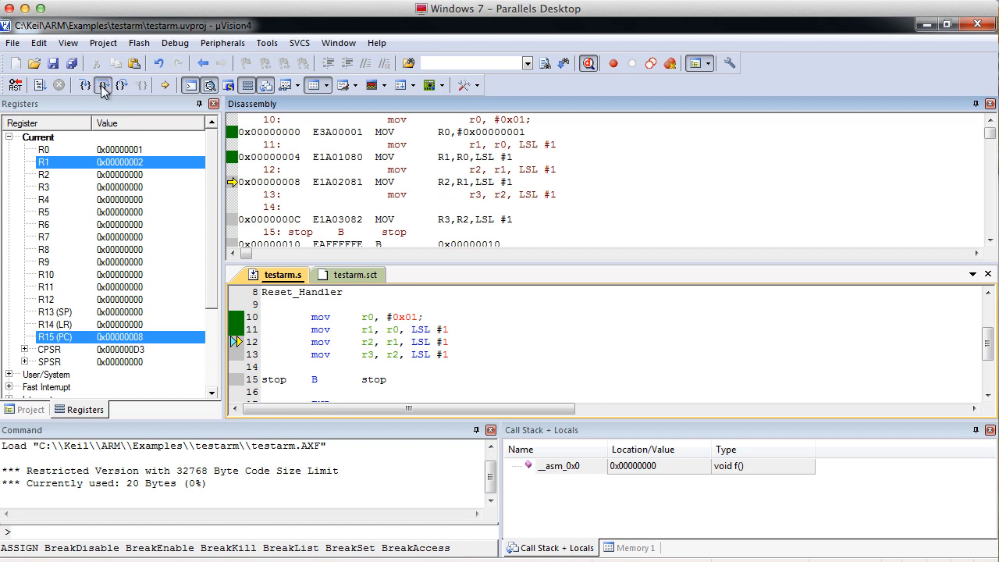
- Step over mov r2, r1, LSL #1 so R2 becomes 0x04
{"action": "left_click", "coordinate": [102, 85]}
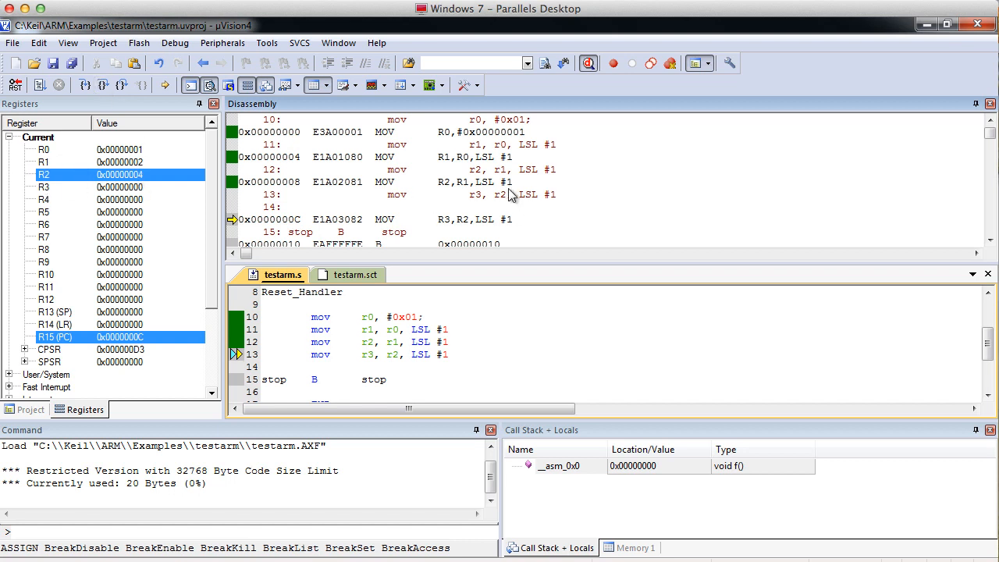
{"action": "mouse_move", "coordinate": [458, 191]}
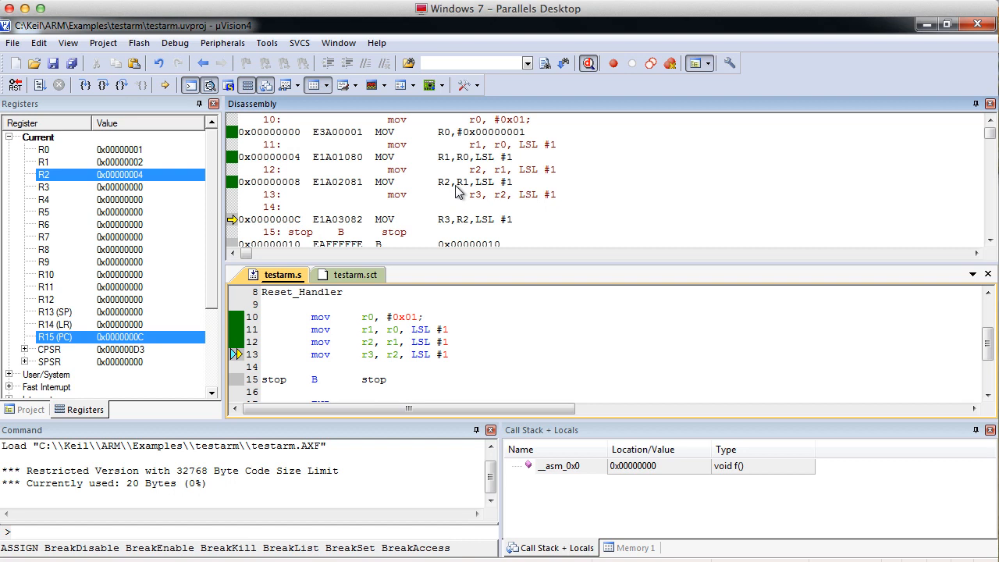
{"action": "mouse_move", "coordinate": [400, 195]}
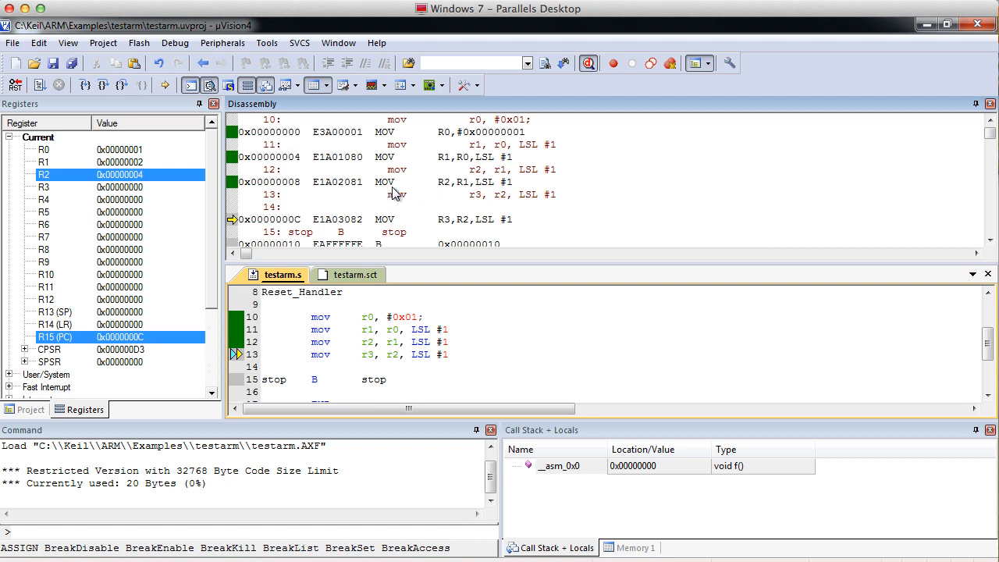
{"action": "mouse_move", "coordinate": [467, 187]}
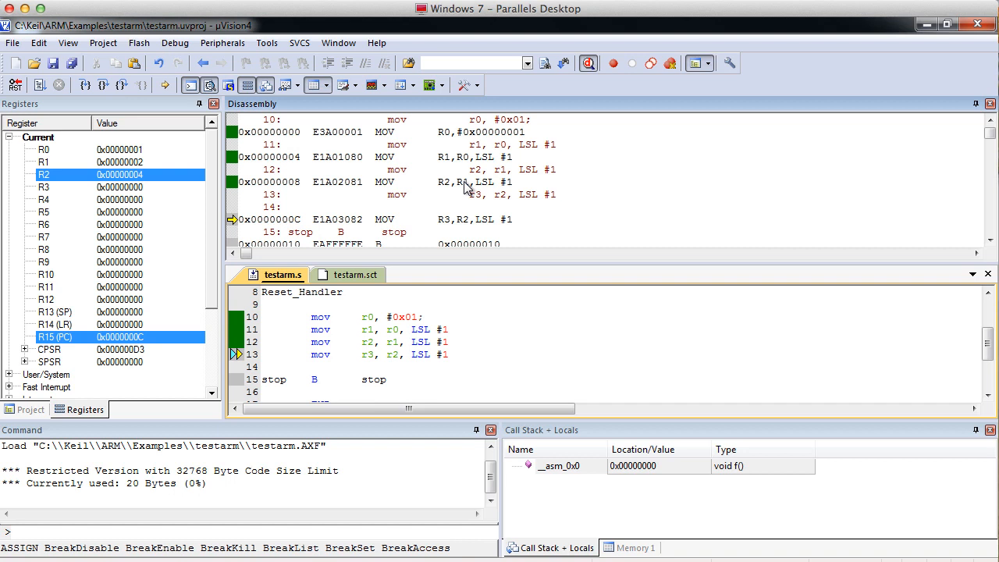
{"action": "mouse_move", "coordinate": [447, 193]}
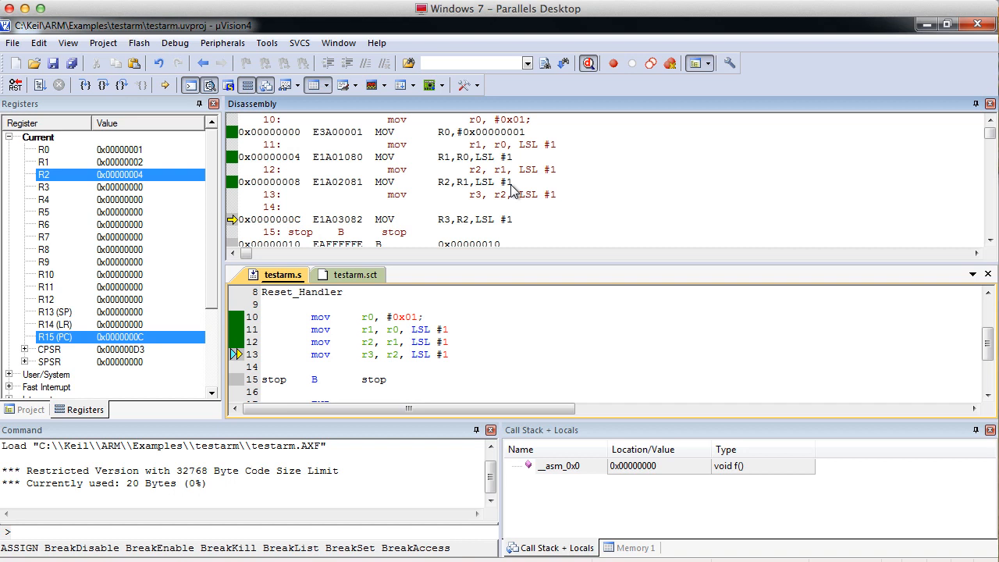
{"action": "mouse_move", "coordinate": [489, 195]}
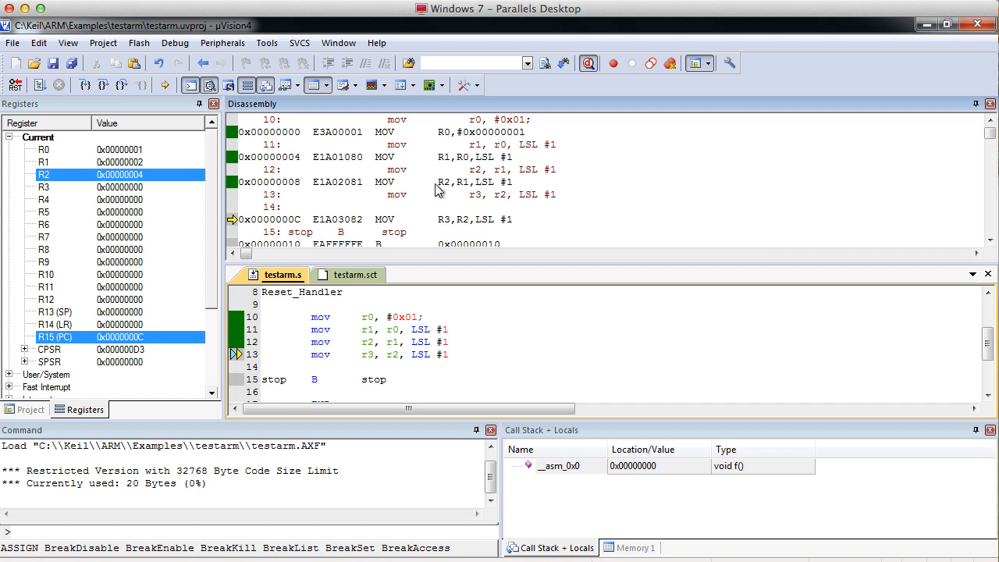
{"action": "mouse_move", "coordinate": [510, 189]}
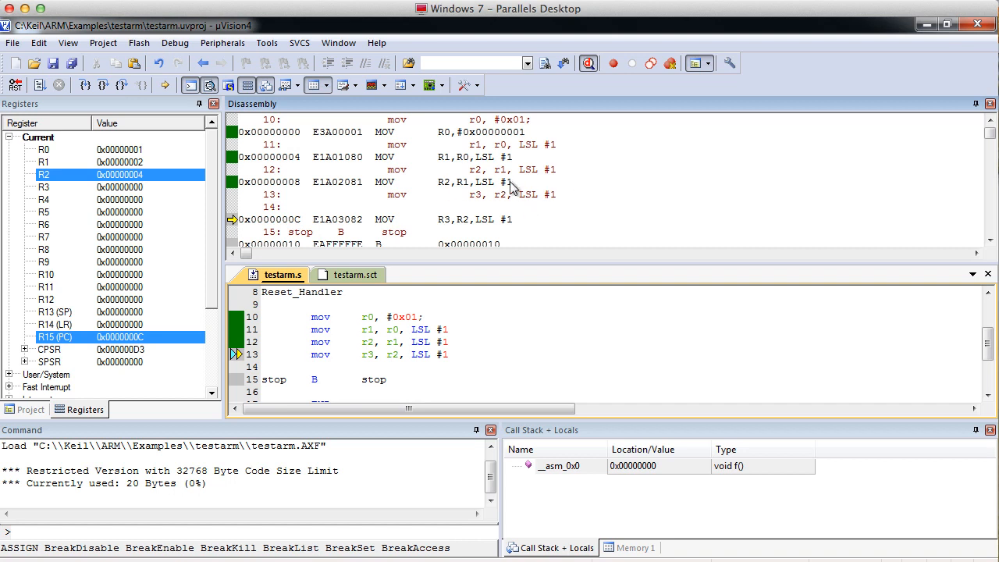
{"action": "mouse_move", "coordinate": [494, 185]}
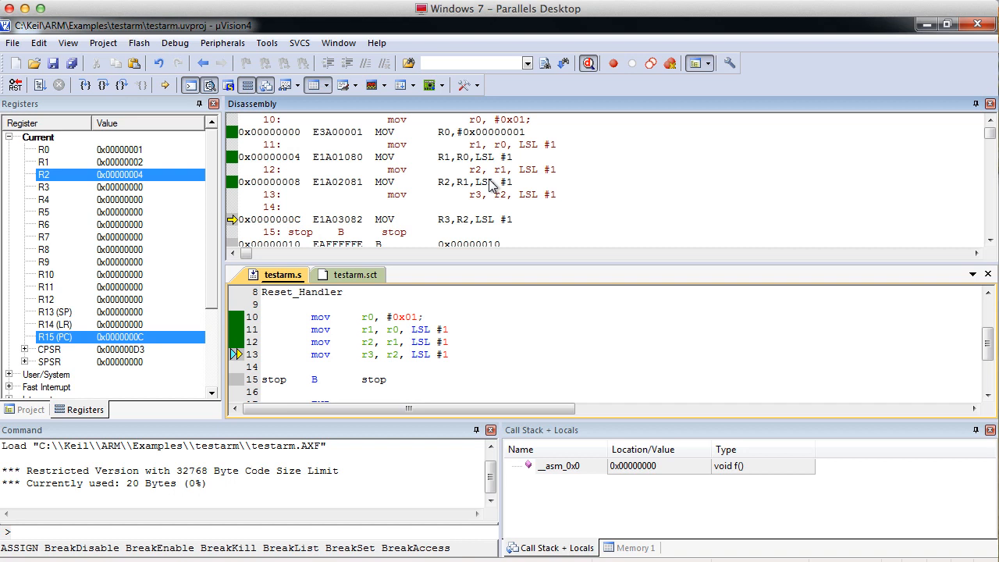
{"action": "mouse_move", "coordinate": [381, 187]}
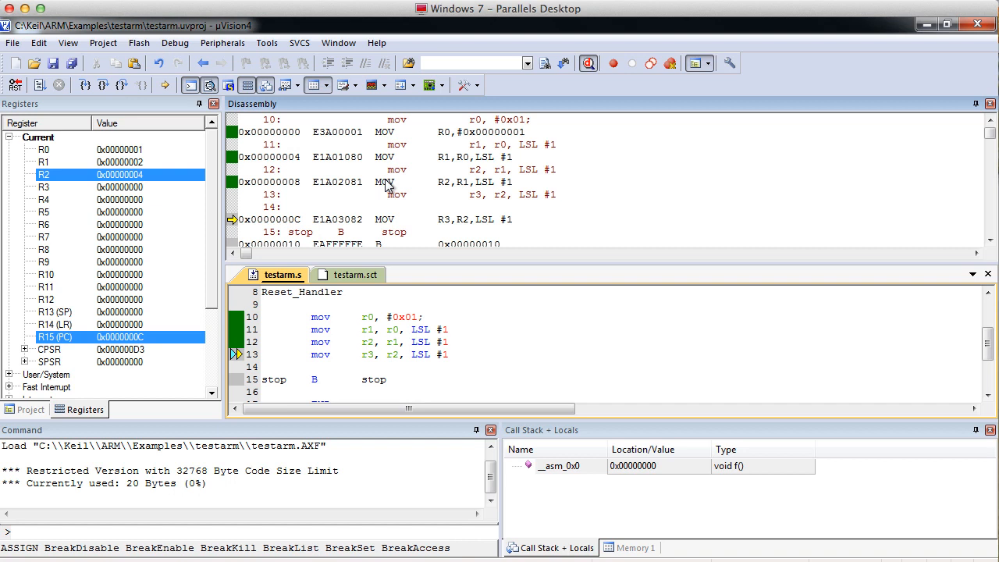
{"action": "mouse_move", "coordinate": [496, 197]}
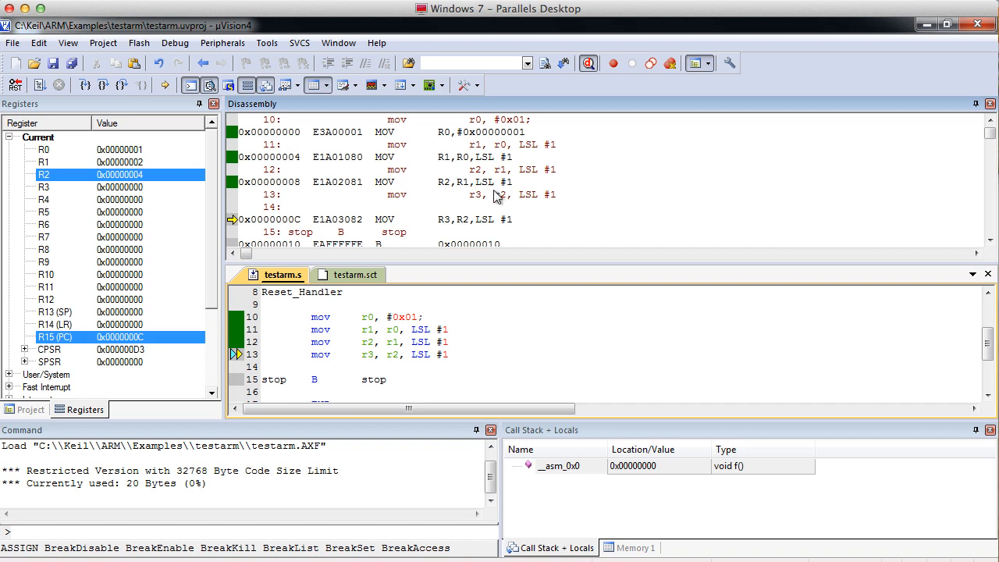
- Step over mov r3, r2, LSL #1 so R3 becomes 0x08
{"action": "left_click", "coordinate": [100, 85]}
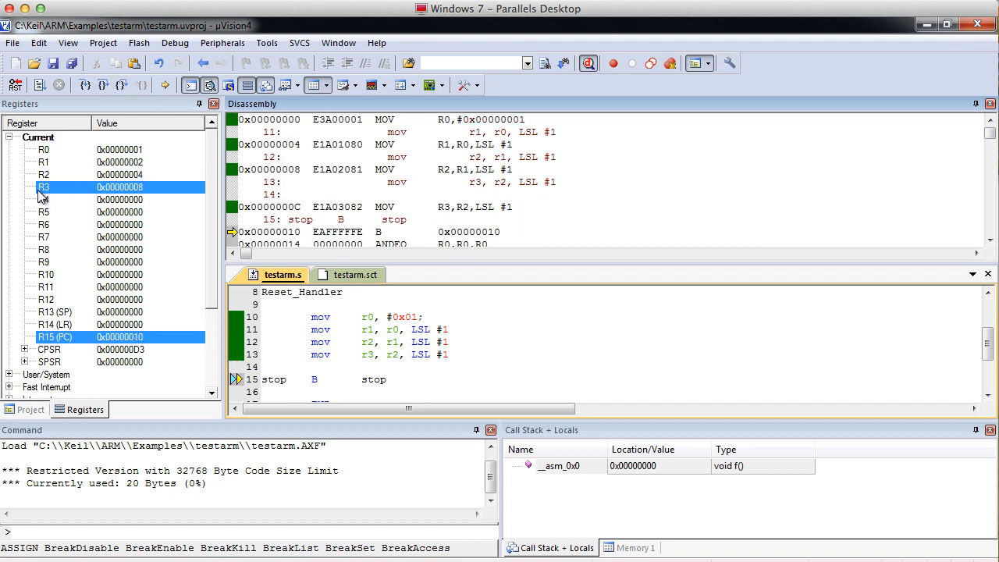
{"action": "mouse_move", "coordinate": [326, 102]}
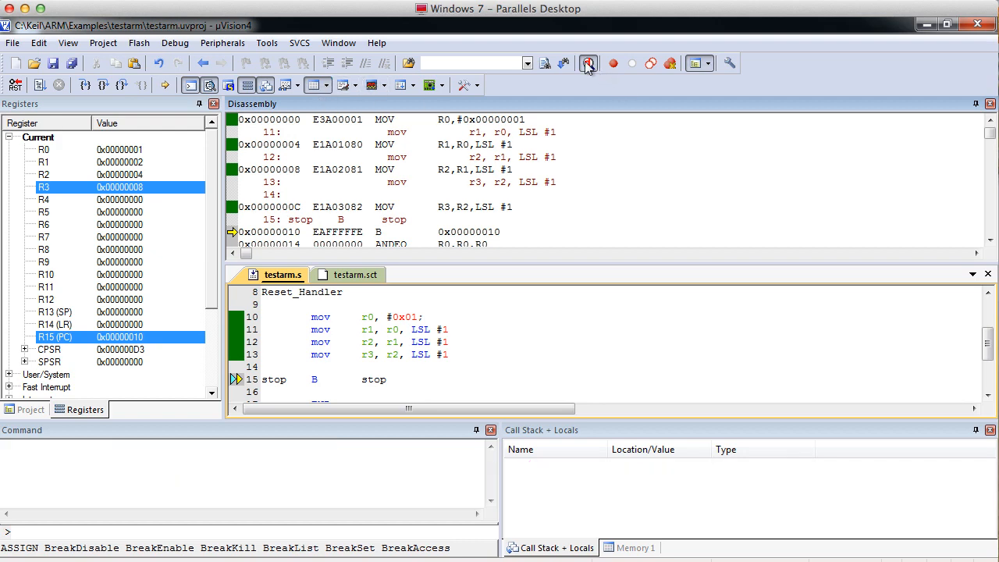
- Exit the debugger and select the four mov instructions in testarm.s
{"action": "left_click", "coordinate": [588, 63]}
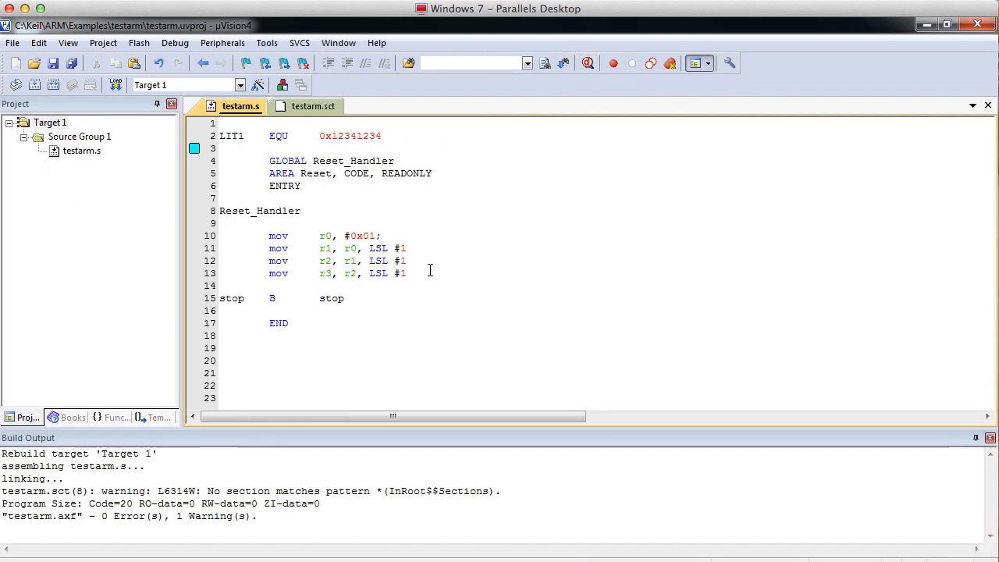
{"action": "left_click_drag", "start_coordinate": [337, 236], "coordinate": [406, 273]}
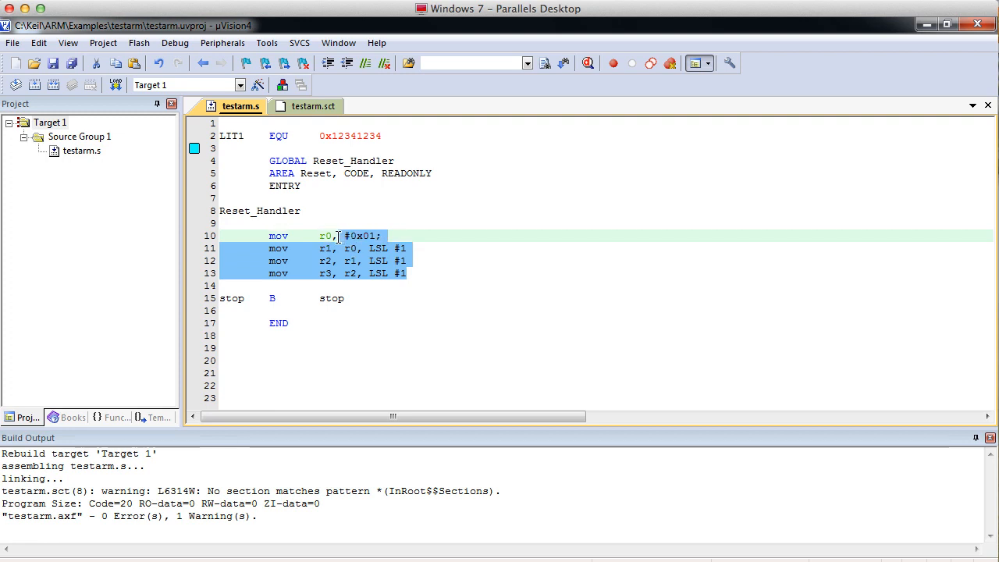
{"action": "left_click", "coordinate": [364, 236]}
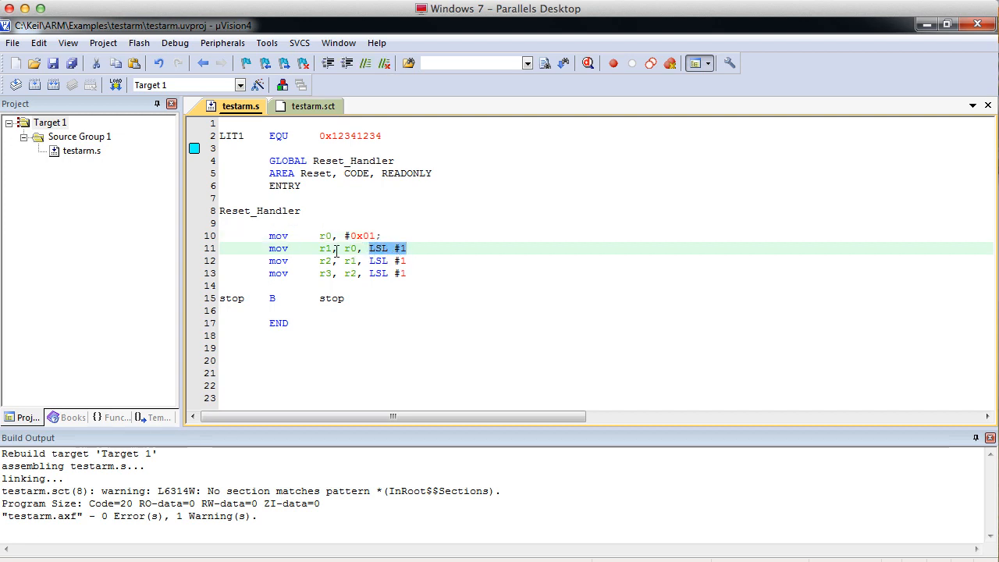
{"action": "left_click", "coordinate": [389, 248]}
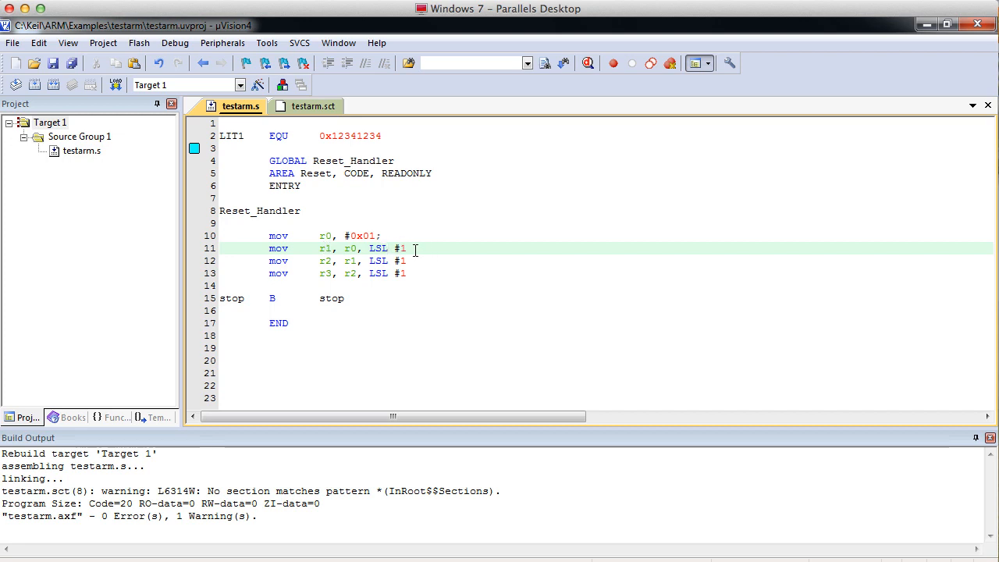
{"action": "mouse_move", "coordinate": [315, 161]}
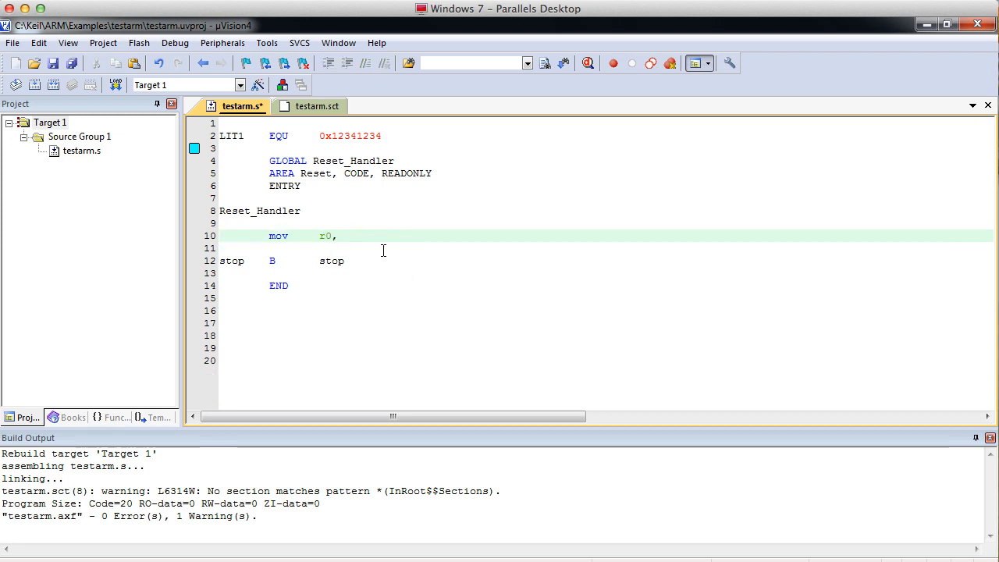
- Change line 10 to mov r0, = LIT1 and go to the LIT1 EQU definition
{"action": "type", "text": "="}
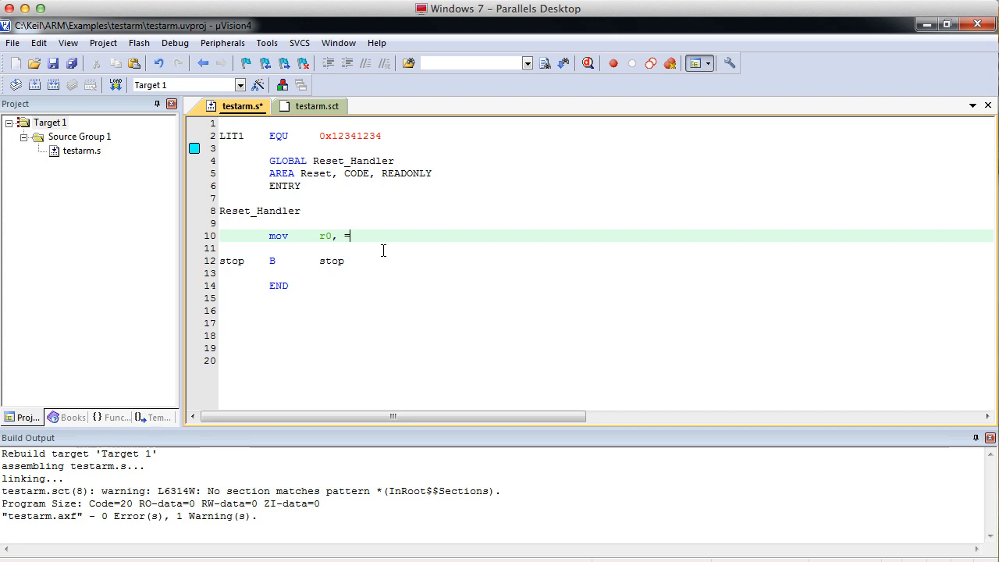
{"action": "type", "text": "LIT1"}
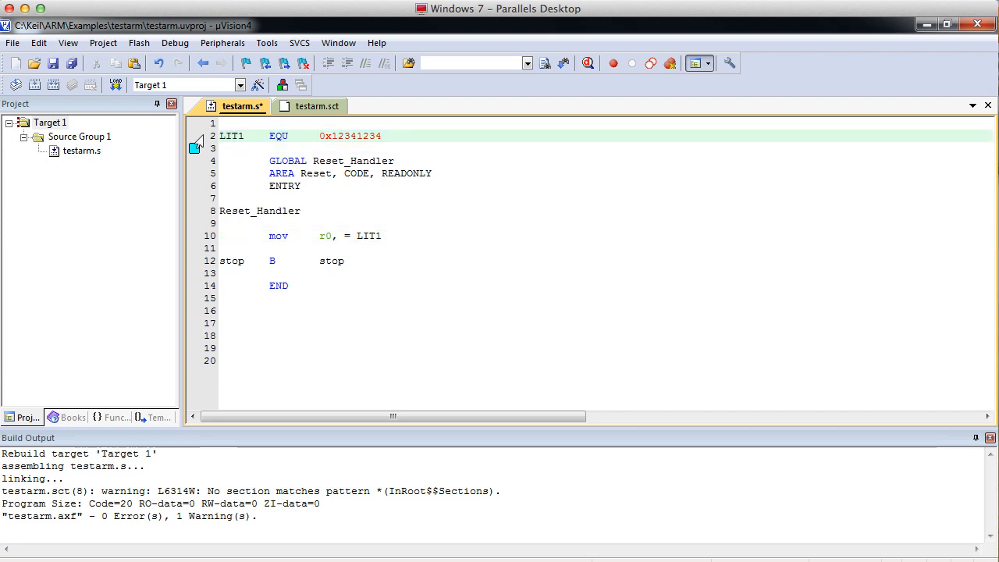
{"action": "left_click", "coordinate": [387, 135]}
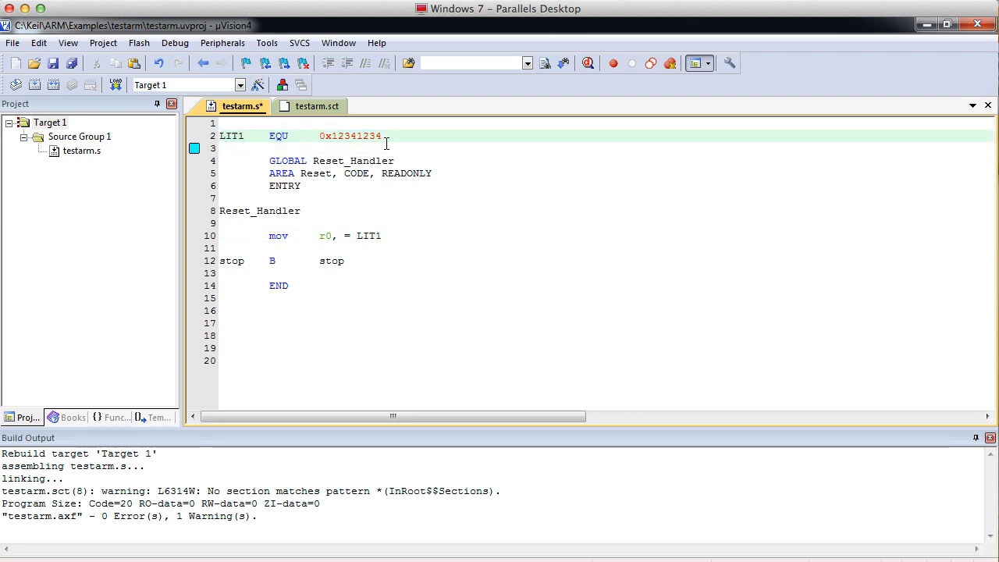